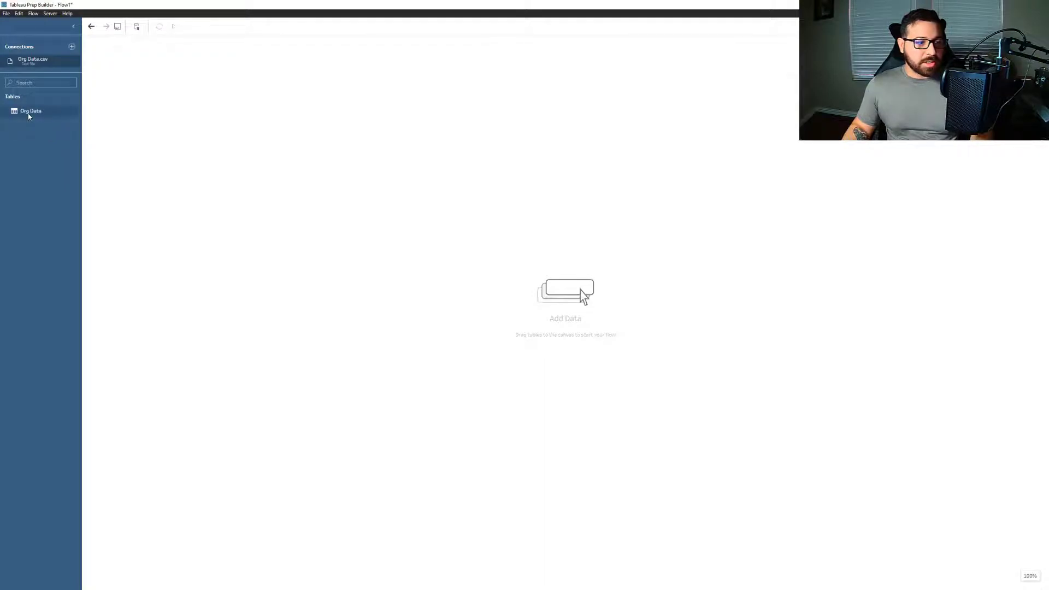
- Add the Org Data table to the flow and attach a clean step to preview its fields
{"action": "left_click_drag", "start_coordinate": [30, 111], "coordinate": [183, 97]}
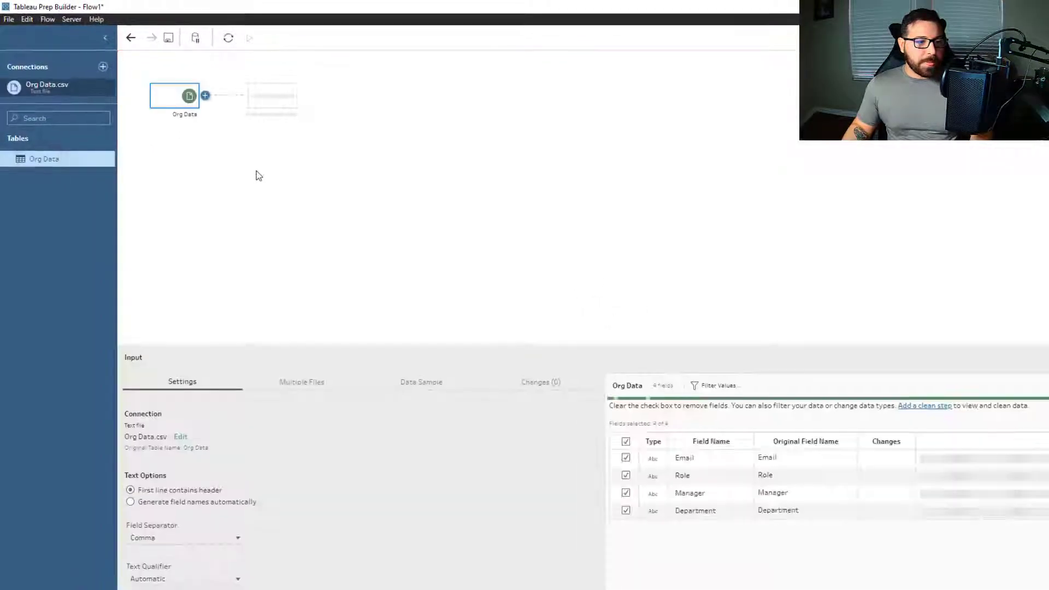
{"action": "left_click", "coordinate": [205, 96]}
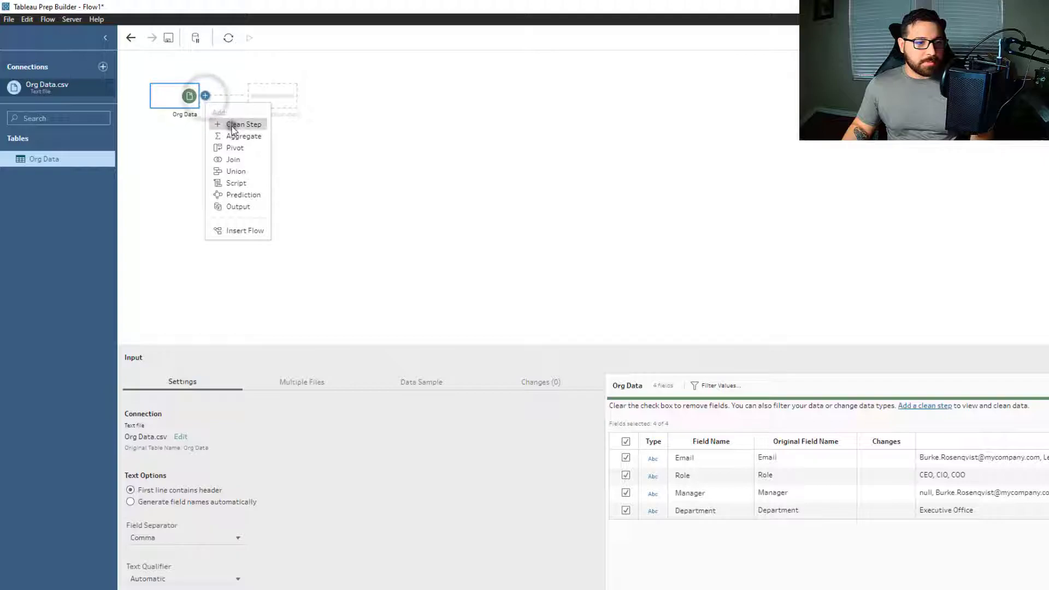
{"action": "left_click", "coordinate": [244, 123]}
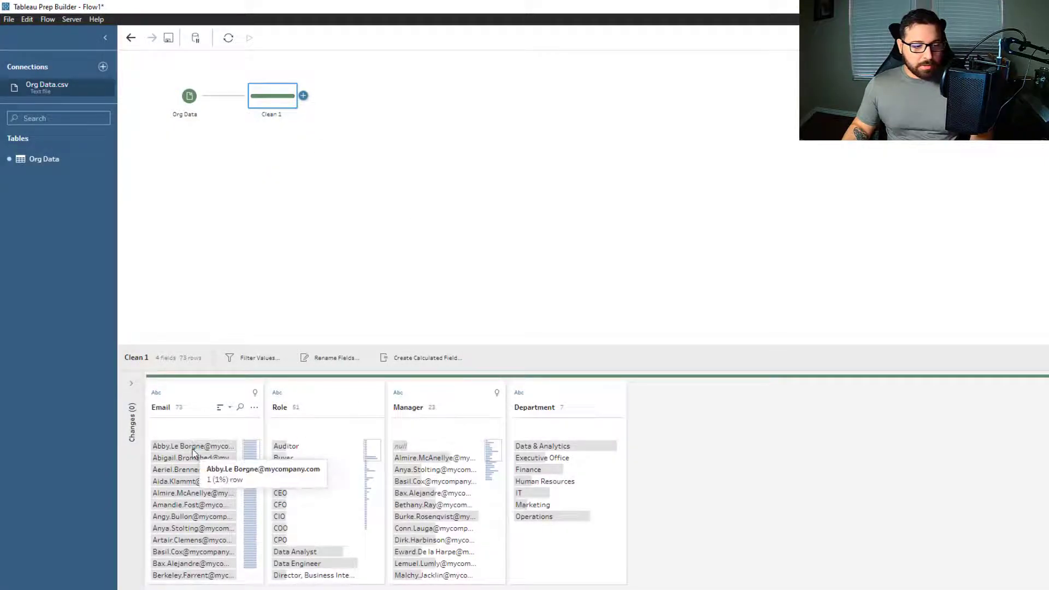
{"action": "mouse_move", "coordinate": [428, 458]}
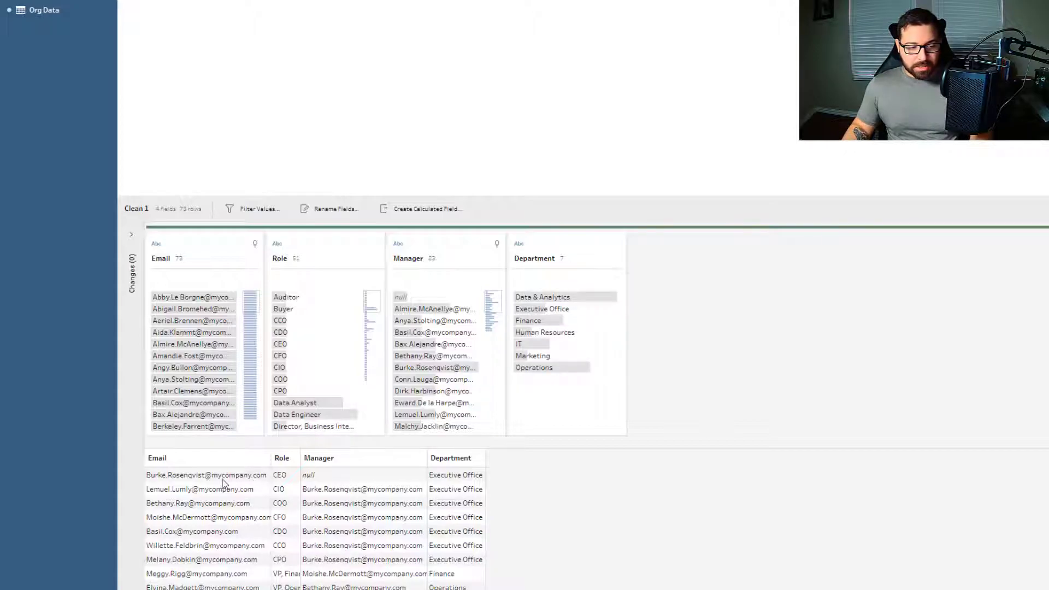
{"action": "mouse_move", "coordinate": [195, 479]}
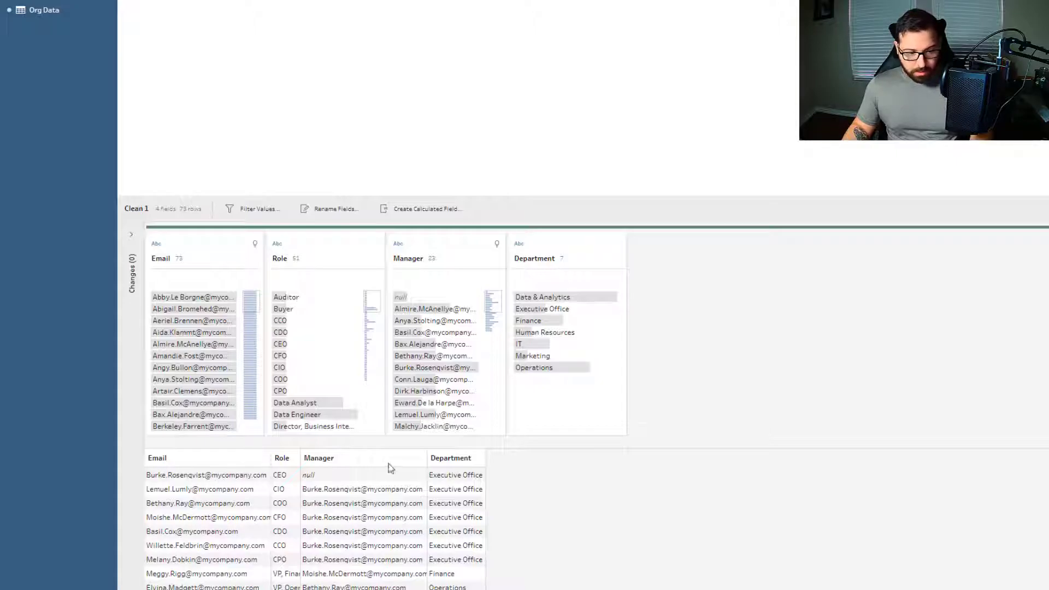
{"action": "mouse_move", "coordinate": [679, 454]}
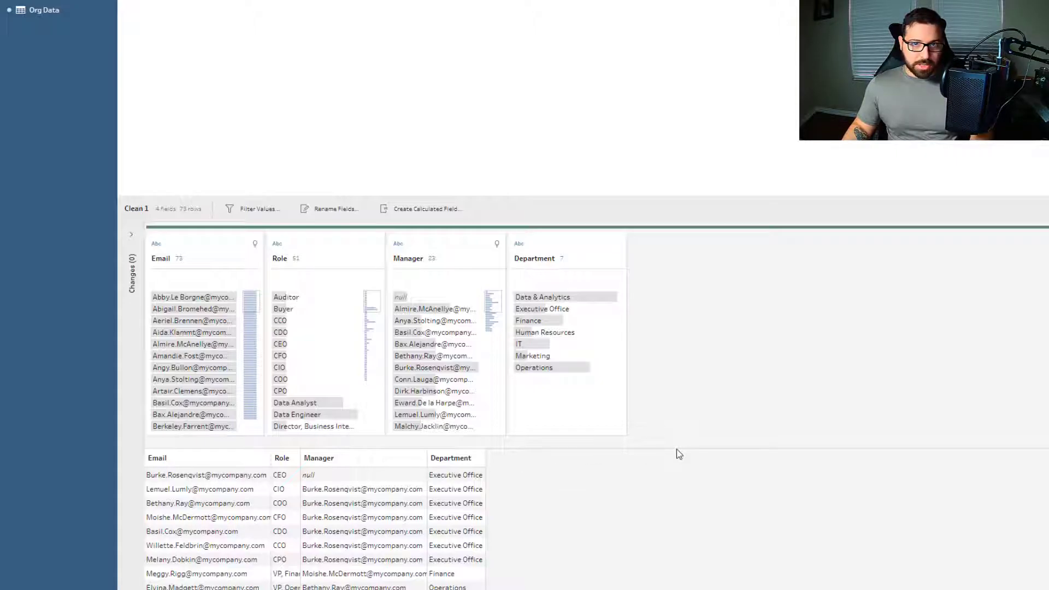
{"action": "mouse_move", "coordinate": [350, 449]}
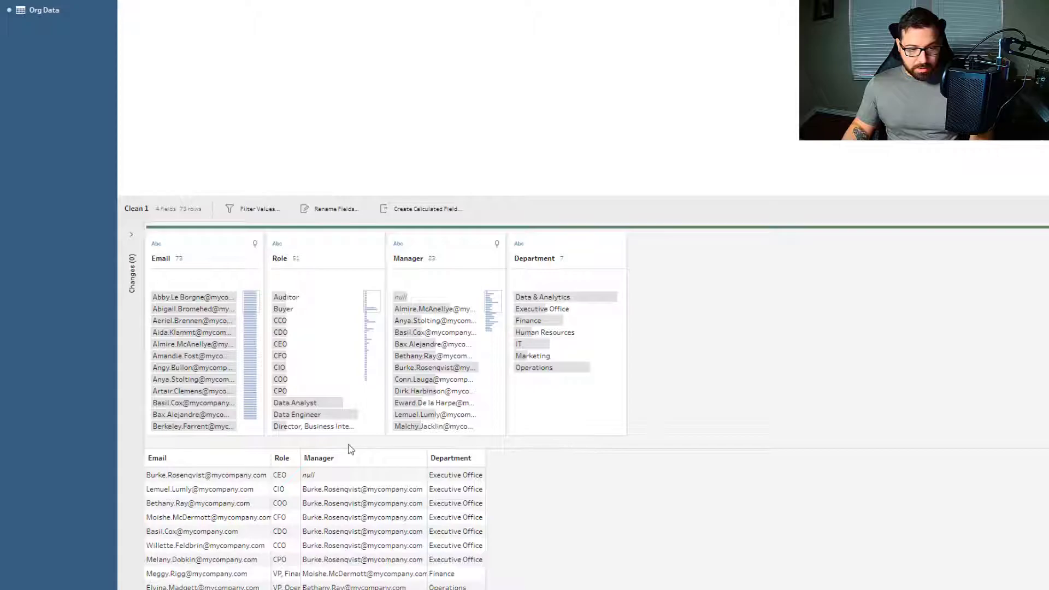
{"action": "mouse_move", "coordinate": [373, 490]}
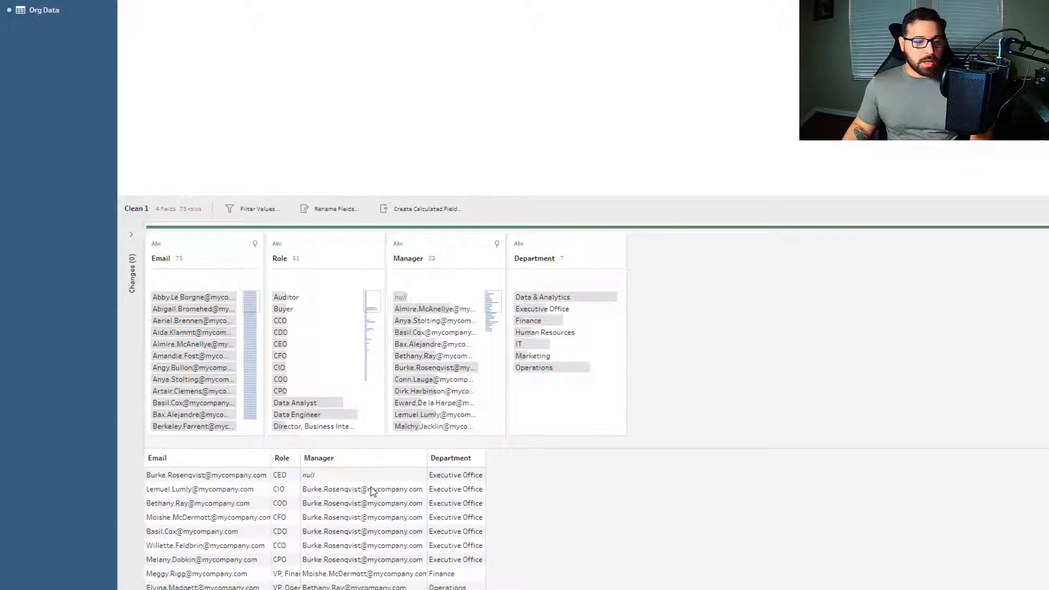
{"action": "mouse_move", "coordinate": [322, 173]}
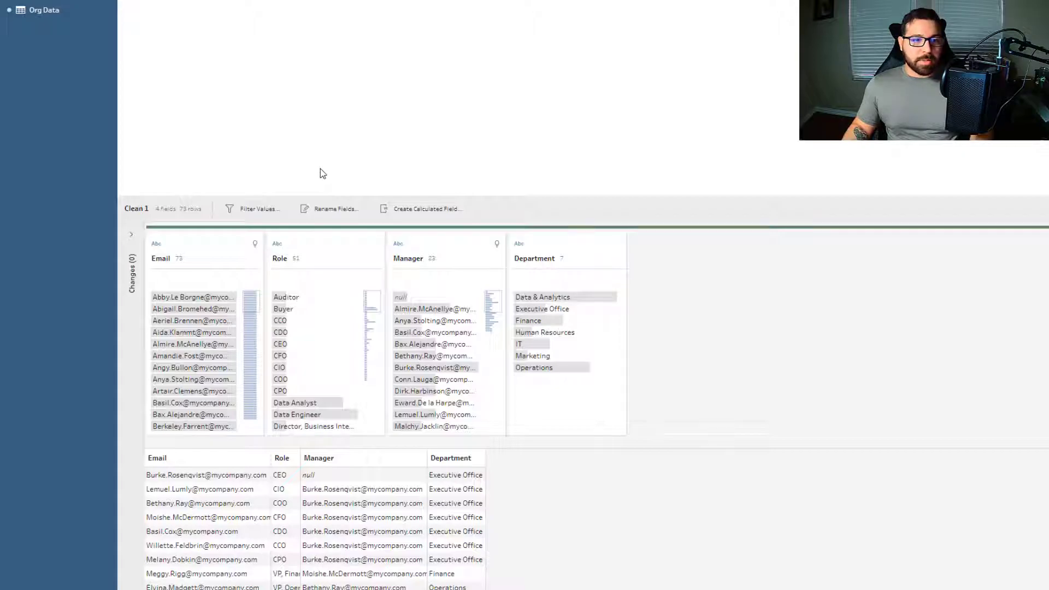
{"action": "mouse_move", "coordinate": [522, 159]}
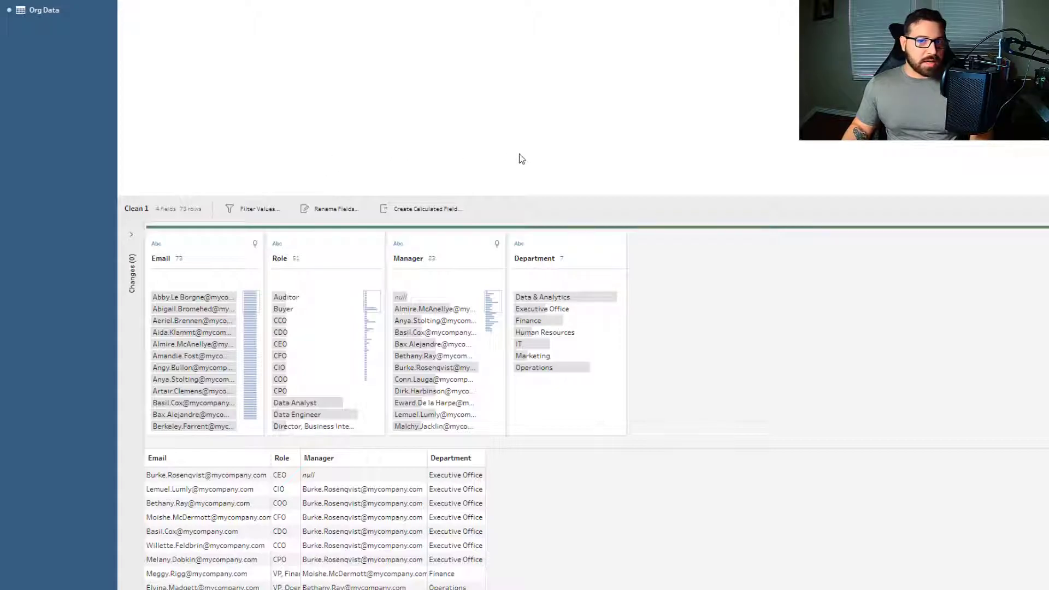
{"action": "mouse_move", "coordinate": [831, 221]}
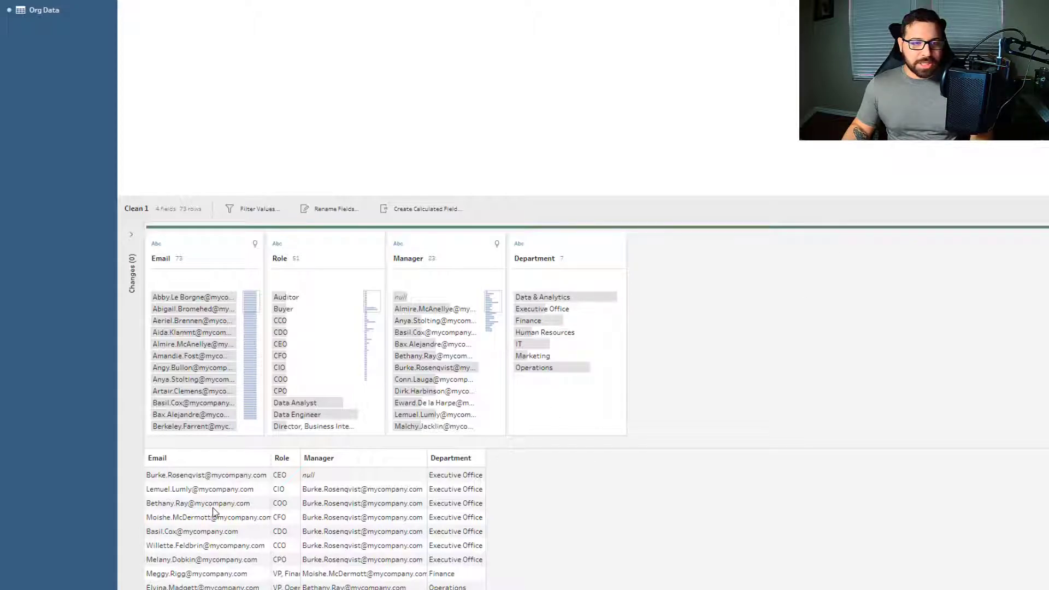
{"action": "mouse_move", "coordinate": [354, 163]}
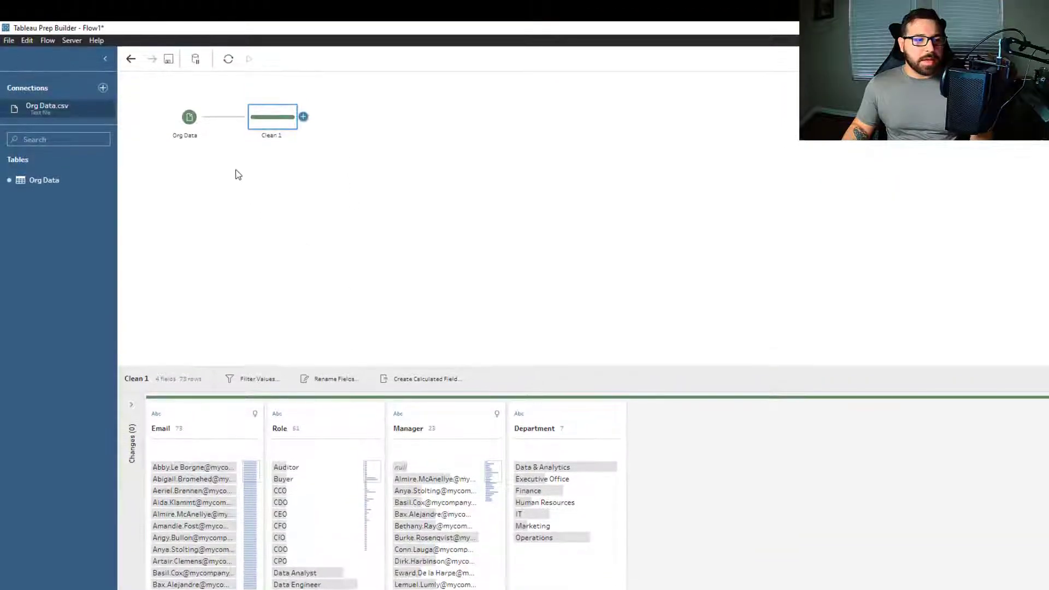
- Join Org Data onto the Clean 1 step, creating an inner Join 1 on Role = Role
{"action": "left_click", "coordinate": [189, 117]}
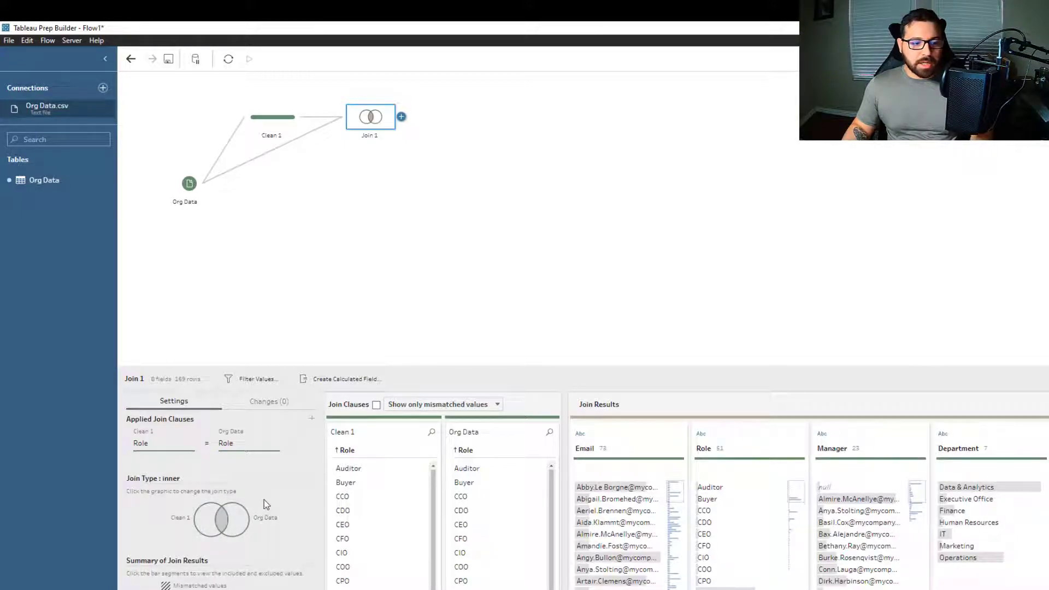
{"action": "mouse_move", "coordinate": [422, 190]}
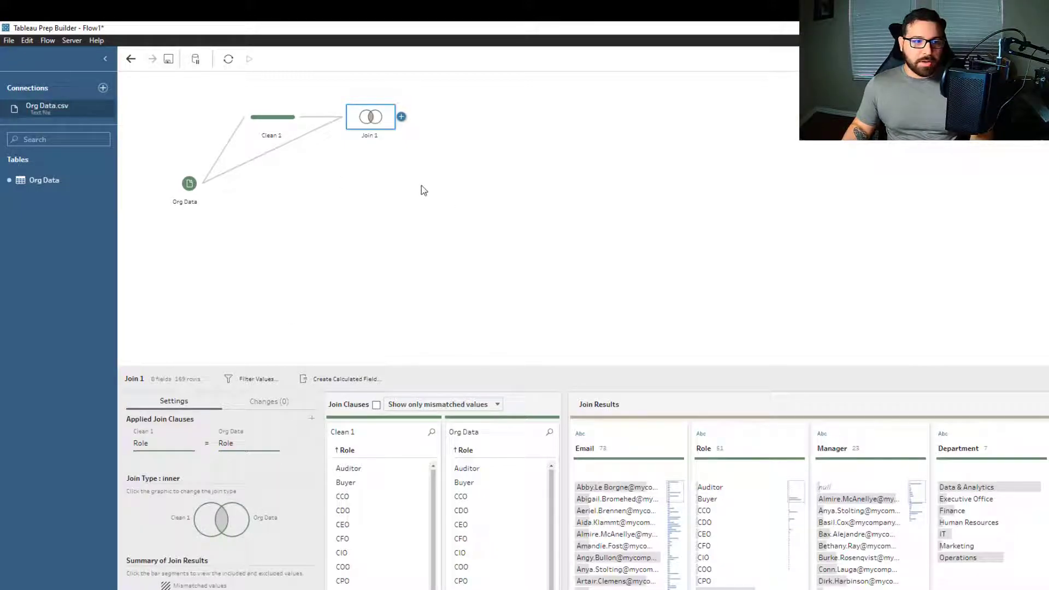
{"action": "mouse_move", "coordinate": [317, 158]}
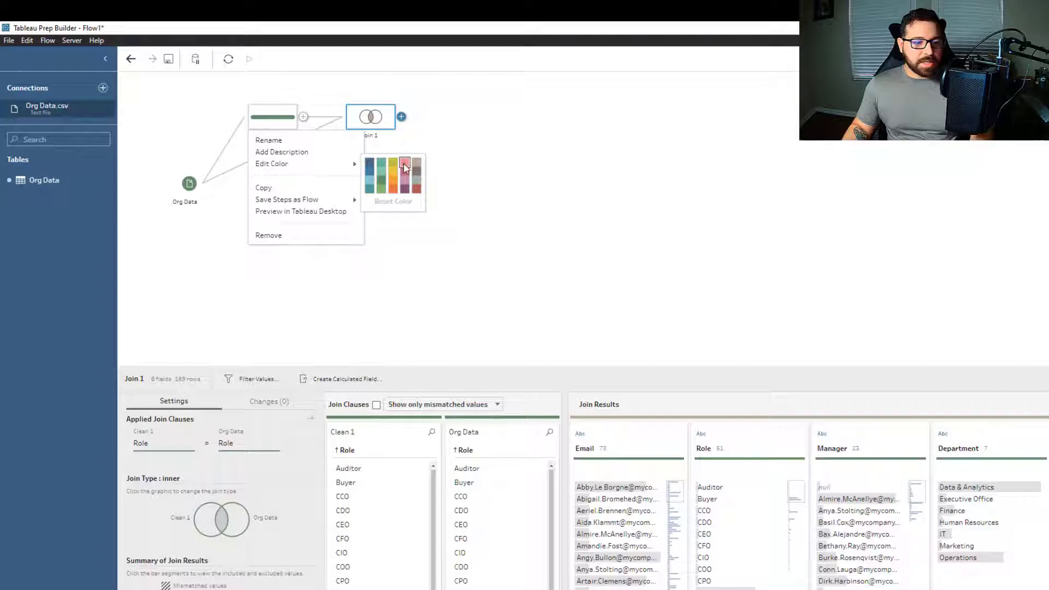
- Colour Clean 1 red and make Join 1 a left join on Manager = Email, keeping all 73 rows
{"action": "left_click", "coordinate": [405, 164]}
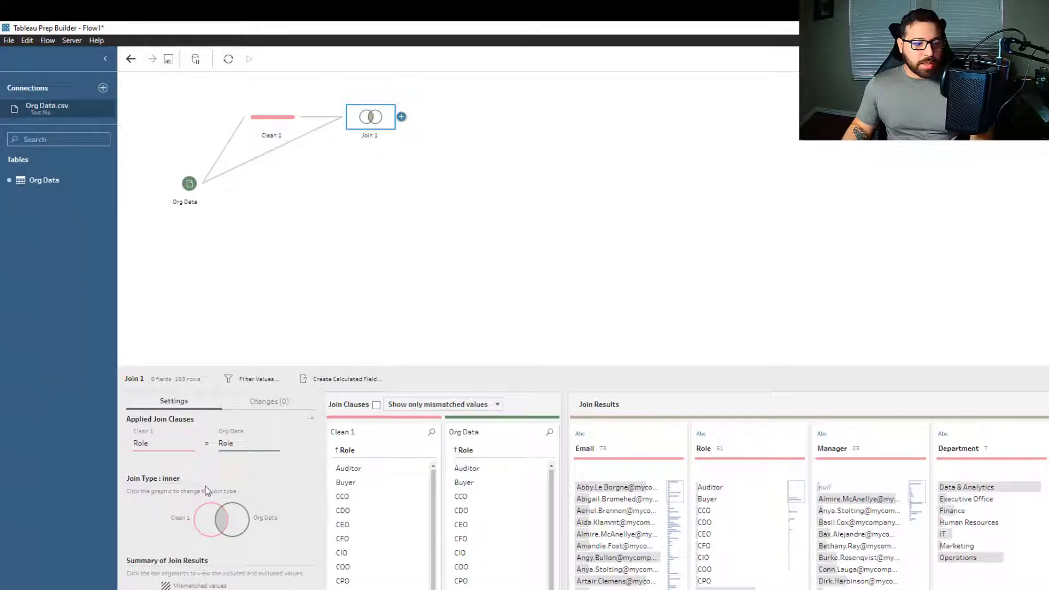
{"action": "mouse_move", "coordinate": [288, 444]}
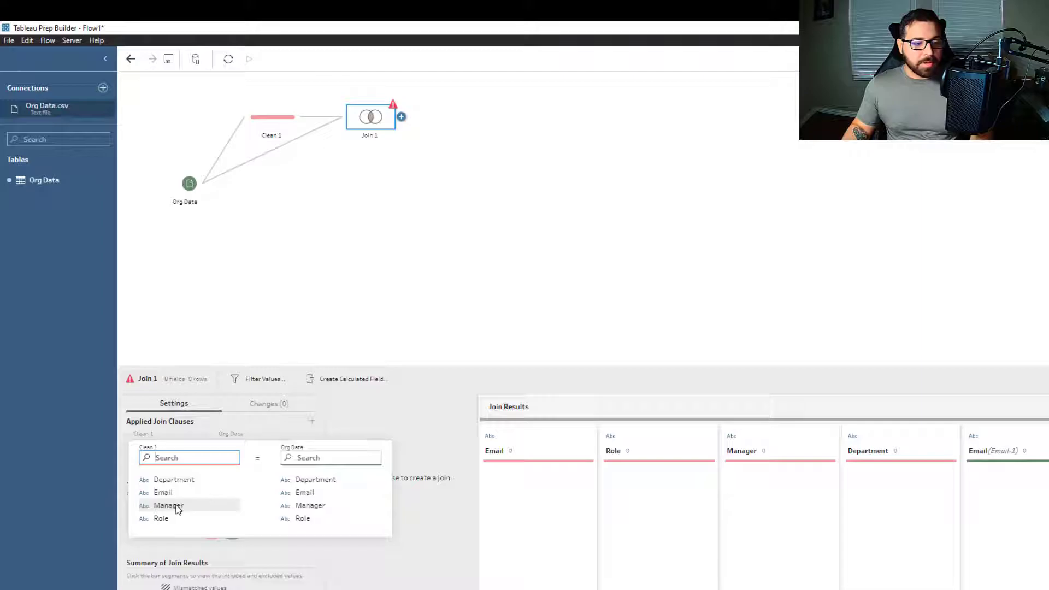
{"action": "left_click", "coordinate": [168, 504]}
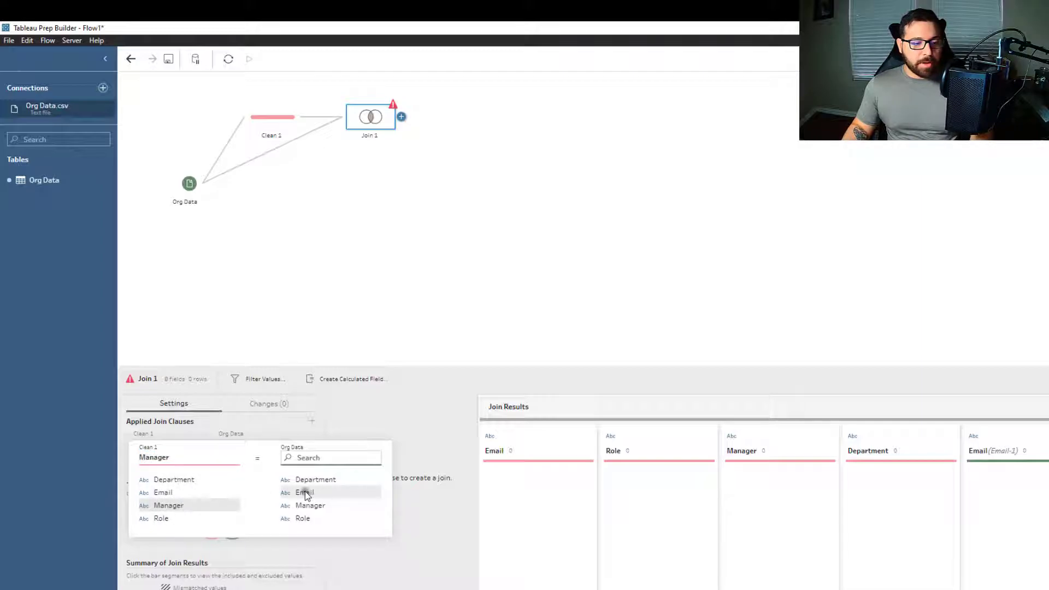
{"action": "left_click", "coordinate": [304, 492]}
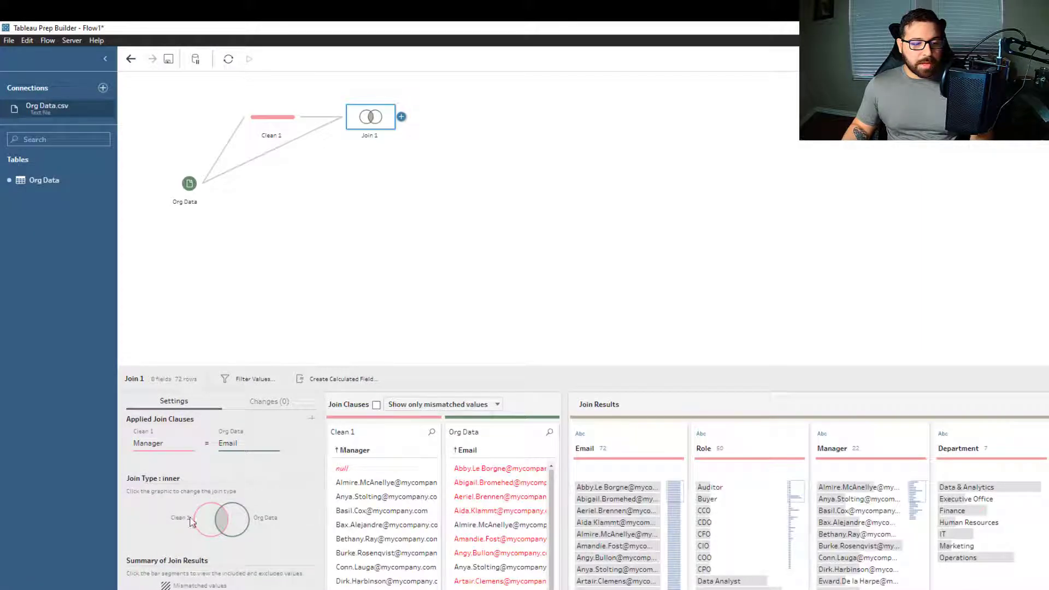
{"action": "left_click", "coordinate": [206, 520]}
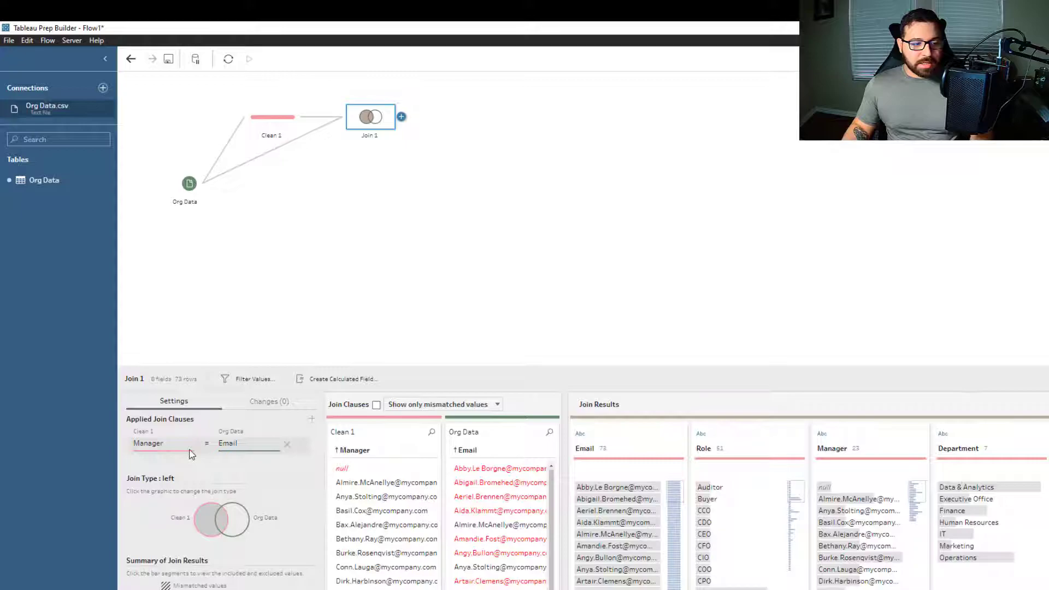
{"action": "mouse_move", "coordinate": [173, 498]}
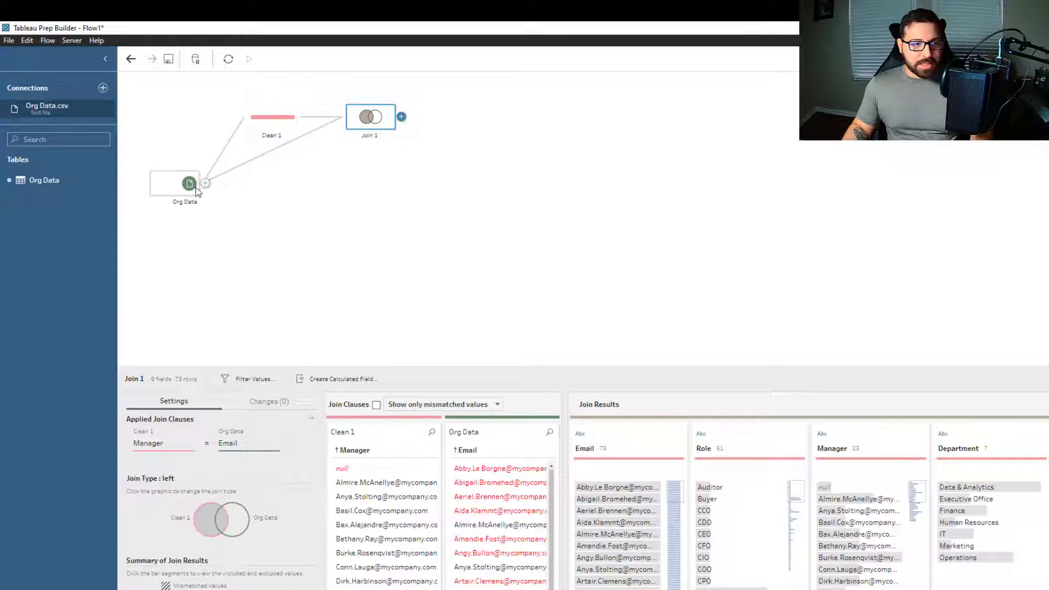
{"action": "mouse_move", "coordinate": [235, 272]}
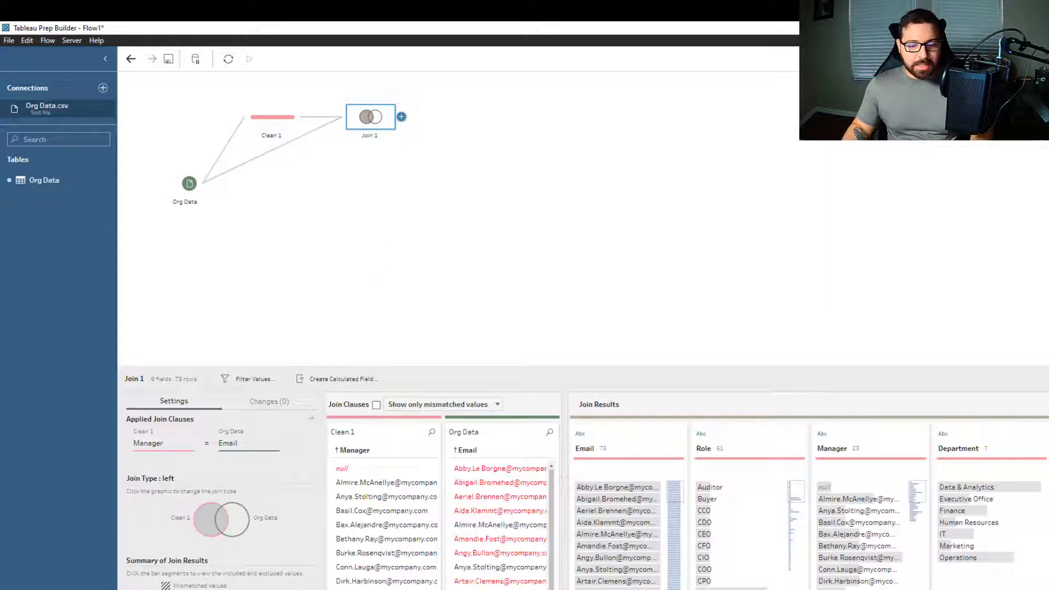
{"action": "mouse_move", "coordinate": [398, 177]}
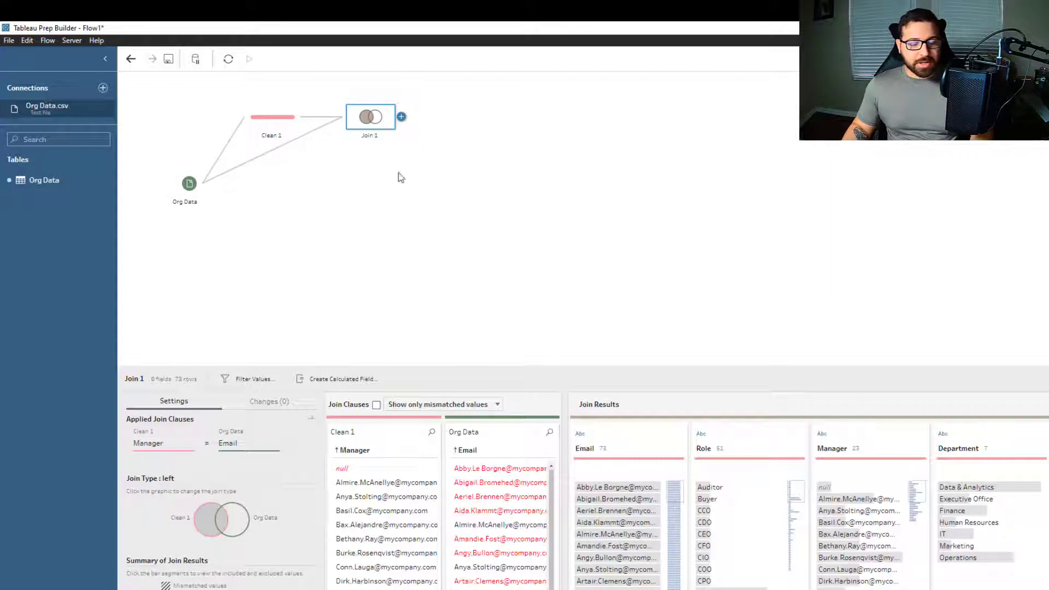
- Add Clean 2 after the join and rename Manager to First Line Manager, Manager-1 to Second Line Manager
{"action": "left_click", "coordinate": [400, 117]}
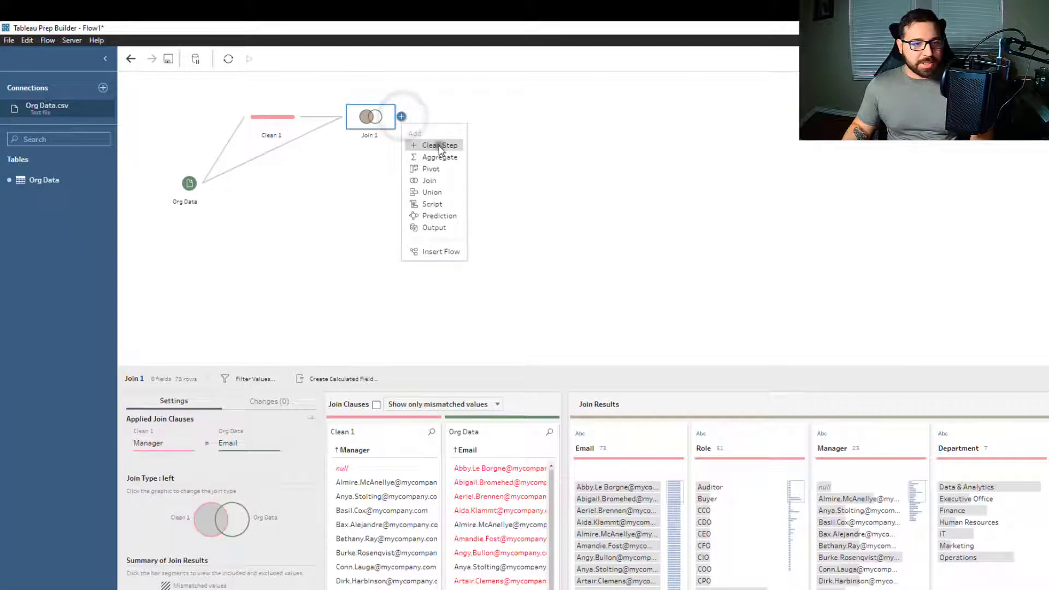
{"action": "left_click", "coordinate": [438, 145]}
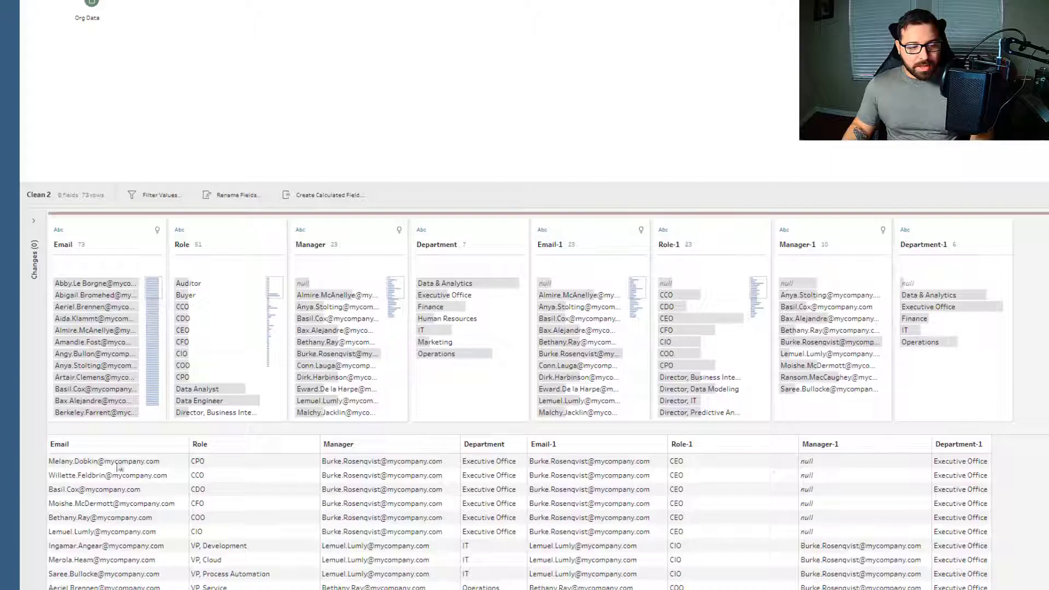
{"action": "mouse_move", "coordinate": [588, 444]}
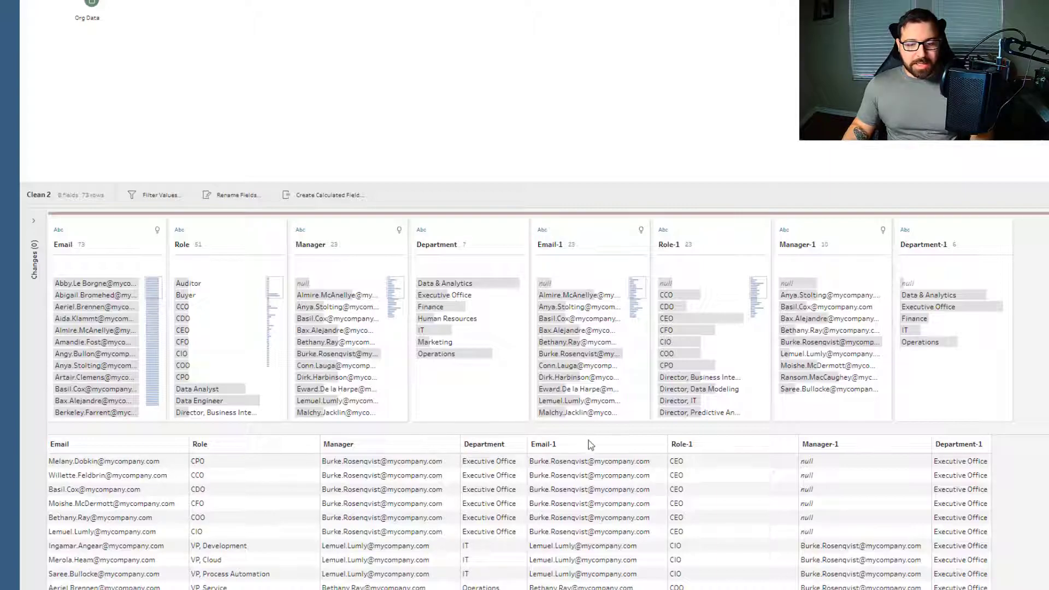
{"action": "mouse_move", "coordinate": [803, 456]}
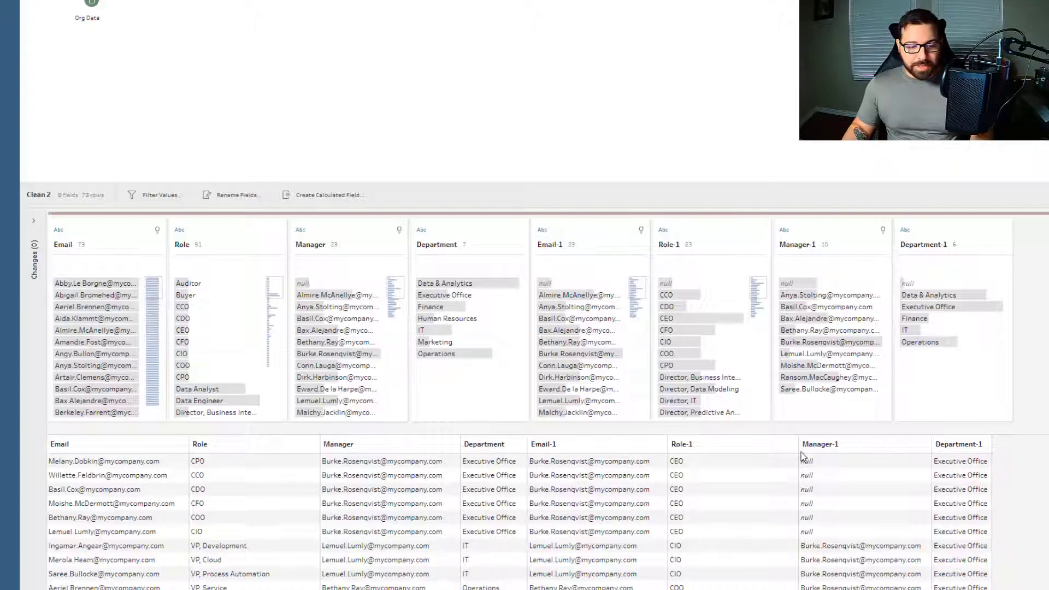
{"action": "mouse_move", "coordinate": [399, 475]}
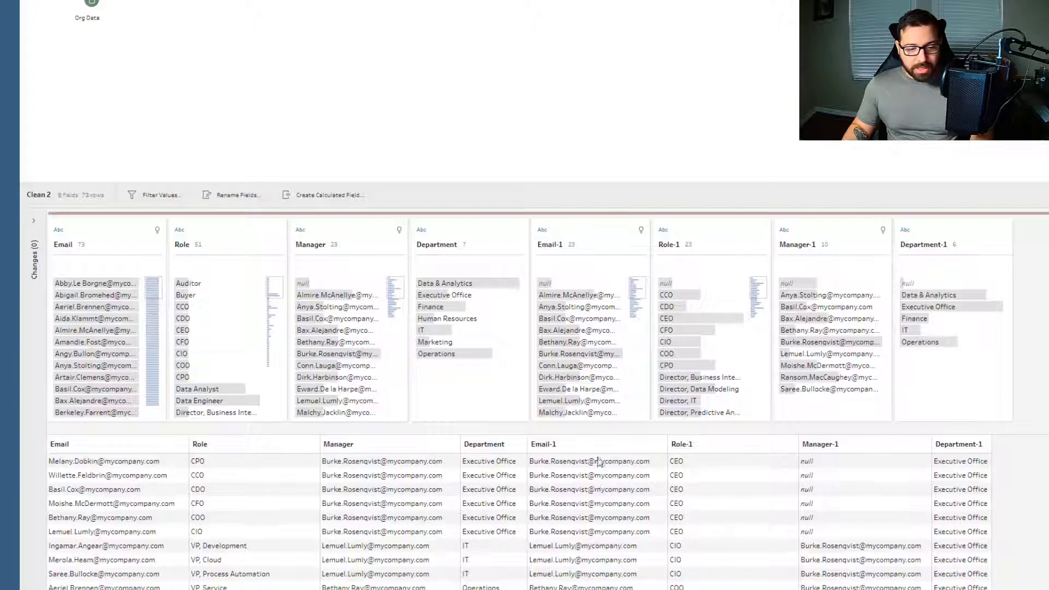
{"action": "mouse_move", "coordinate": [825, 429]}
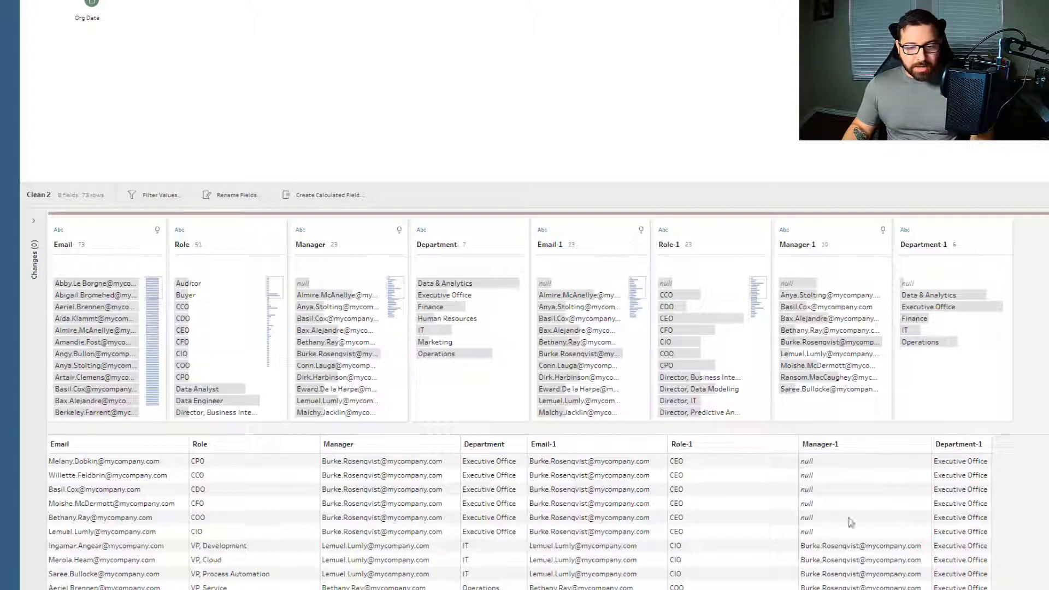
{"action": "double_click", "coordinate": [796, 243]}
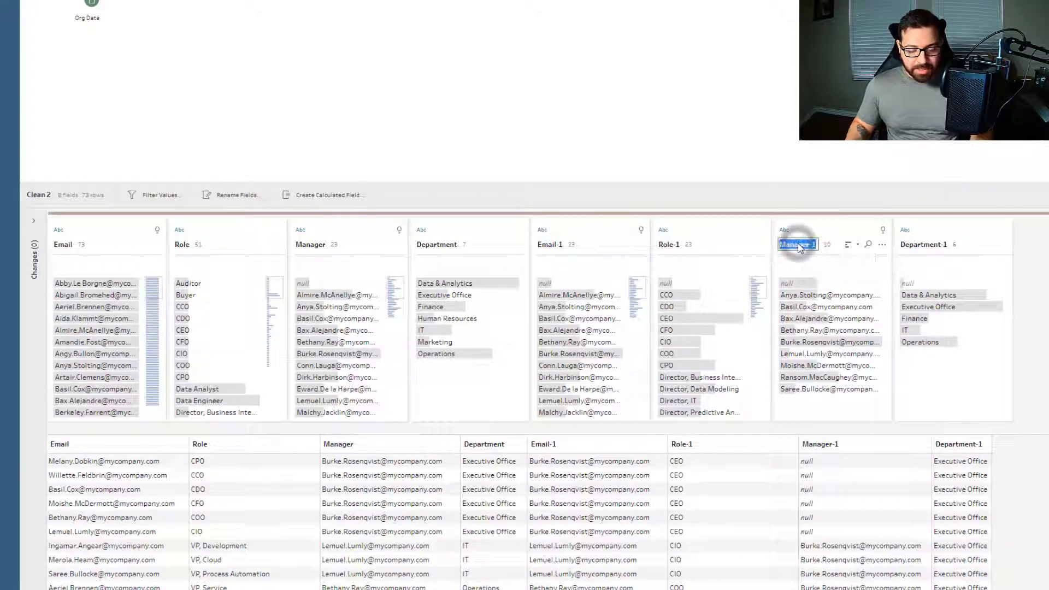
{"action": "type", "text": "Second Line"}
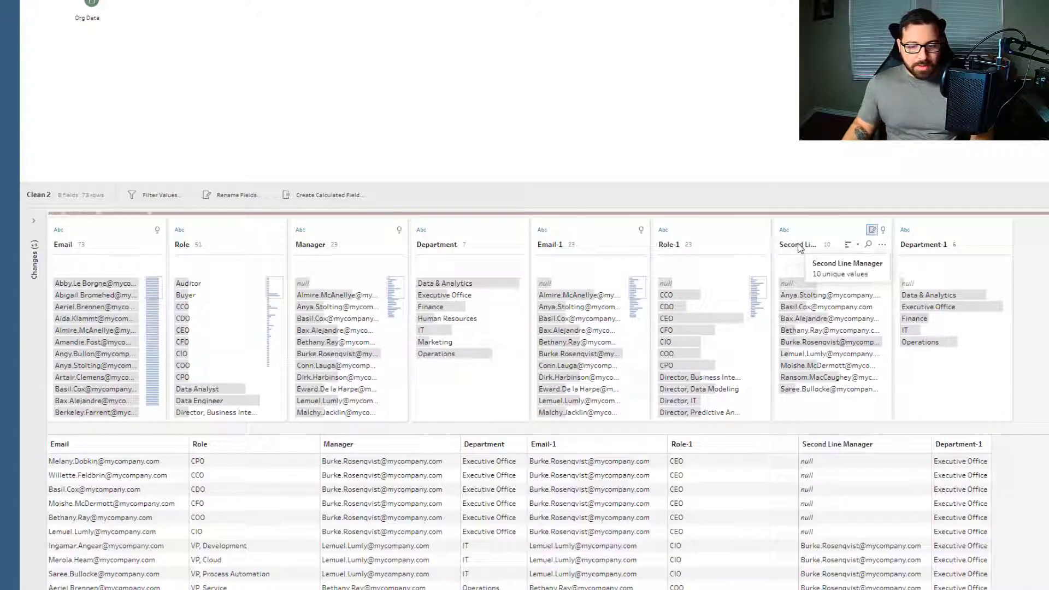
{"action": "double_click", "coordinate": [311, 243]}
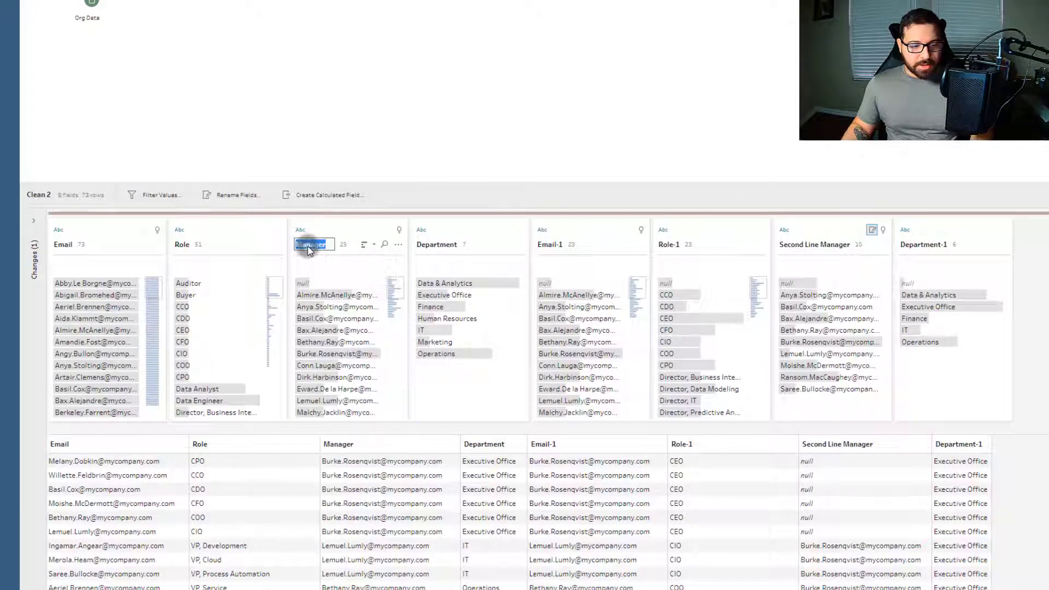
{"action": "type", "text": "First Line"}
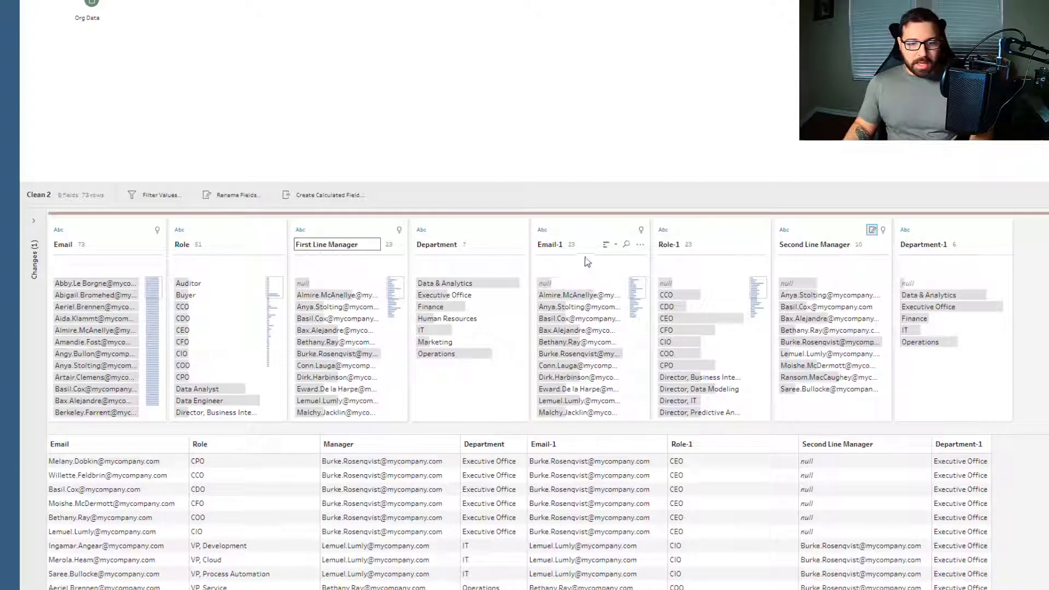
- Remove the duplicate Email-1, Role-1 and Department-1 fields, leaving five fields
{"action": "left_click", "coordinate": [590, 243]}
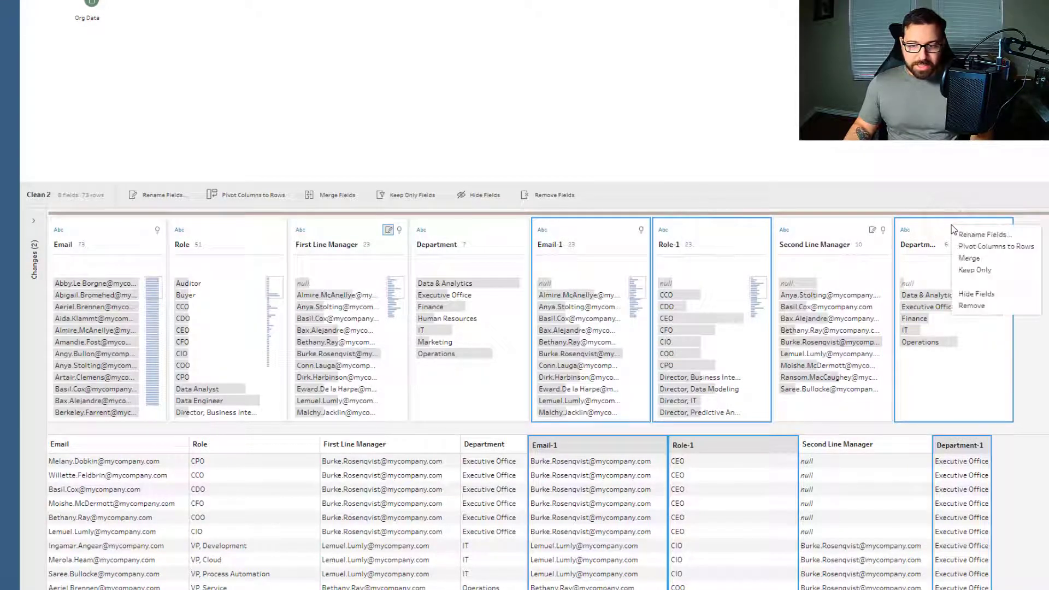
{"action": "mouse_move", "coordinate": [367, 473]}
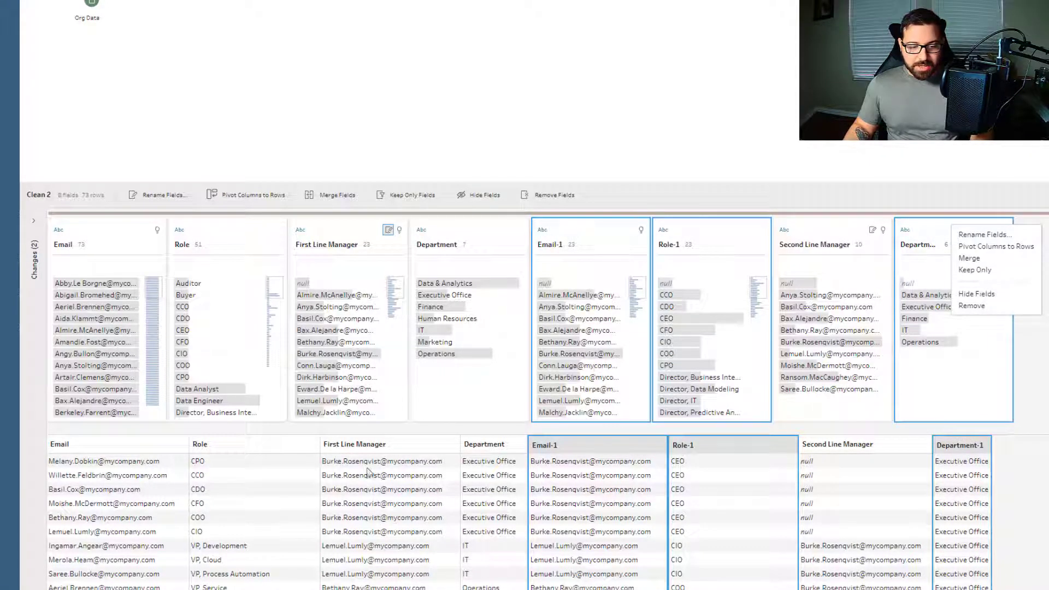
{"action": "mouse_move", "coordinate": [803, 358]}
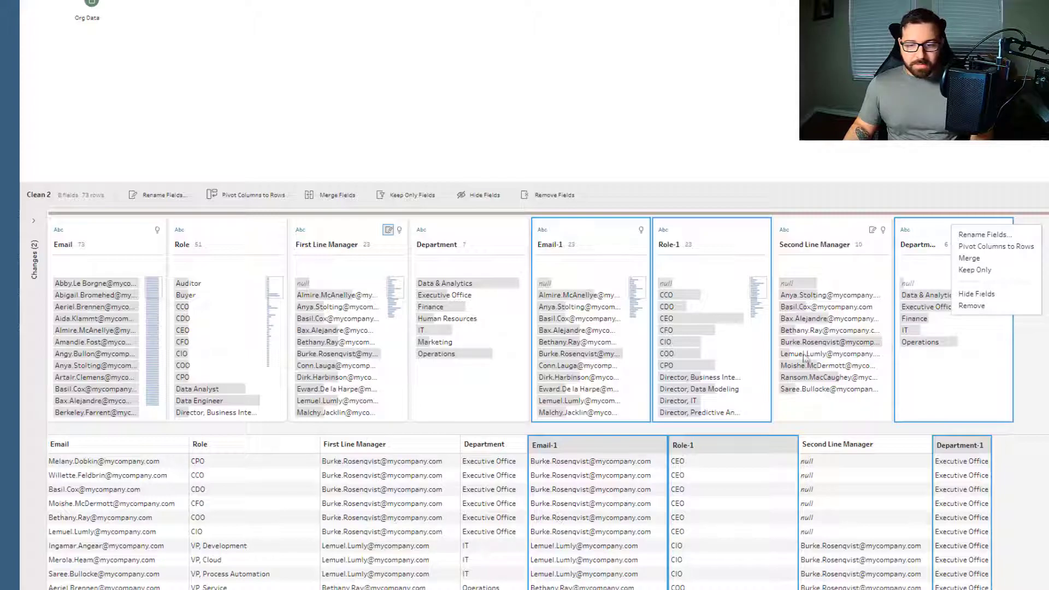
{"action": "left_click", "coordinate": [970, 305]}
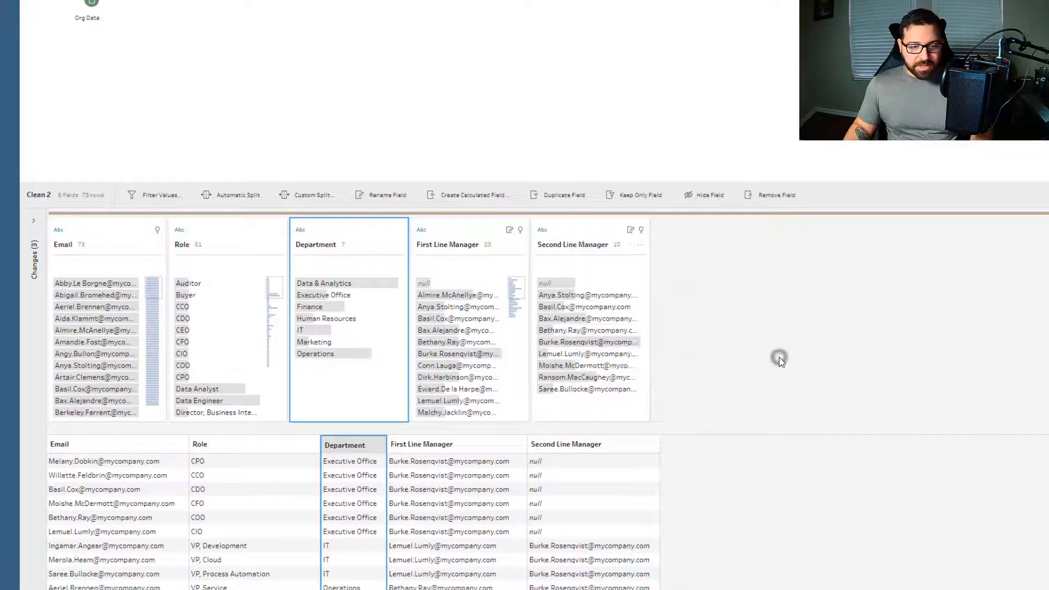
{"action": "mouse_move", "coordinate": [729, 314]}
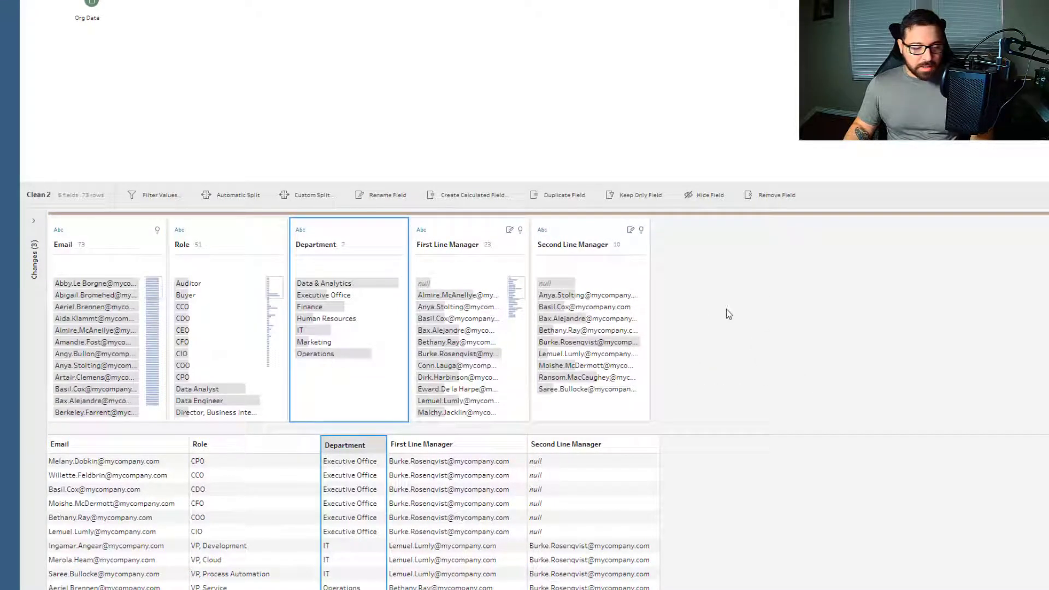
{"action": "mouse_move", "coordinate": [507, 110]}
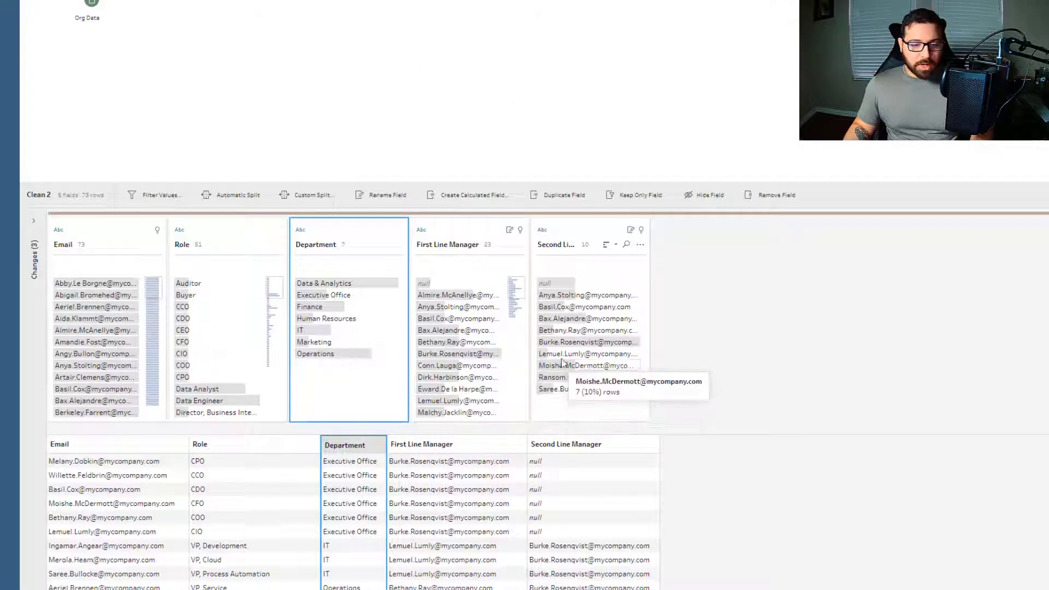
{"action": "mouse_move", "coordinate": [560, 397]}
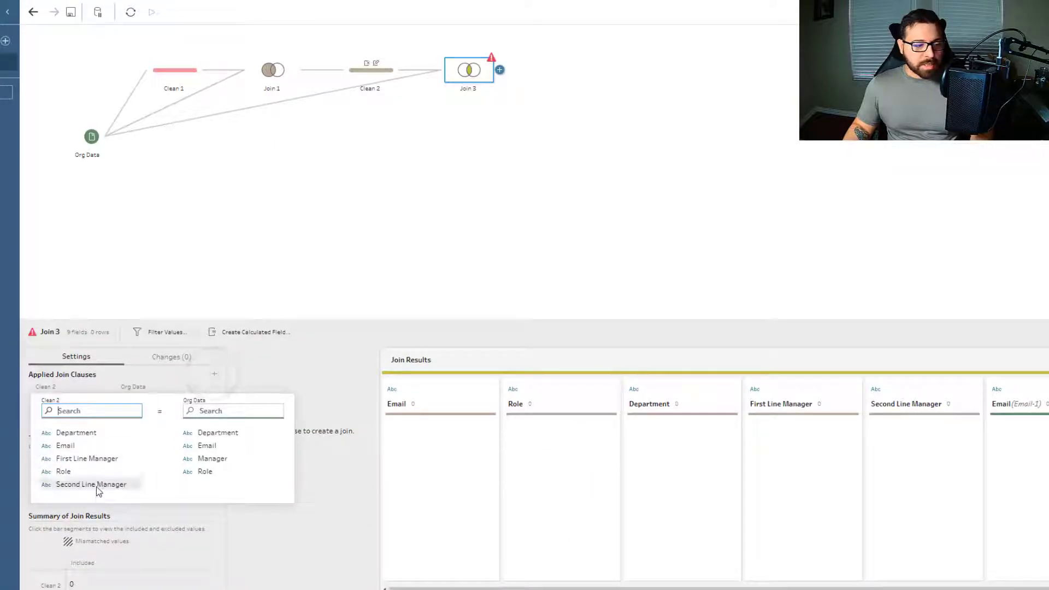
- Set Join 3's clause to Second Line Manager = Email as a left join keeping all 73 Clean 2 rows
{"action": "left_click", "coordinate": [90, 484]}
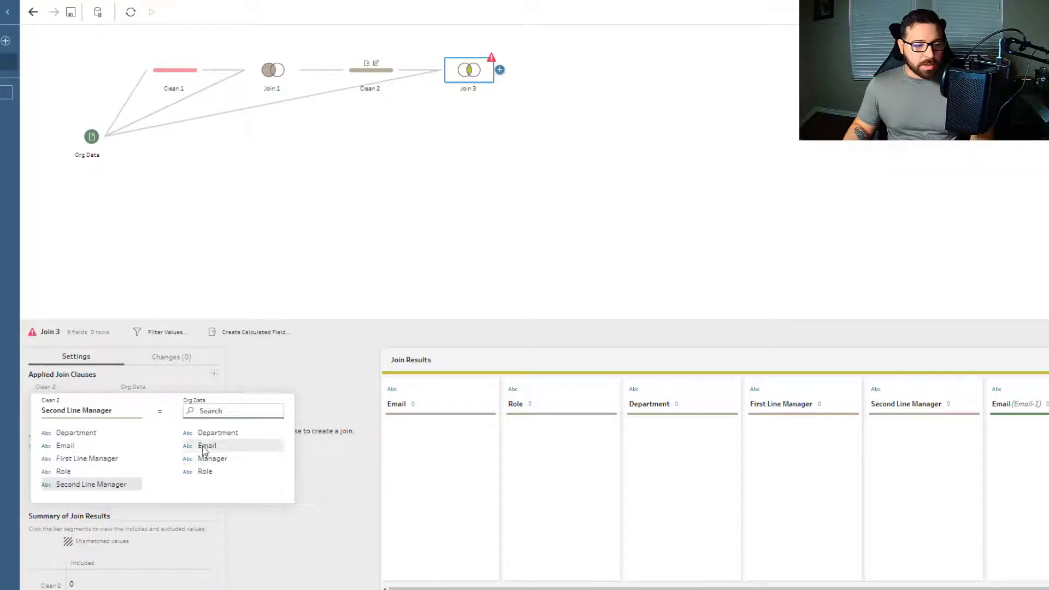
{"action": "left_click", "coordinate": [207, 446]}
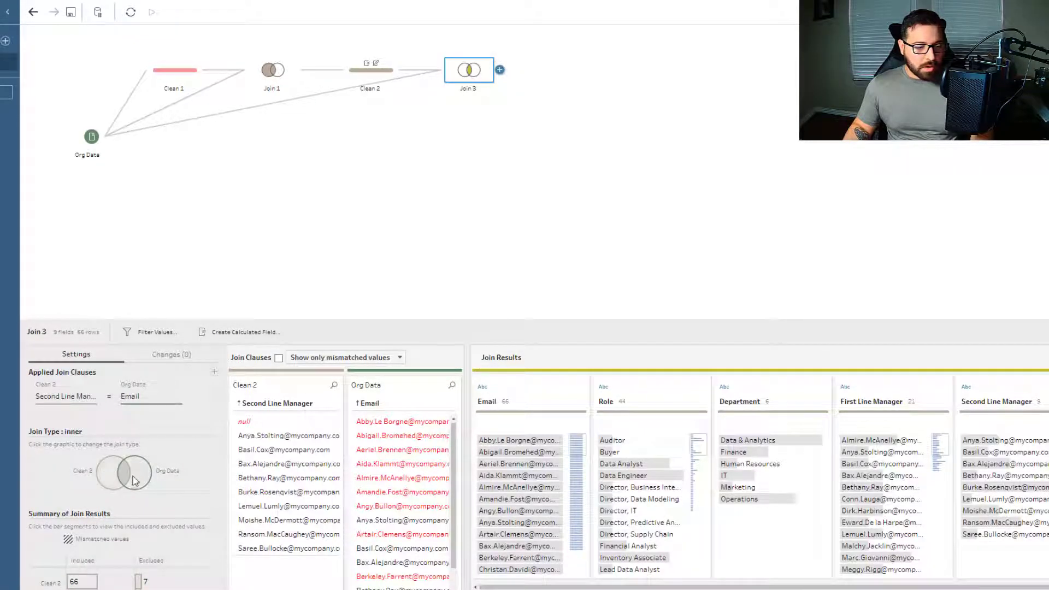
{"action": "left_click", "coordinate": [110, 472]}
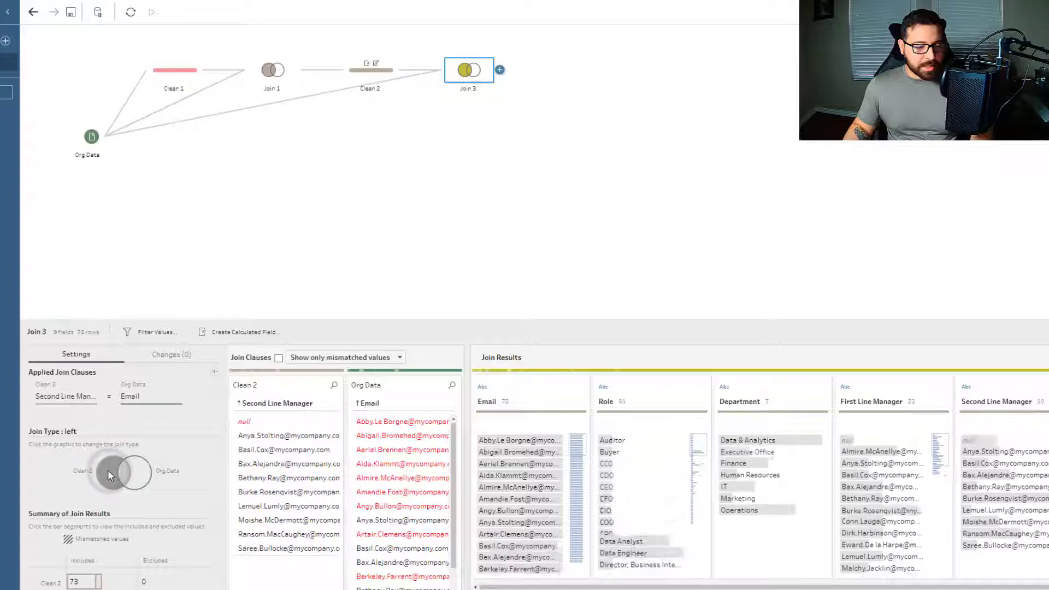
{"action": "left_click", "coordinate": [499, 70]}
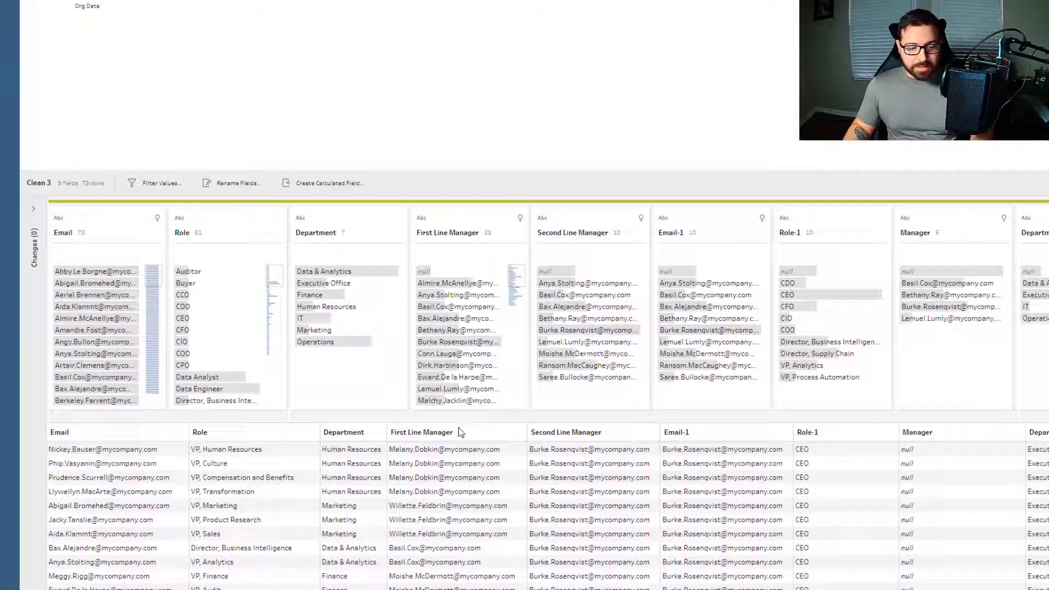
{"action": "mouse_move", "coordinate": [579, 500]}
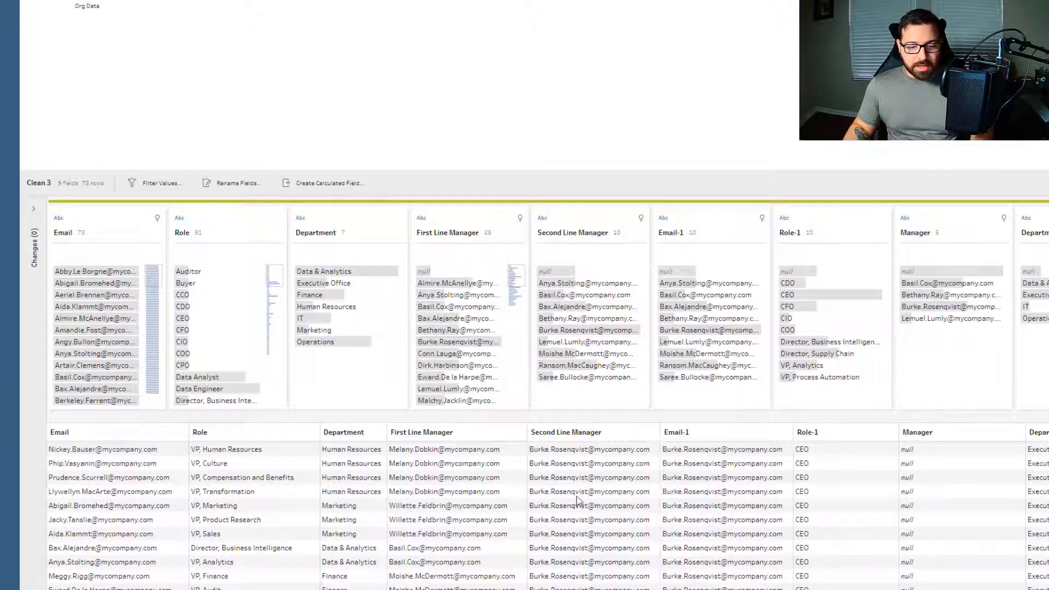
{"action": "mouse_move", "coordinate": [709, 306]}
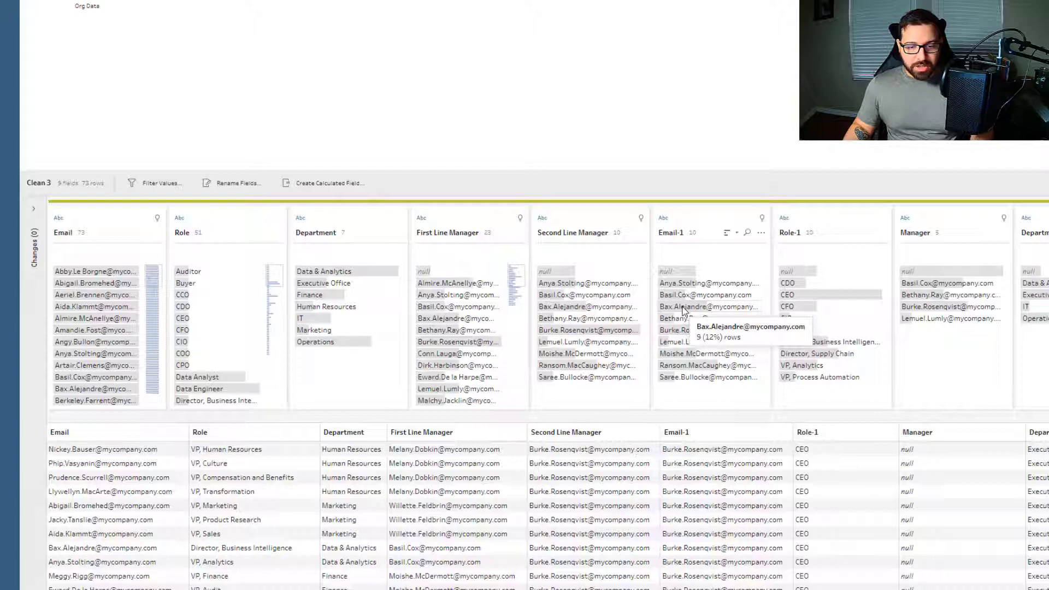
{"action": "mouse_move", "coordinate": [697, 496]}
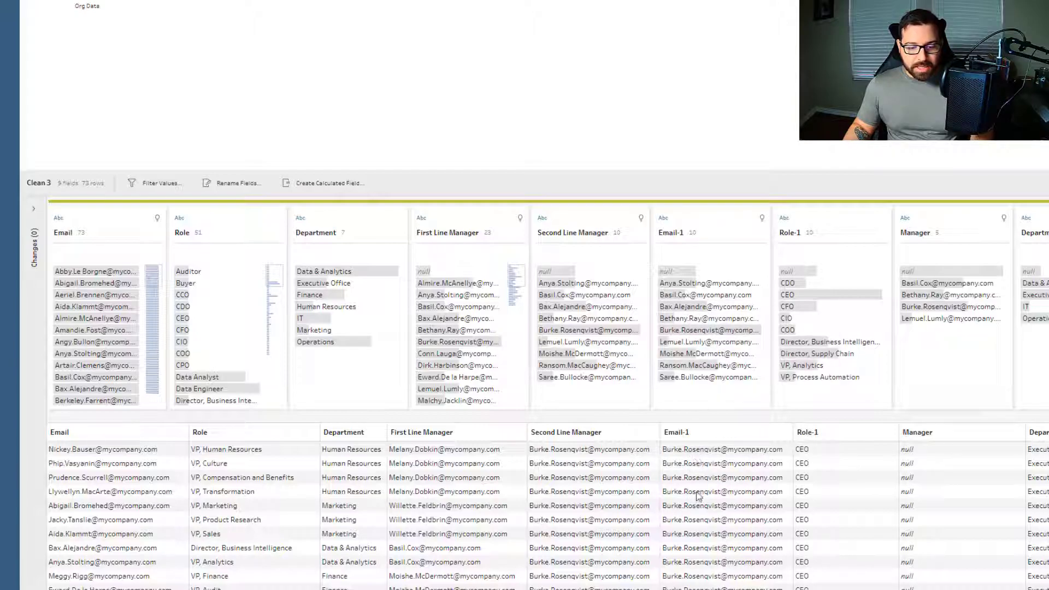
{"action": "mouse_move", "coordinate": [941, 511]}
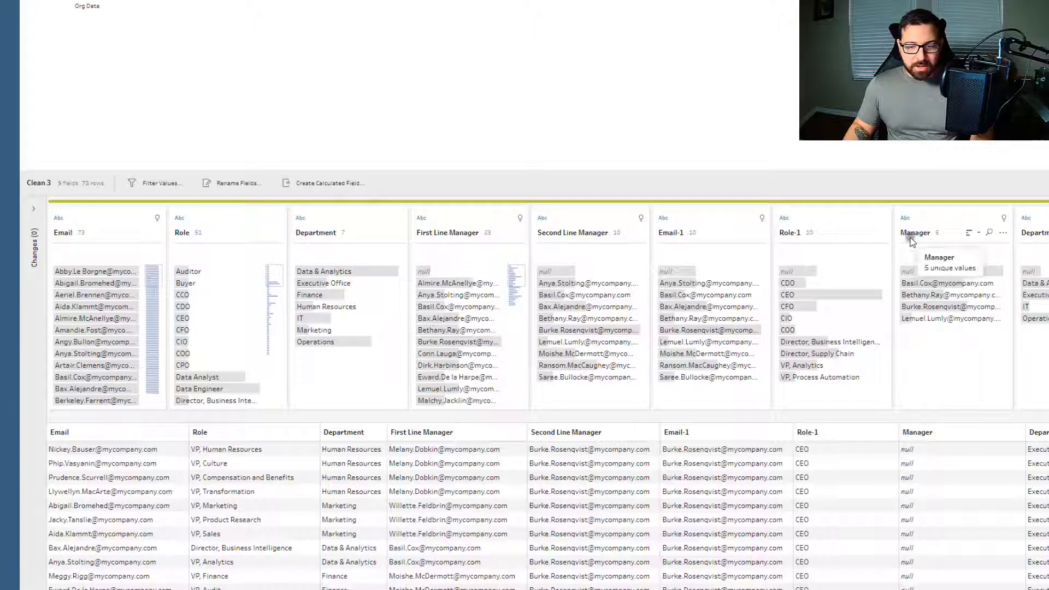
- Rename Manager to Third Line Manager in Clean 3 and select the duplicate Email-1 field for removal
{"action": "type", "text": "Third Line"}
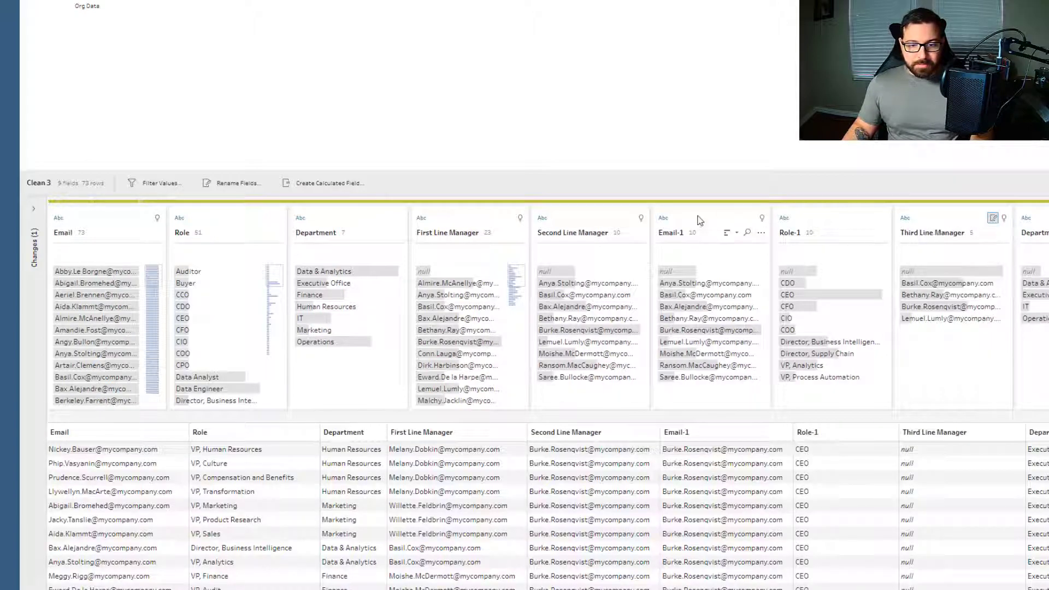
{"action": "left_click", "coordinate": [808, 232]}
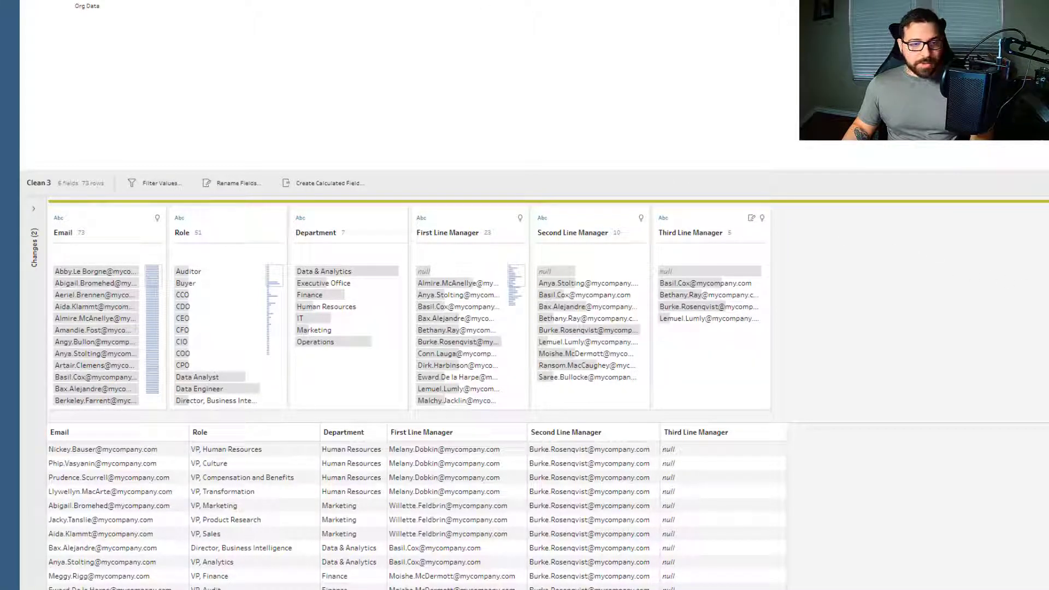
{"action": "mouse_move", "coordinate": [708, 318]}
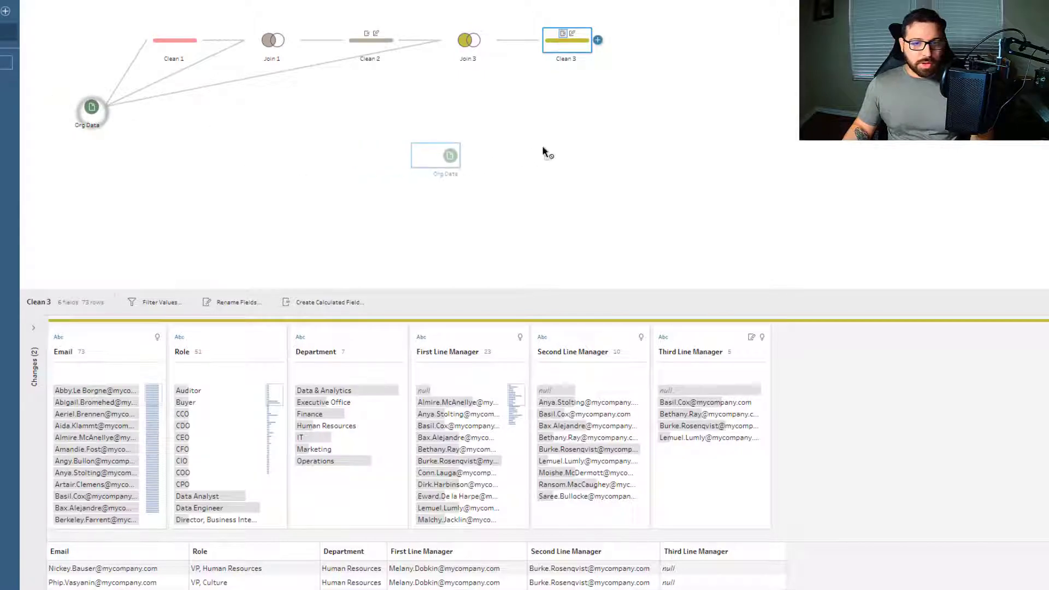
- Replace Join 5's Role = Role clause with Third Line Manager = Email and make it a left join of 73 rows
{"action": "left_click", "coordinate": [598, 40]}
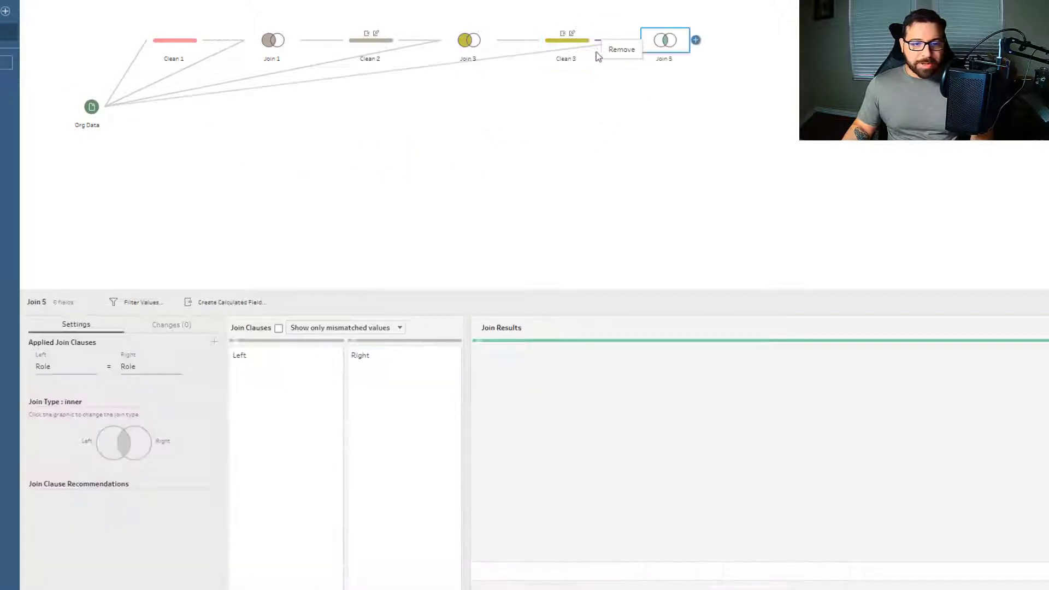
{"action": "left_click", "coordinate": [665, 40]}
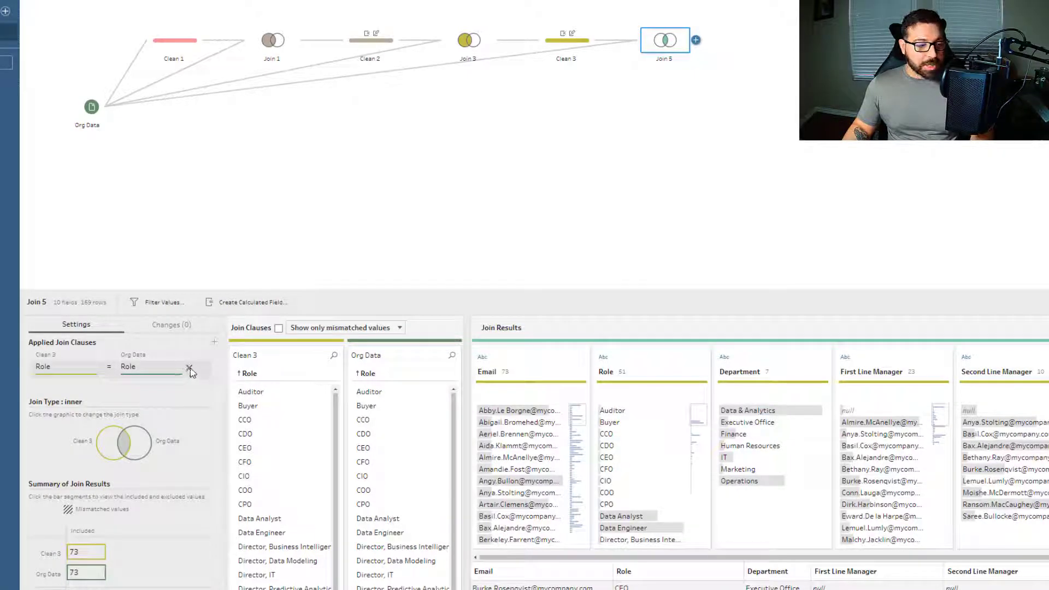
{"action": "left_click", "coordinate": [190, 368]}
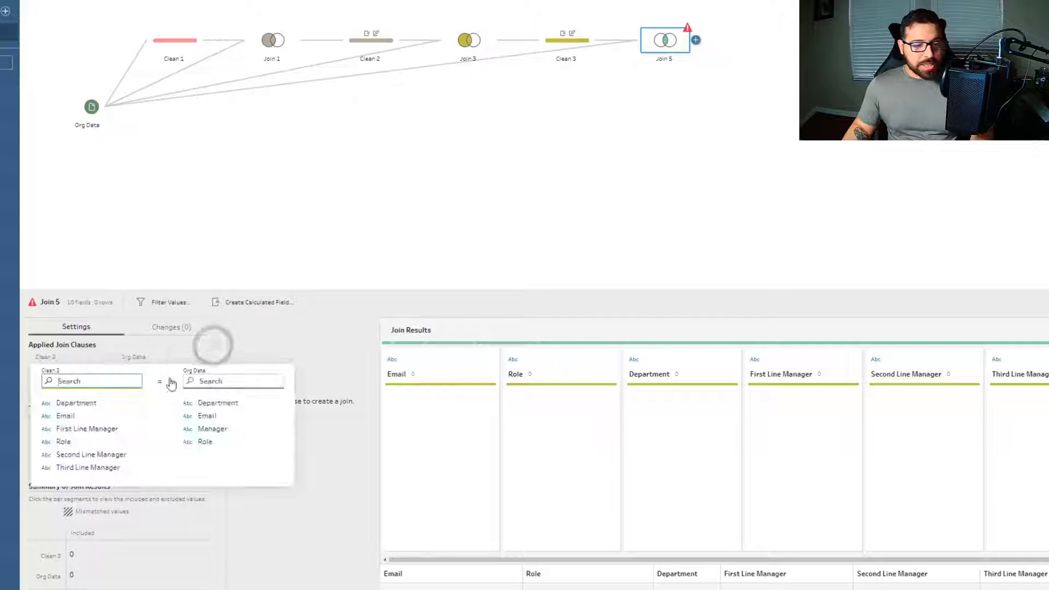
{"action": "left_click", "coordinate": [87, 466]}
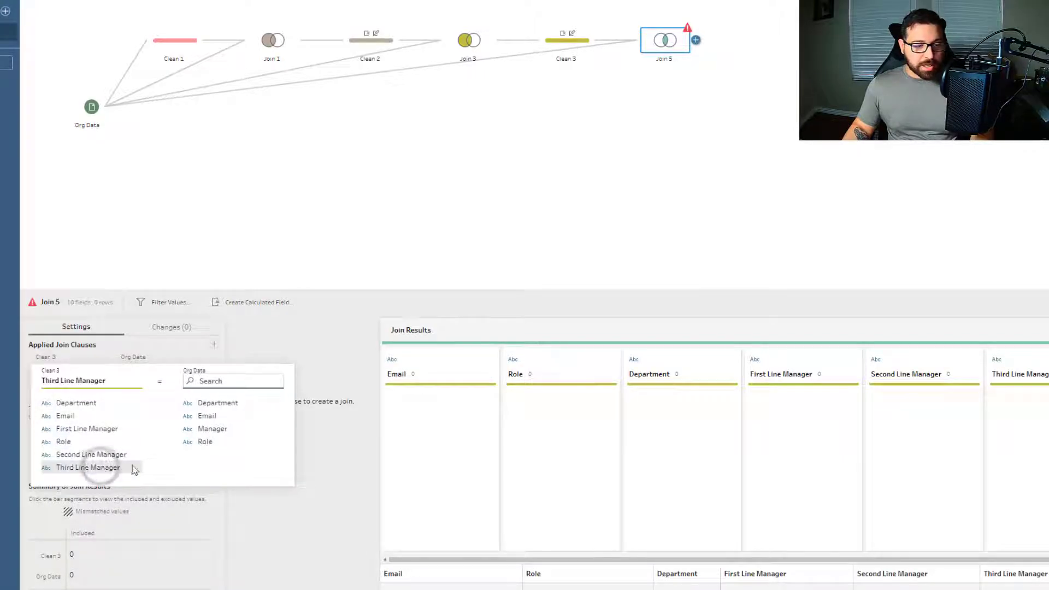
{"action": "left_click", "coordinate": [206, 415]}
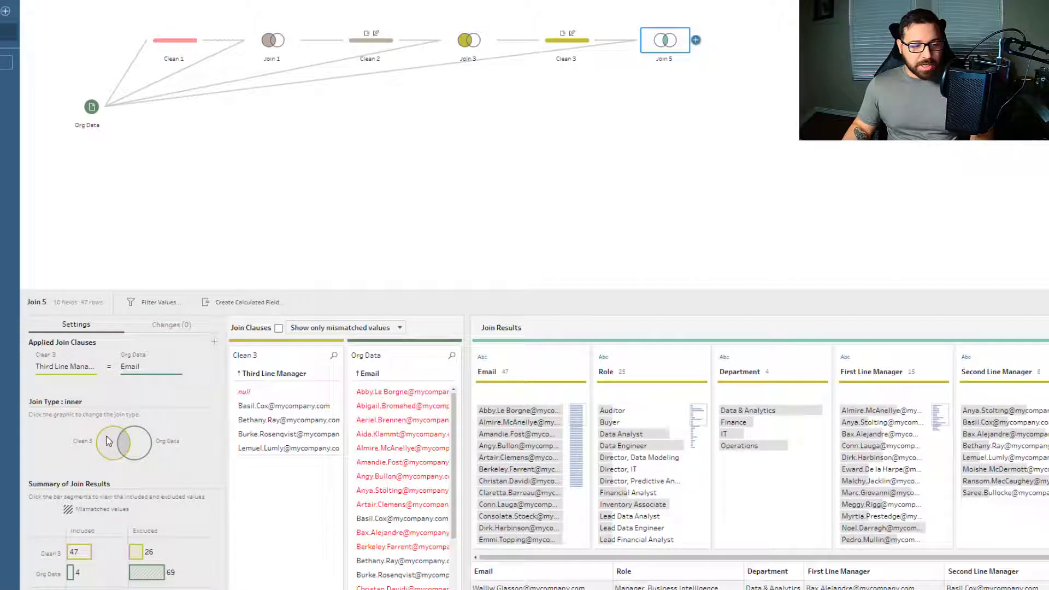
{"action": "left_click", "coordinate": [107, 442]}
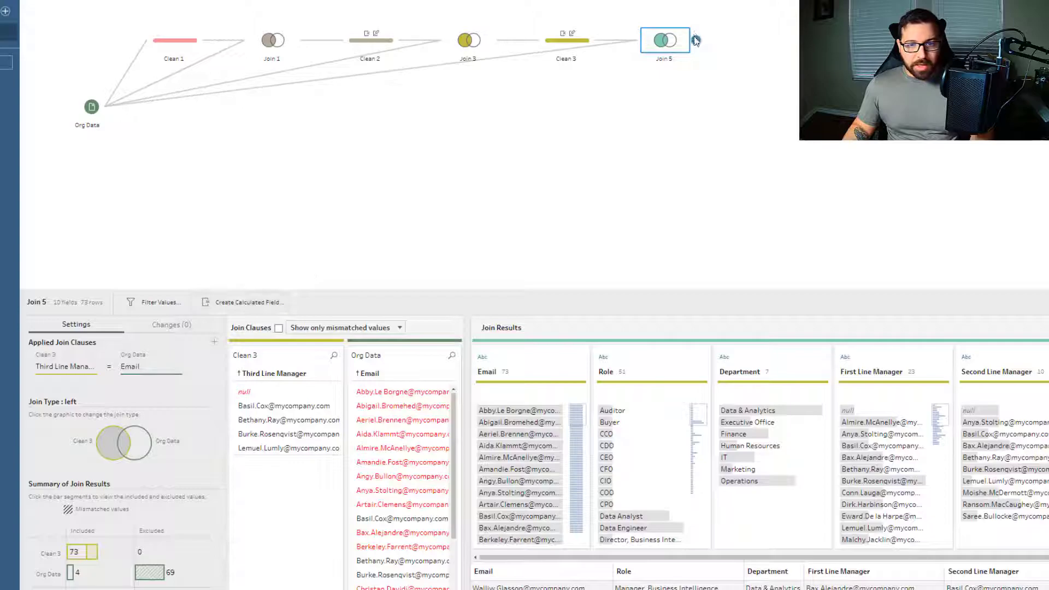
{"action": "left_click", "coordinate": [695, 41]}
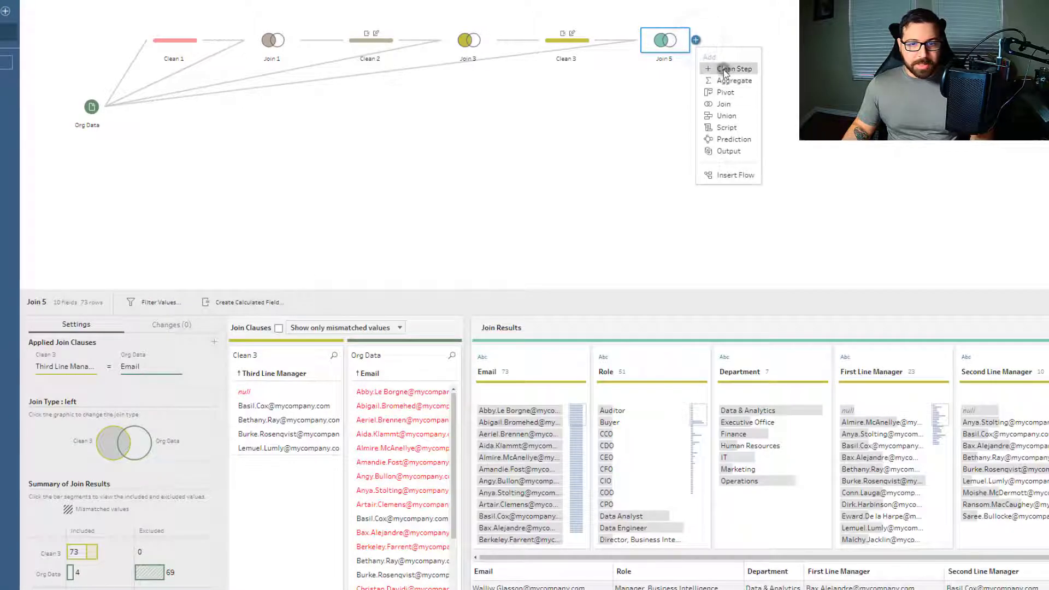
- Add Clean 4 after Join 5, rename Manager to Fourth Line Manager and remove Email-1, Role-1, Department-1
{"action": "left_click", "coordinate": [732, 67]}
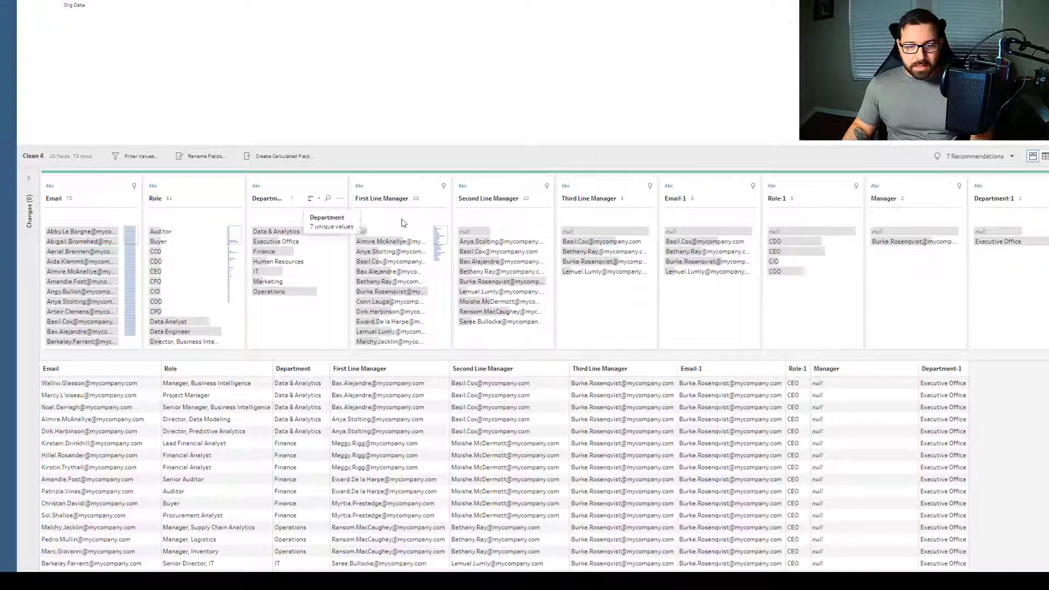
{"action": "mouse_move", "coordinate": [707, 270]}
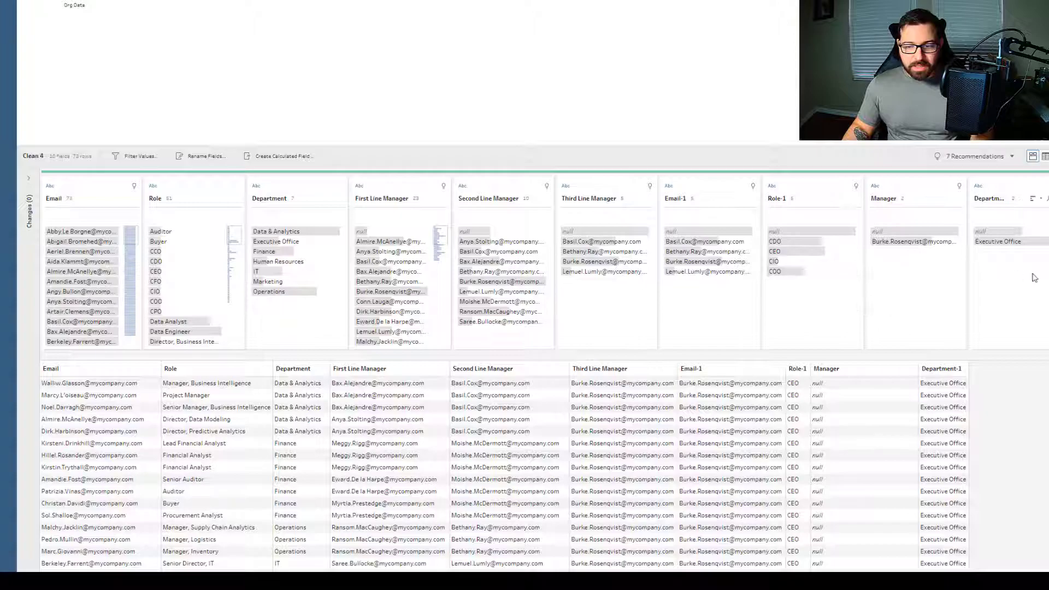
{"action": "mouse_move", "coordinate": [775, 261]}
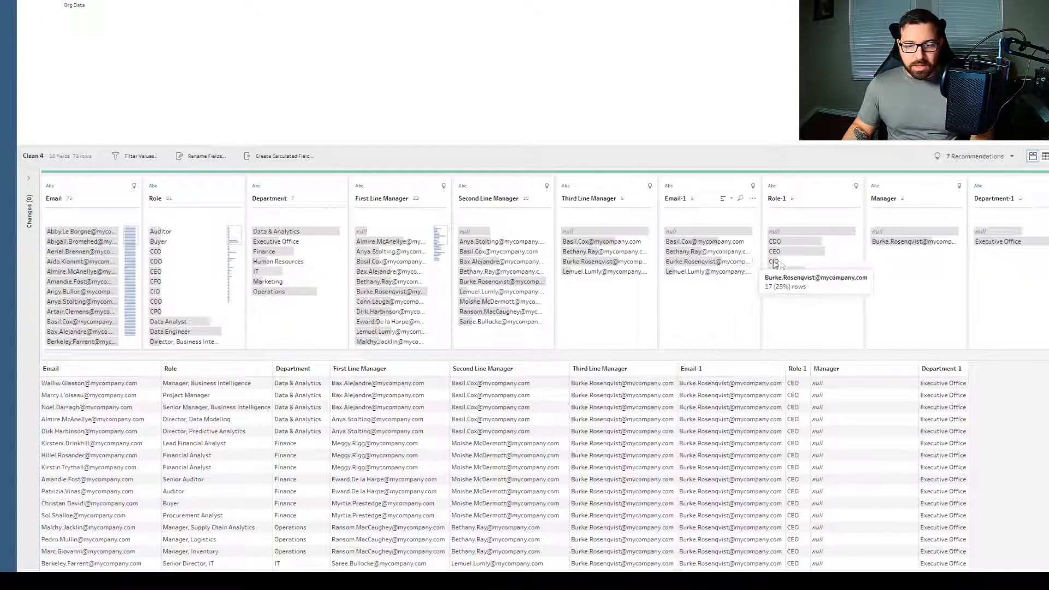
{"action": "mouse_move", "coordinate": [882, 198]}
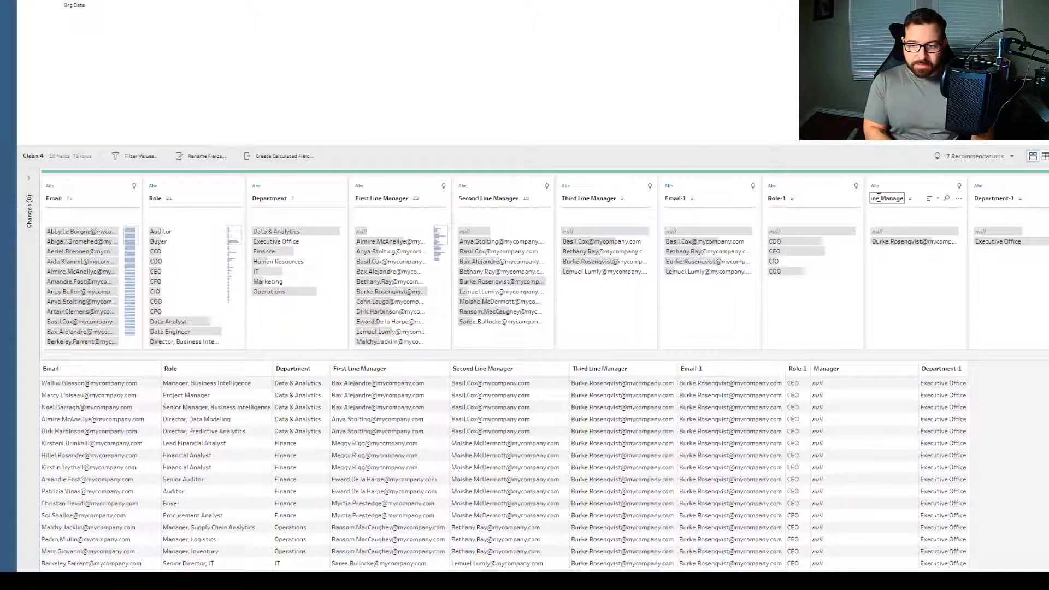
{"action": "type", "text": "Fourth Line Manager"}
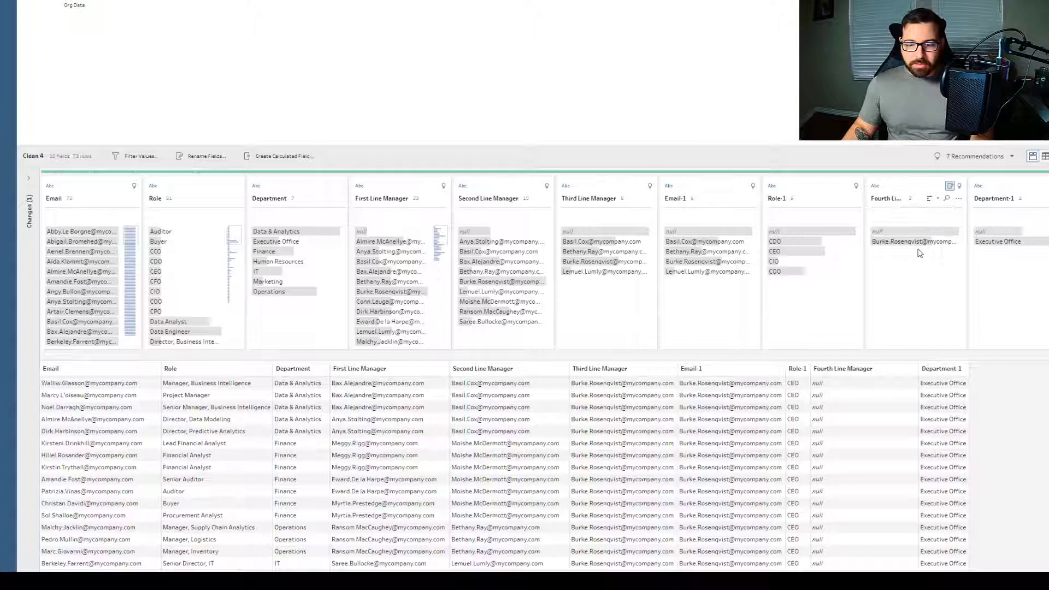
{"action": "mouse_move", "coordinate": [913, 241]}
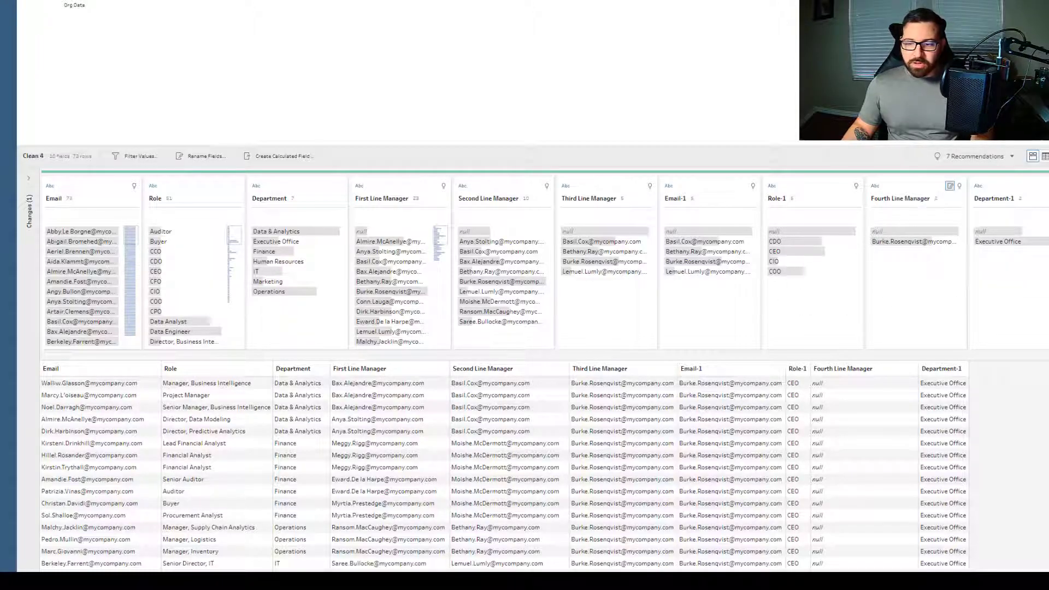
{"action": "left_click", "coordinate": [812, 198]}
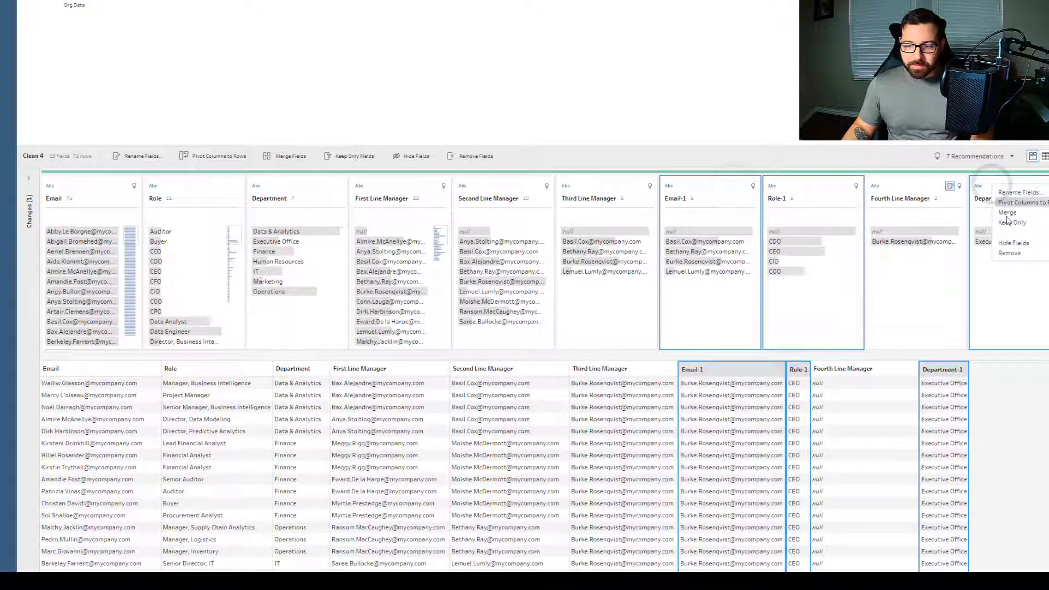
{"action": "left_click", "coordinate": [1010, 252]}
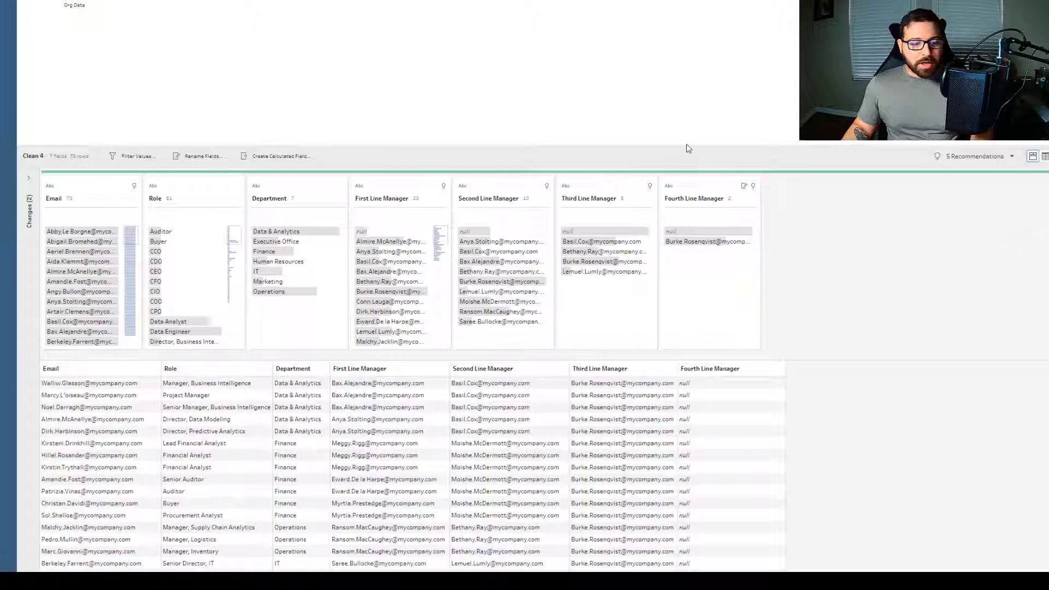
{"action": "mouse_move", "coordinate": [498, 401]}
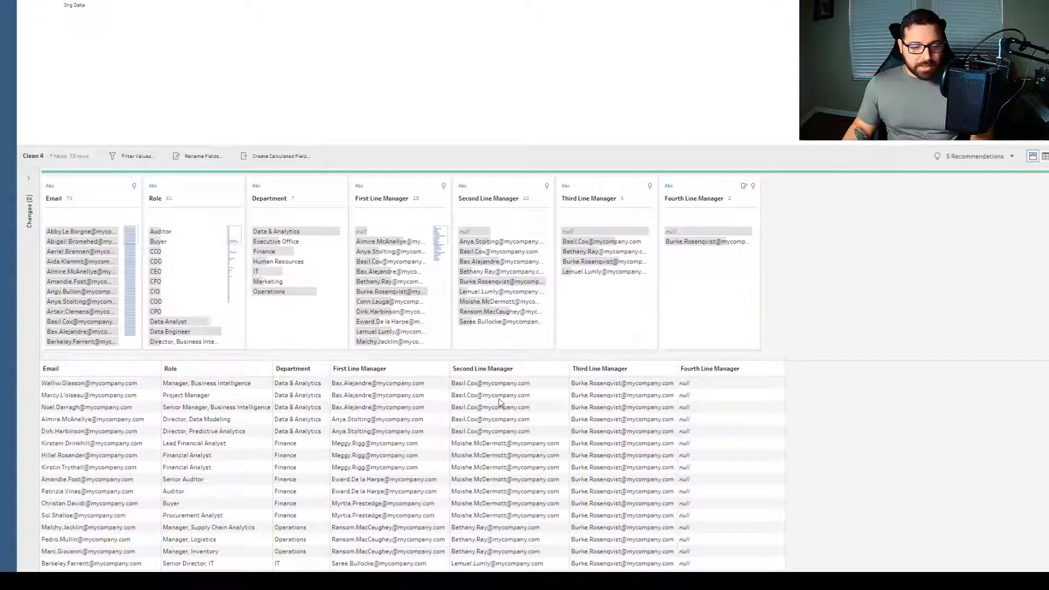
{"action": "scroll", "scroll_direction": "down", "scroll_amount": 3}
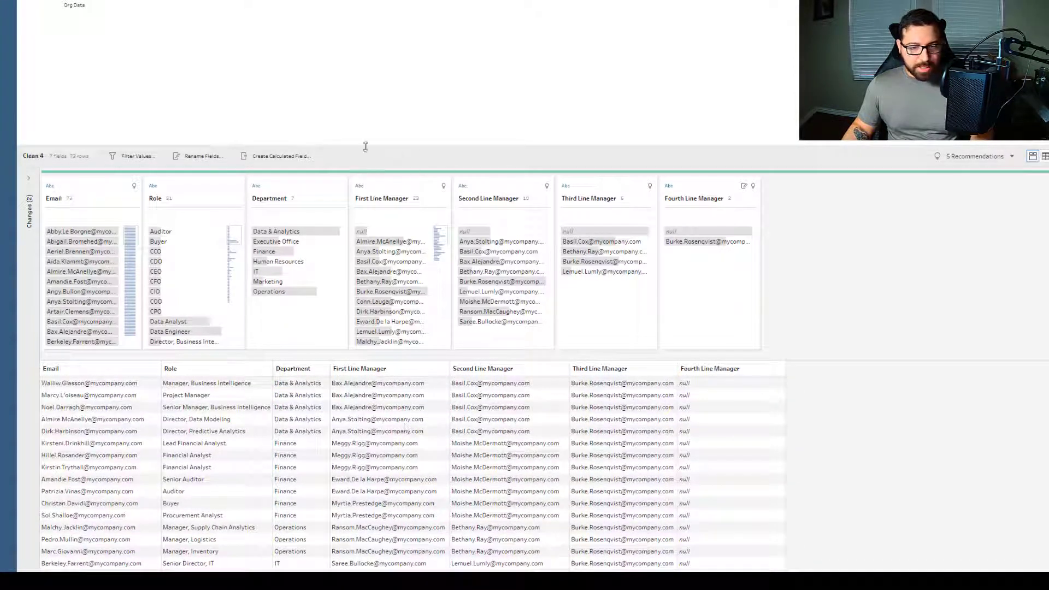
{"action": "mouse_move", "coordinate": [503, 17]}
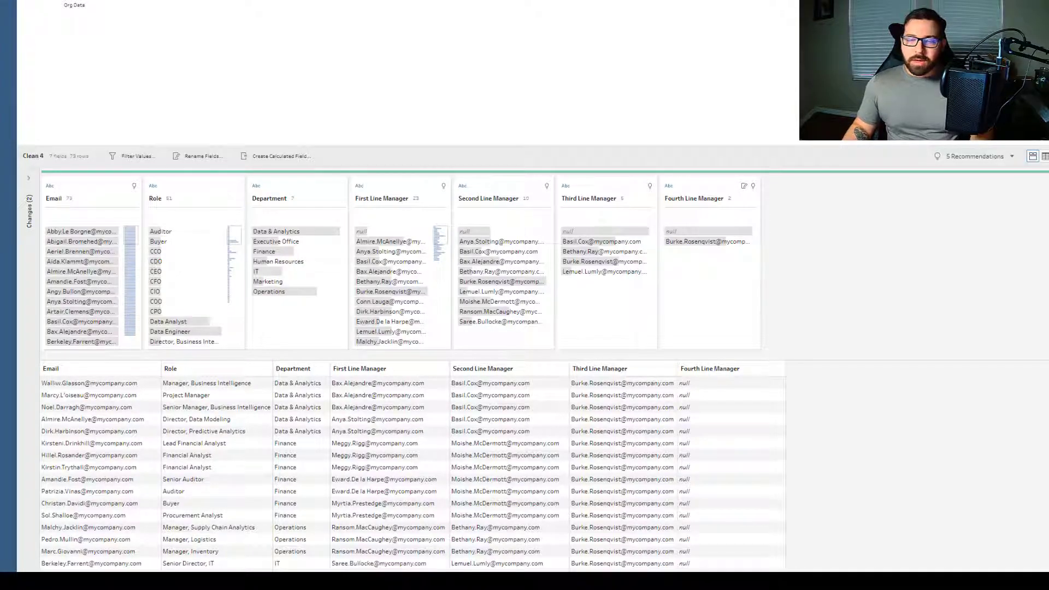
{"action": "mouse_move", "coordinate": [760, 45]}
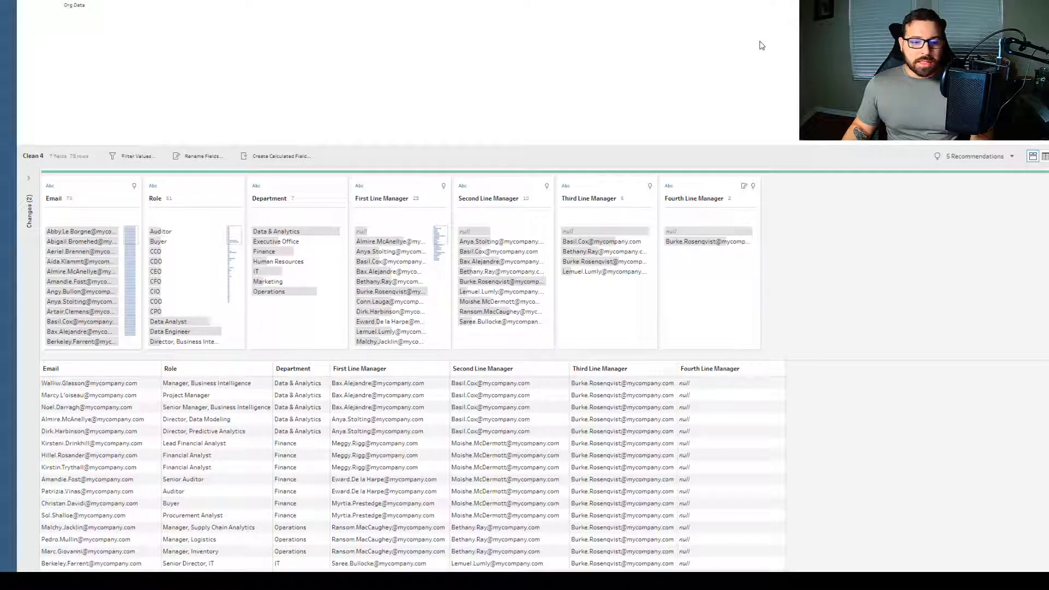
{"action": "mouse_move", "coordinate": [780, 396]}
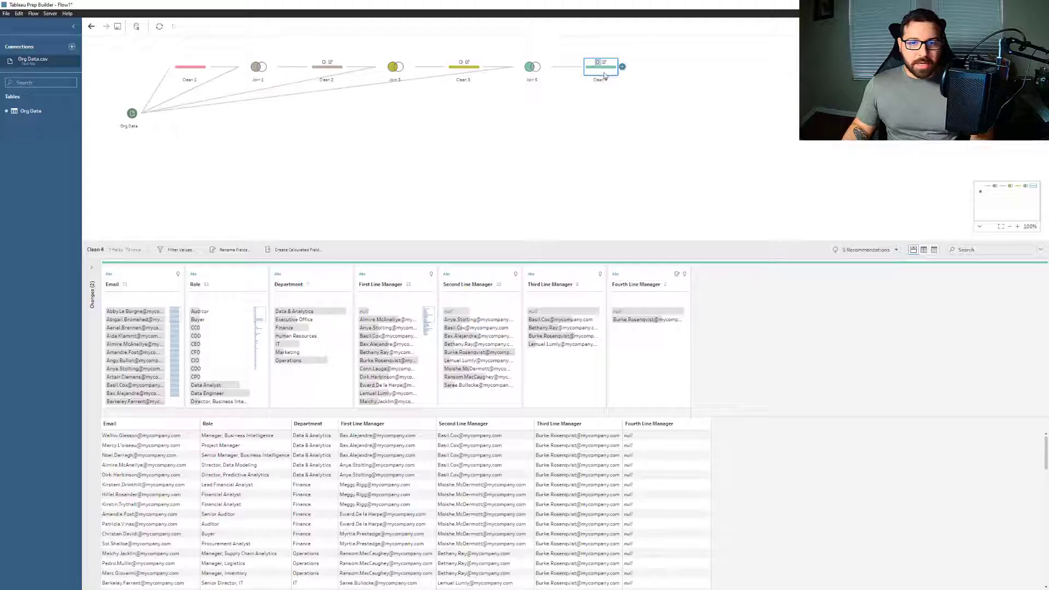
- Add a Pivot step after Clean 4 for the four Line Manager columns and rename Pivot1 Names to Management Line
{"action": "left_click", "coordinate": [621, 67]}
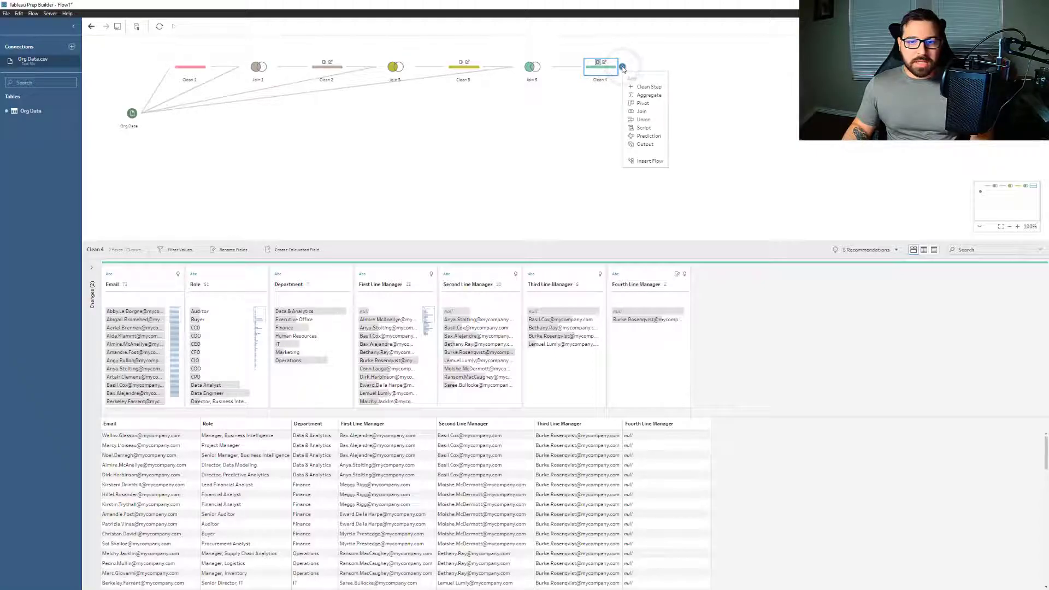
{"action": "left_click", "coordinate": [645, 102]}
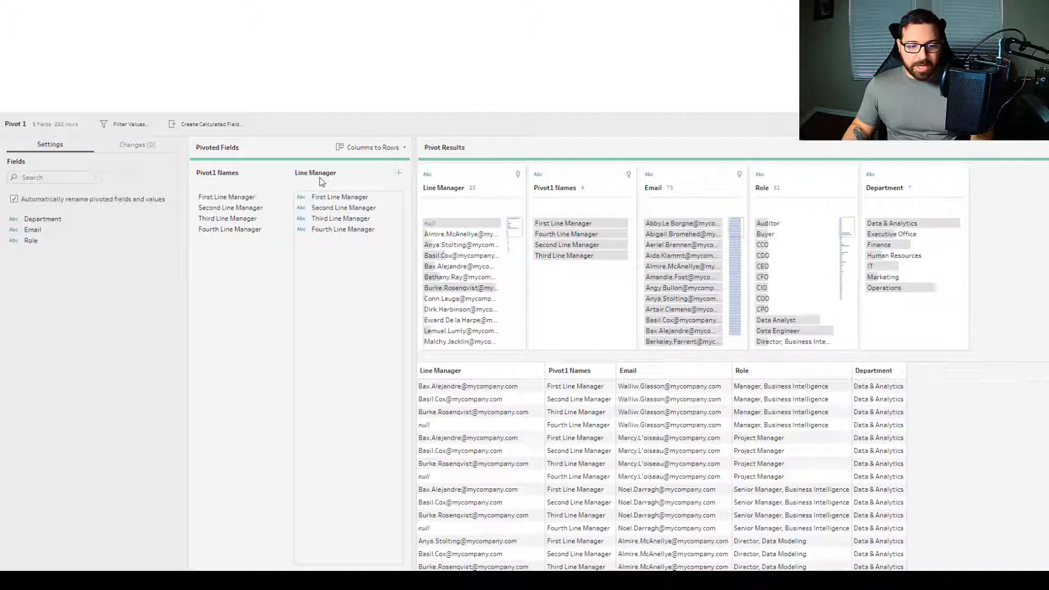
{"action": "double_click", "coordinate": [216, 173]}
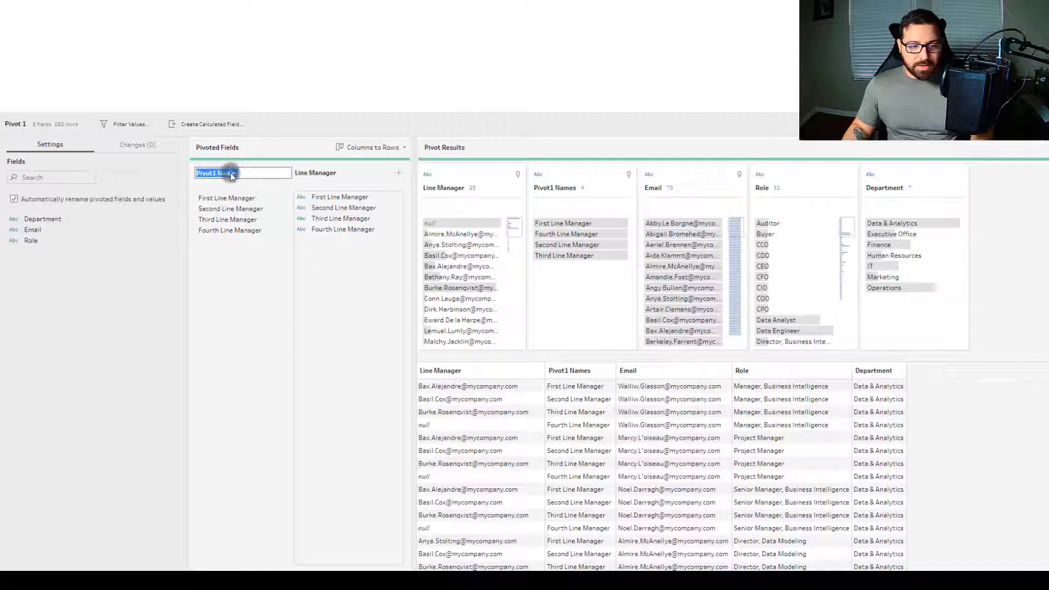
{"action": "type", "text": "Management Line"}
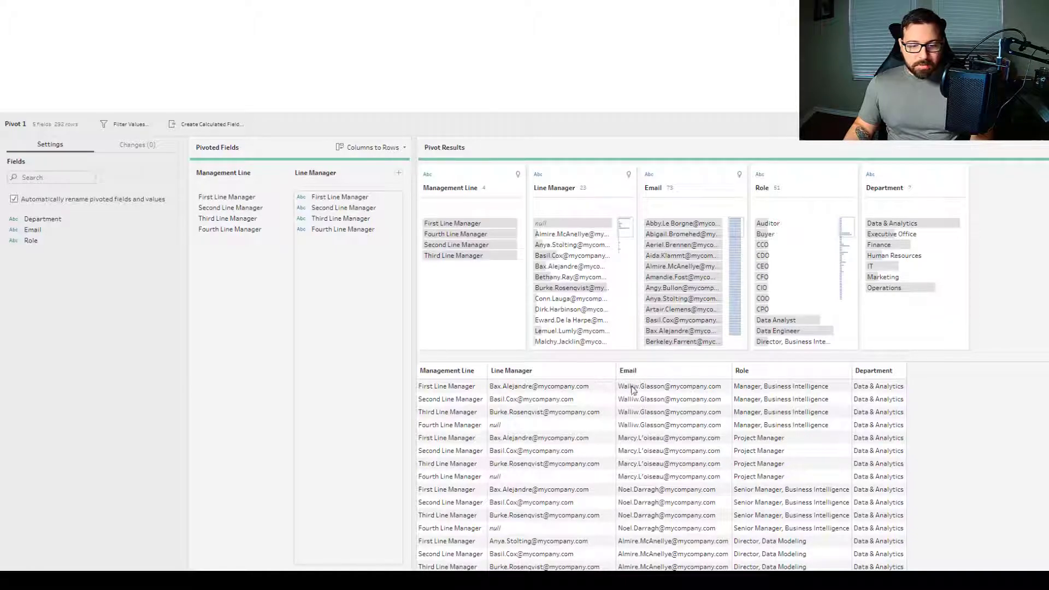
{"action": "mouse_move", "coordinate": [643, 424]}
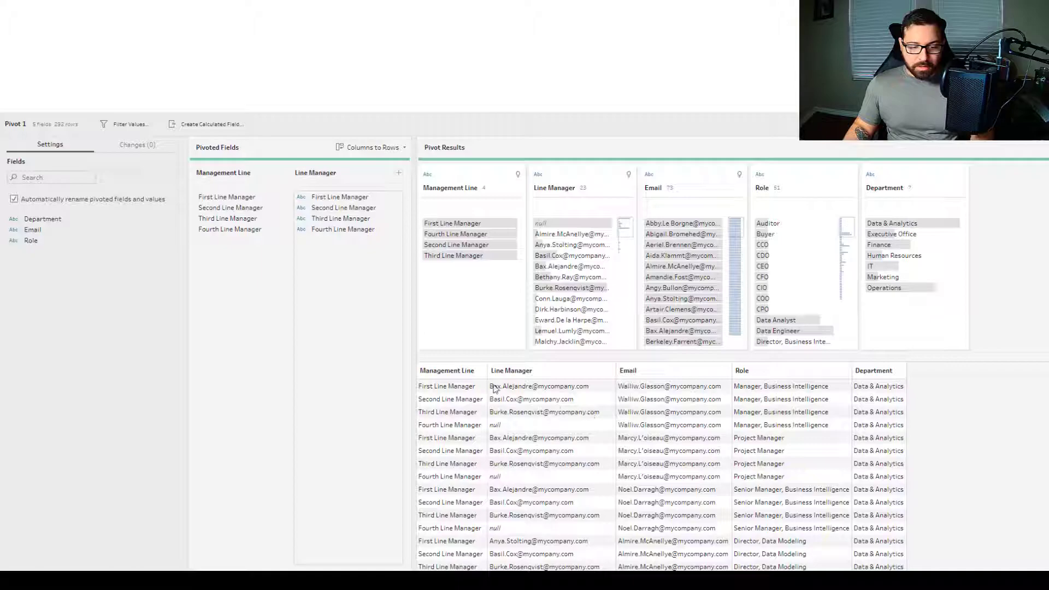
{"action": "mouse_move", "coordinate": [653, 416]}
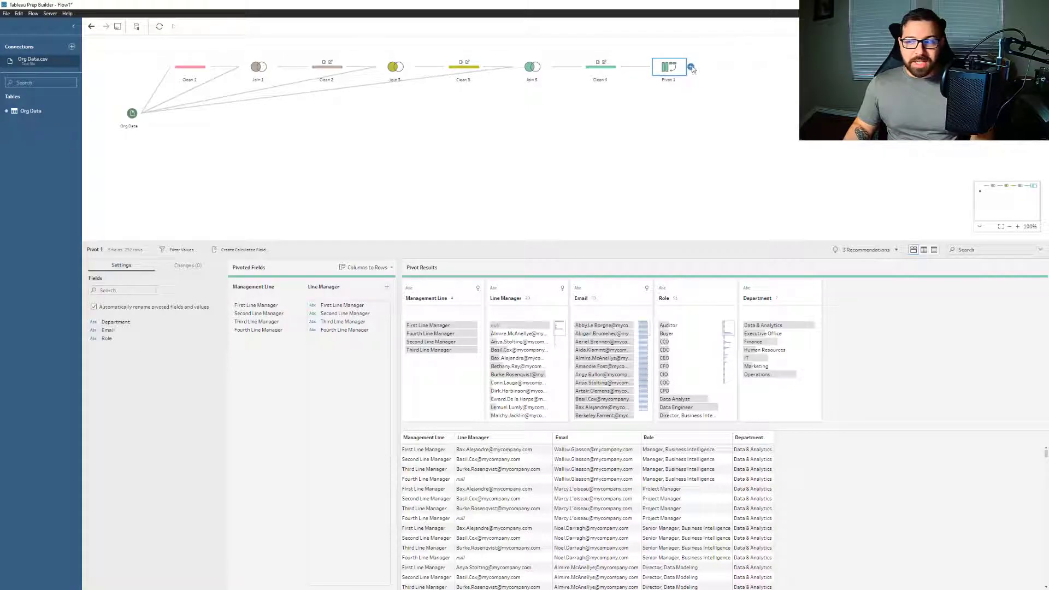
- Add Aggregate 1 after Pivot 1 counting distinct Line Managers per Email, Role and Department, and inspect counts 0, 1 and 2
{"action": "left_click", "coordinate": [691, 68]}
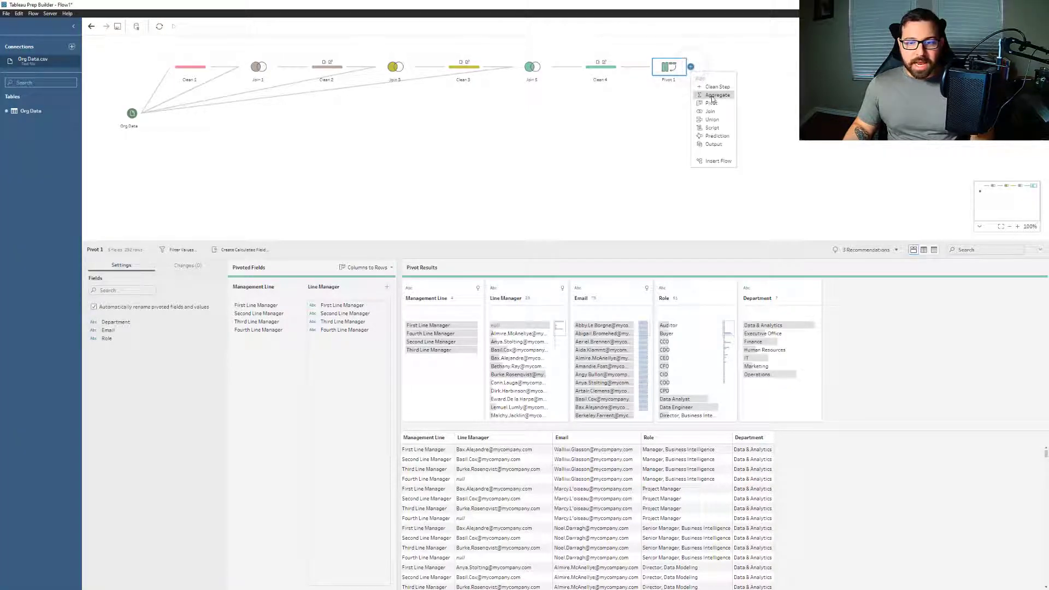
{"action": "left_click", "coordinate": [717, 94]}
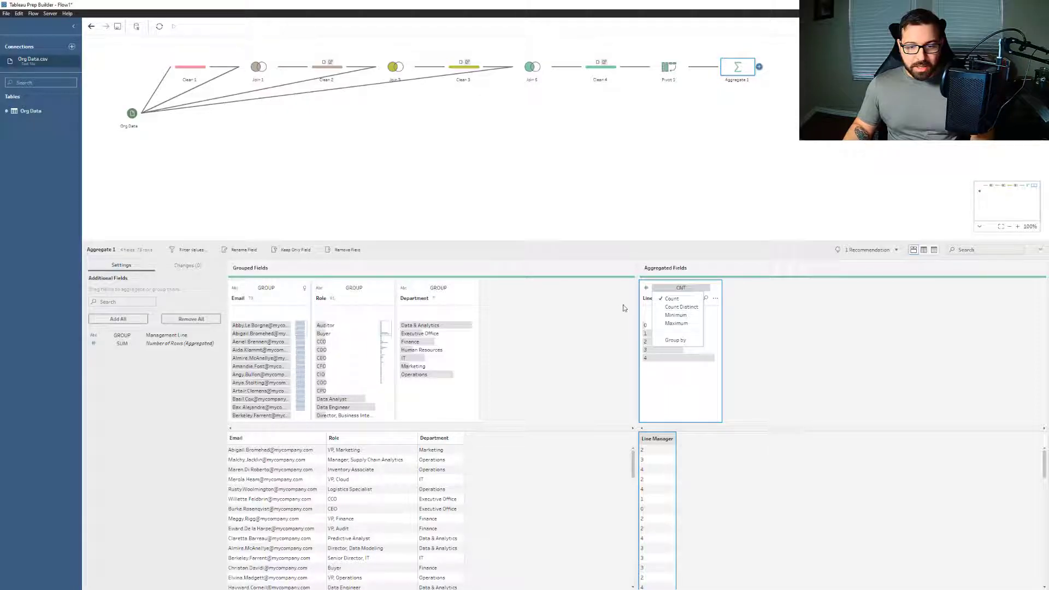
{"action": "left_click", "coordinate": [681, 306]}
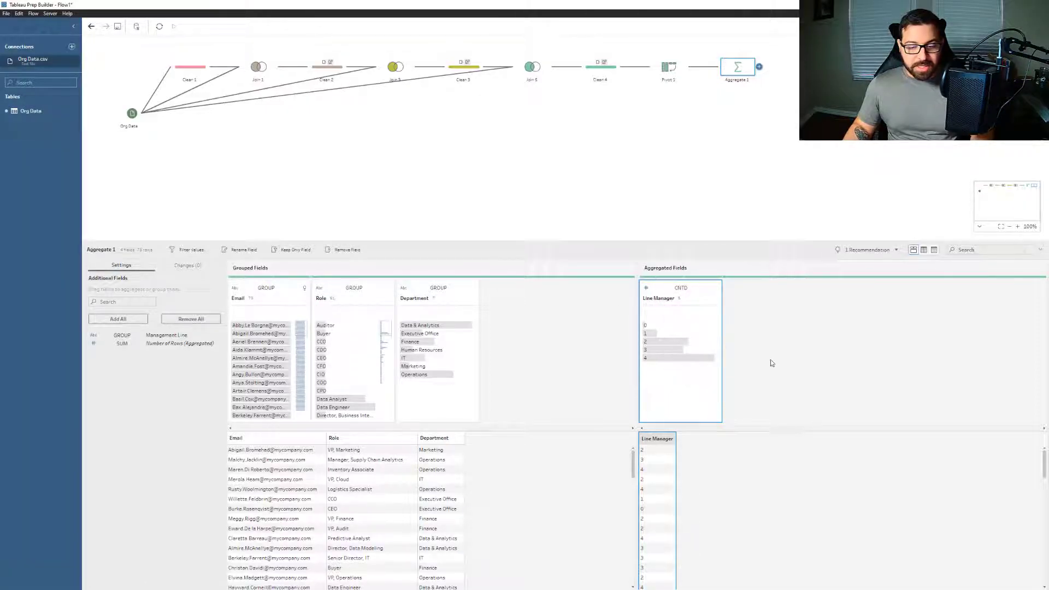
{"action": "mouse_move", "coordinate": [741, 366]}
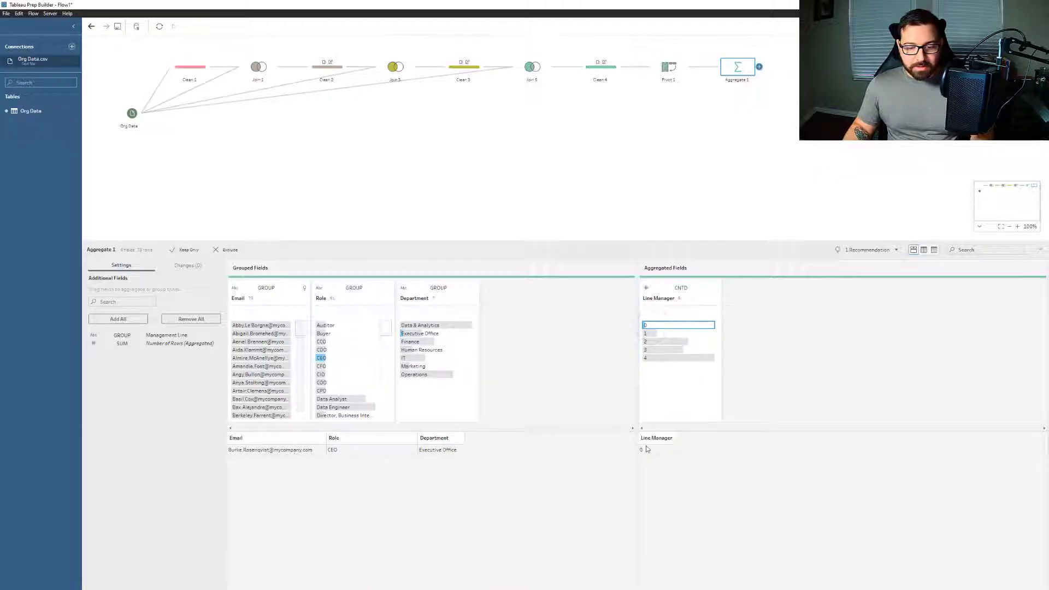
{"action": "left_click", "coordinate": [677, 333]}
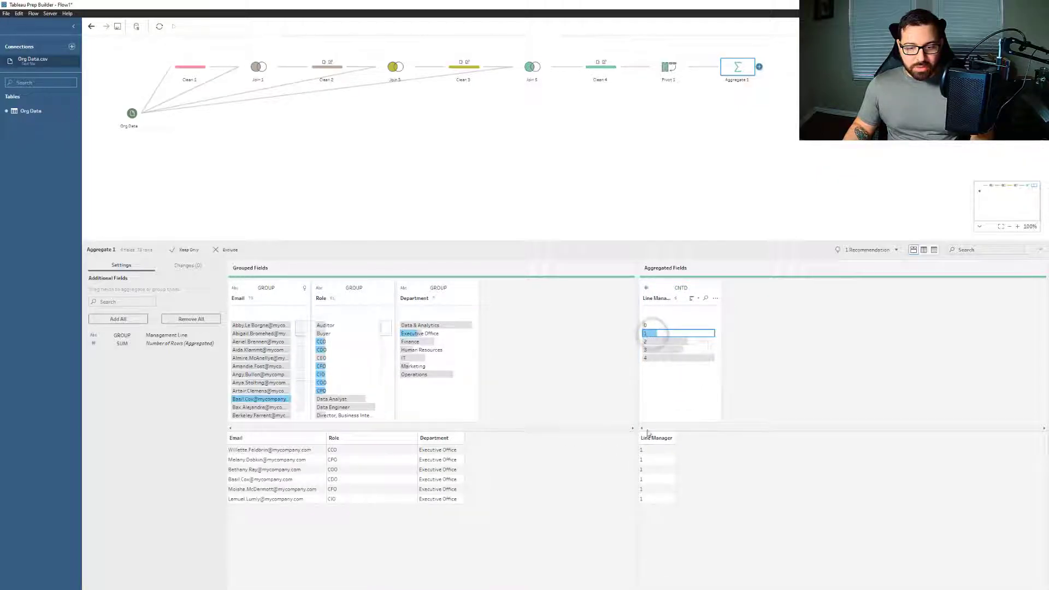
{"action": "left_click", "coordinate": [675, 342]}
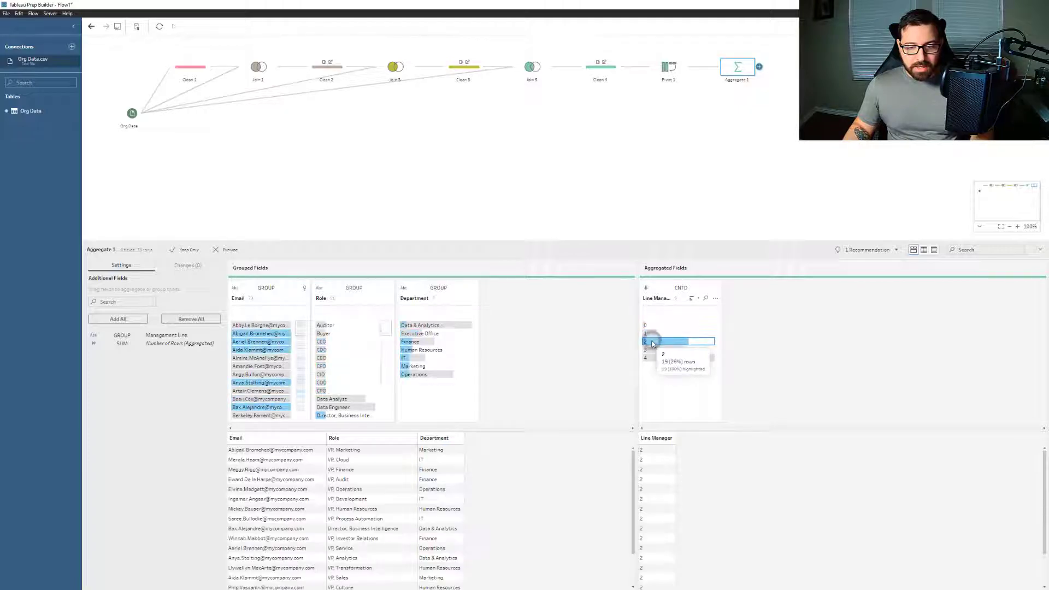
{"action": "left_click", "coordinate": [675, 350]}
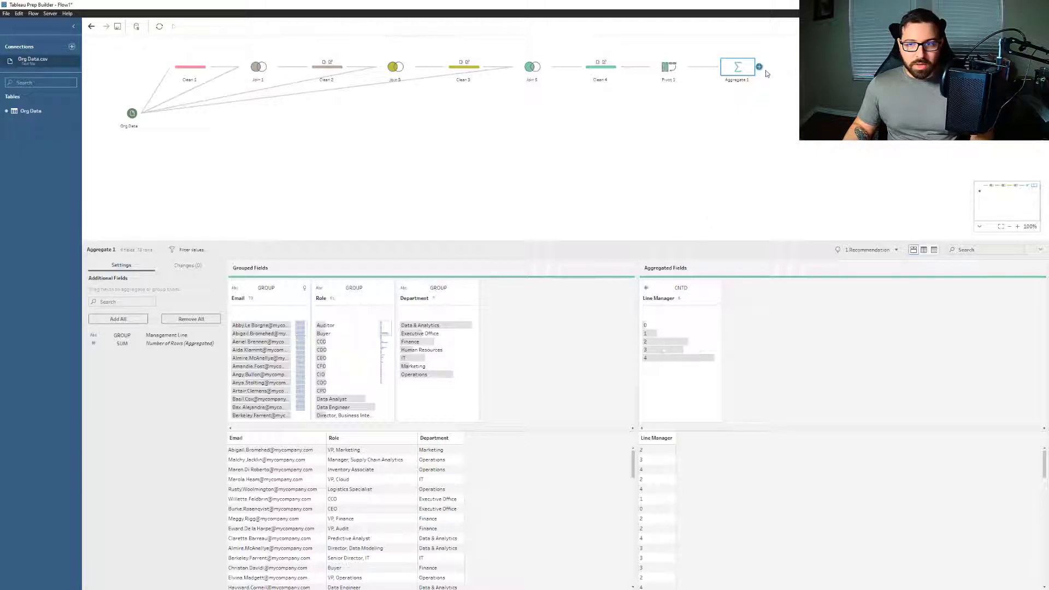
- Add Clean 5 after the aggregate with calculated field Level = [Line Manager] + 1
{"action": "left_click", "coordinate": [758, 68]}
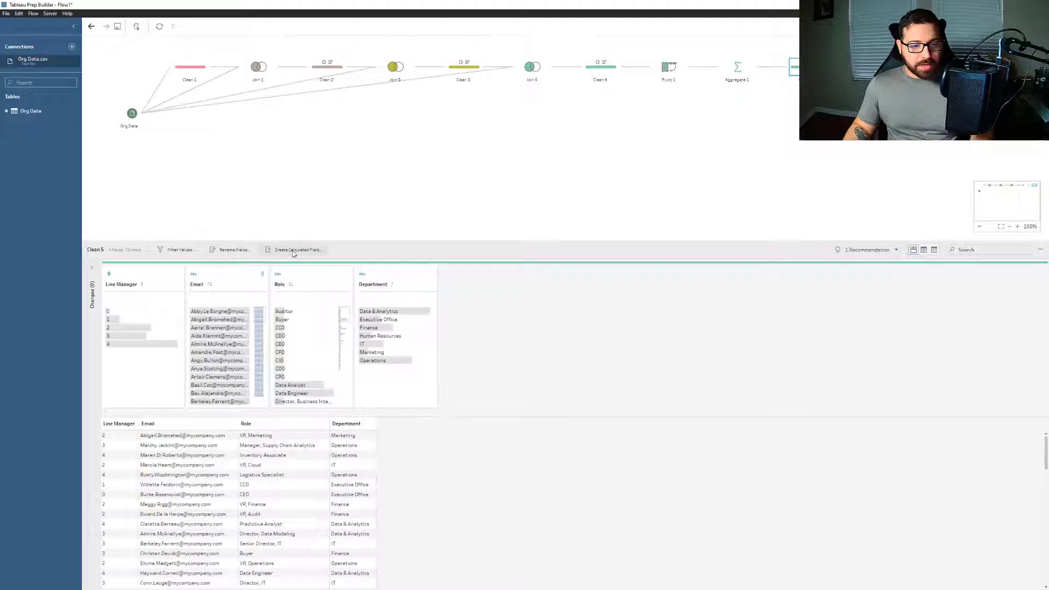
{"action": "left_click", "coordinate": [296, 249]}
{"action": "type", "text": "[Line Manager] + 1"}
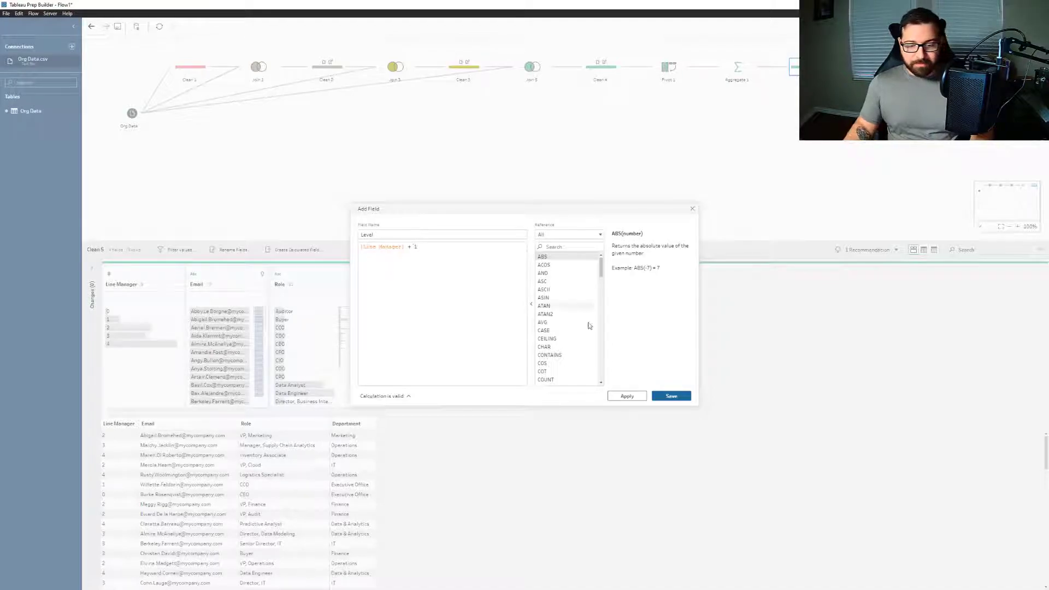
{"action": "left_click", "coordinate": [670, 396]}
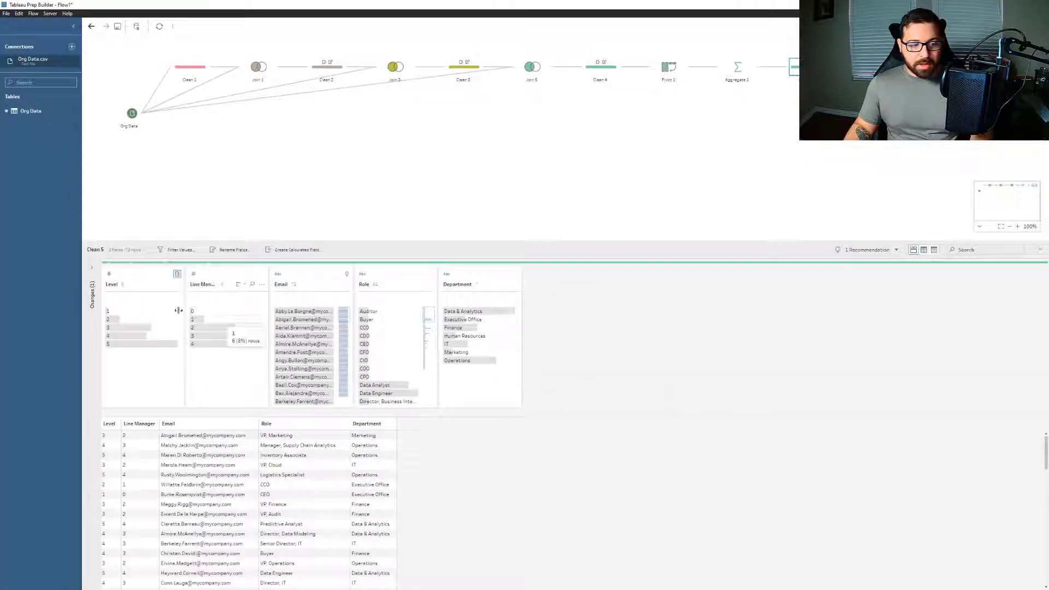
- Check employees at levels 1, 2 and 3, then remove the Line Manager field
{"action": "left_click", "coordinate": [107, 310]}
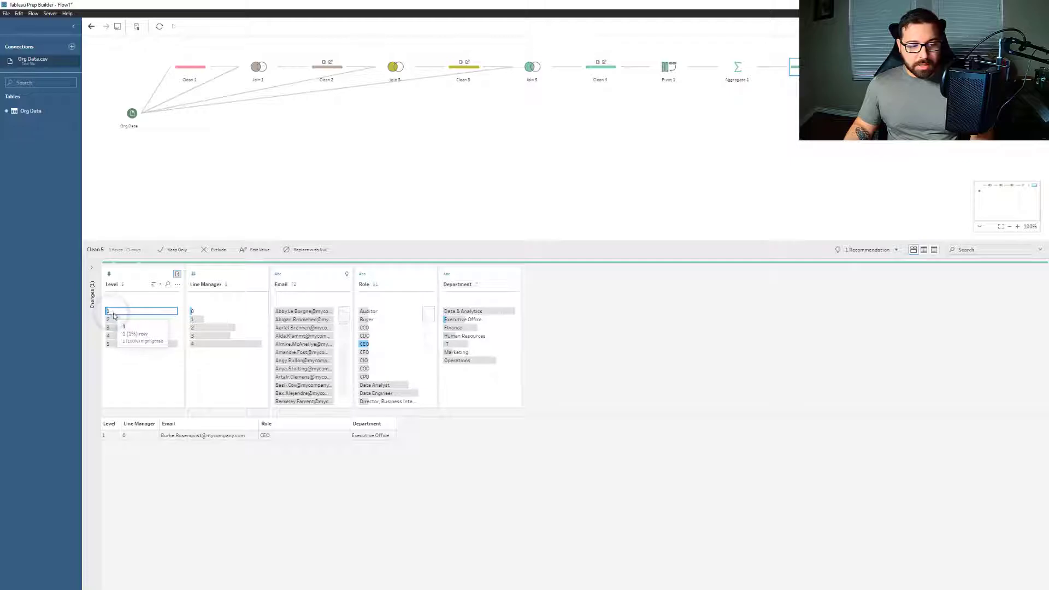
{"action": "left_click", "coordinate": [141, 319]}
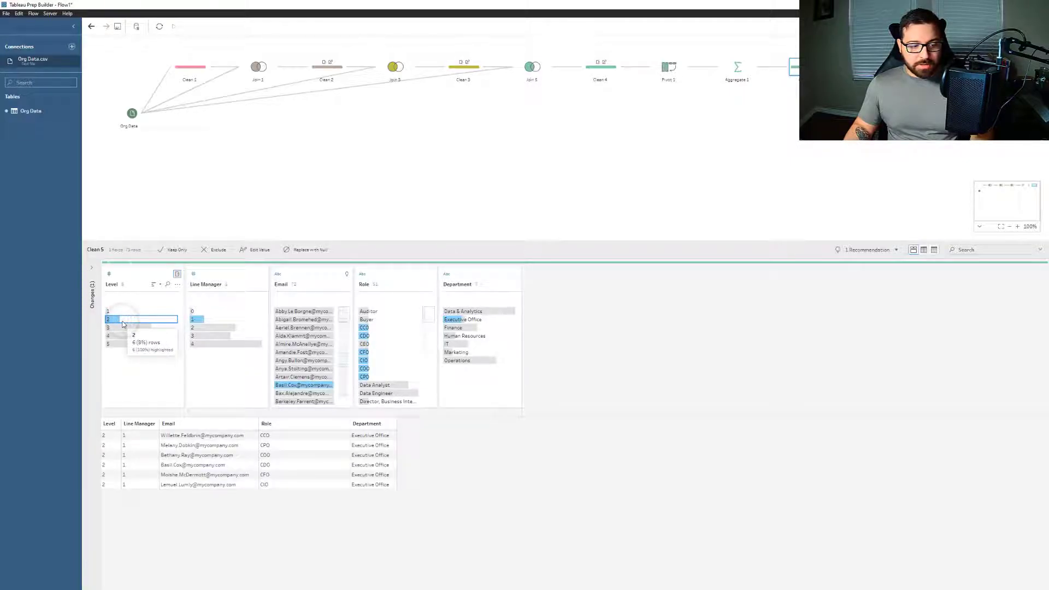
{"action": "left_click", "coordinate": [124, 327]}
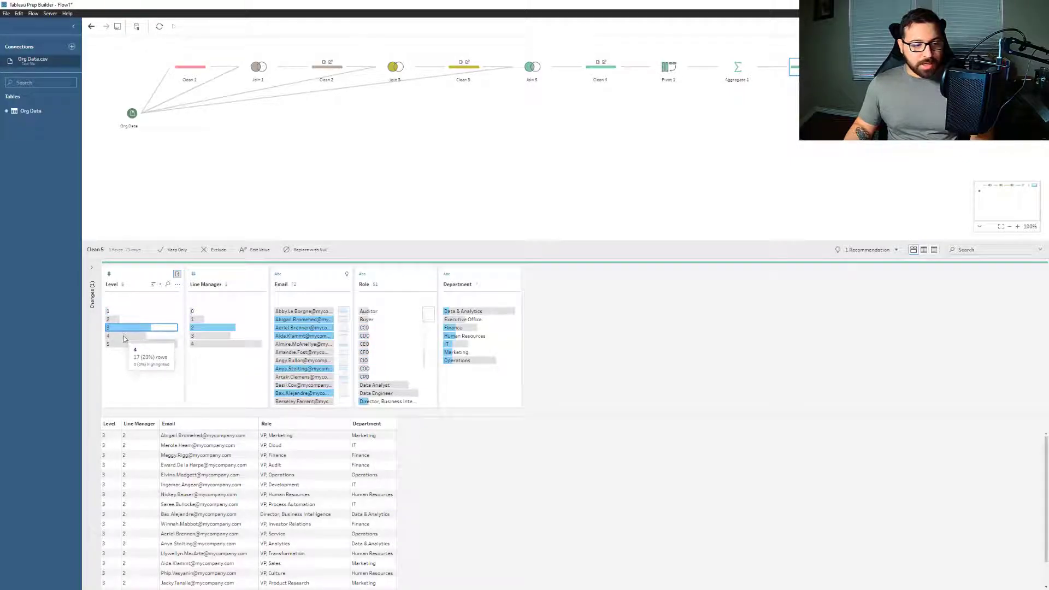
{"action": "left_click", "coordinate": [108, 343]}
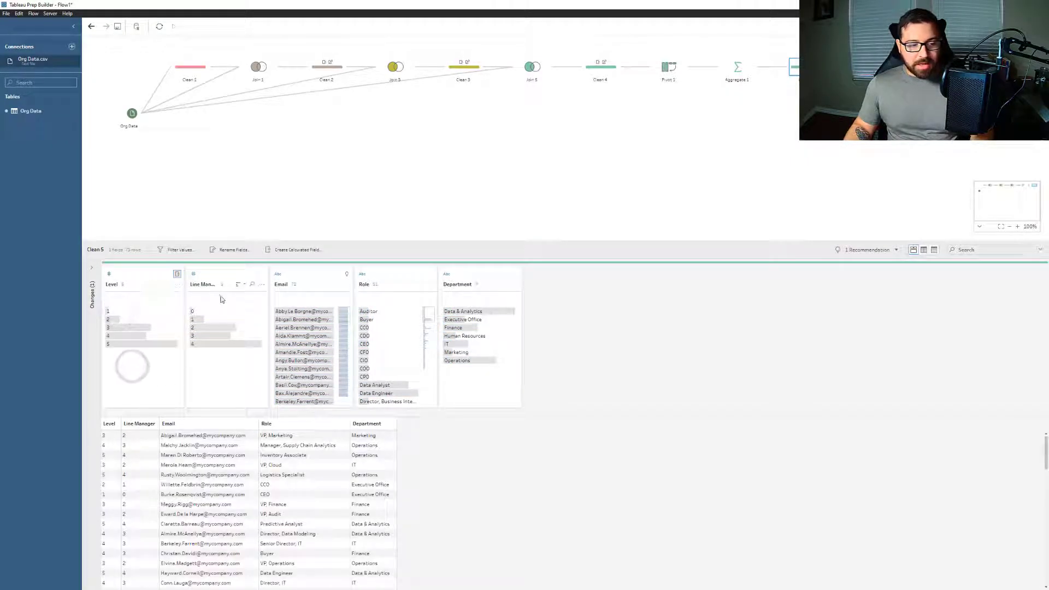
{"action": "right_click", "coordinate": [205, 284]}
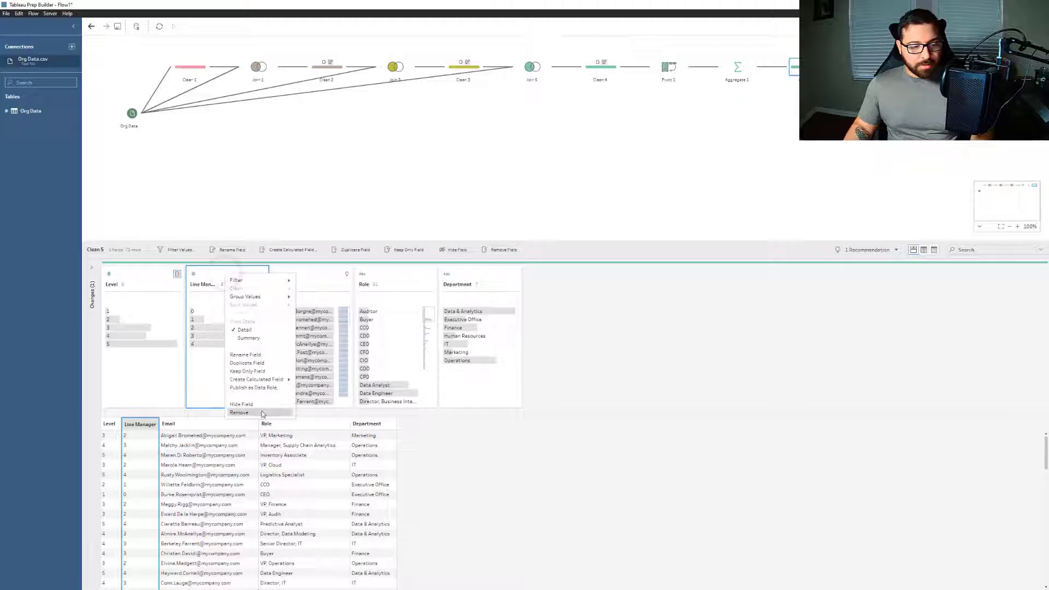
{"action": "left_click", "coordinate": [239, 412]}
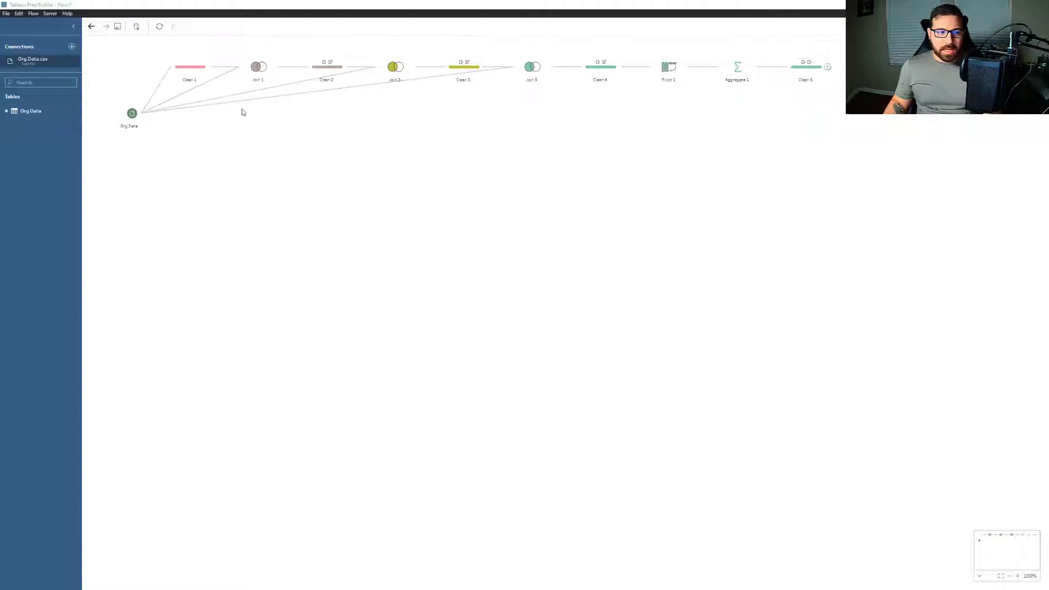
- Create Join 7 linking Clean 5 with Org Data and tidy the node layout
{"action": "left_click", "coordinate": [132, 112]}
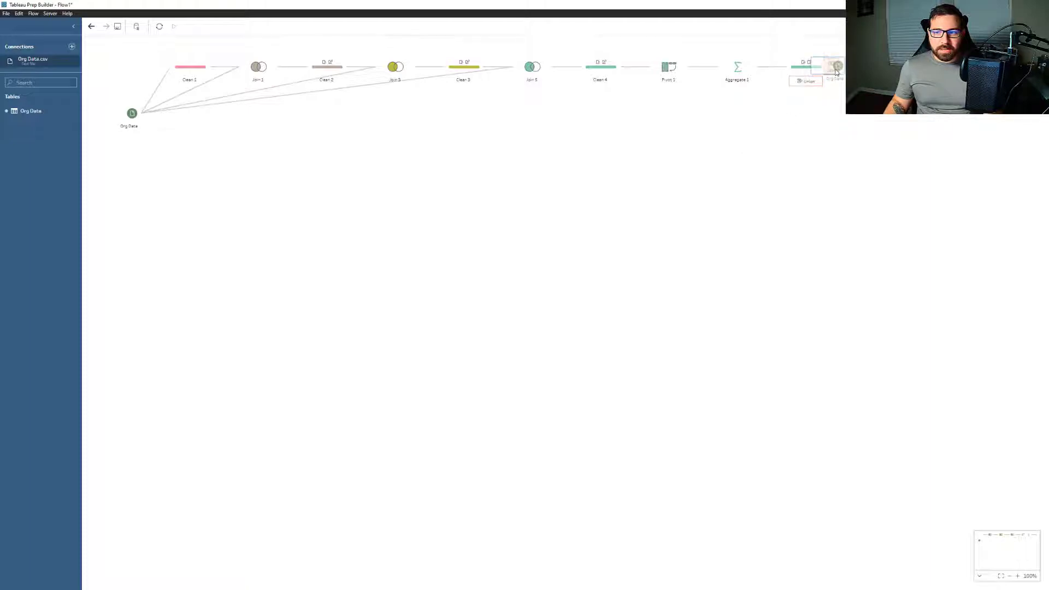
{"action": "left_click", "coordinate": [806, 67]}
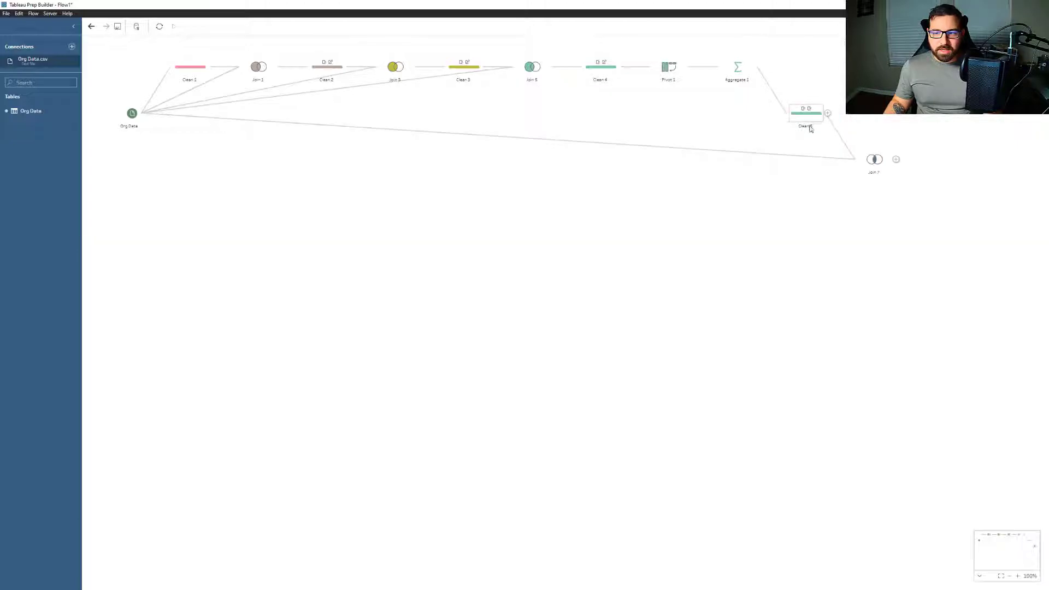
{"action": "left_click_drag", "start_coordinate": [132, 112], "coordinate": [132, 157]}
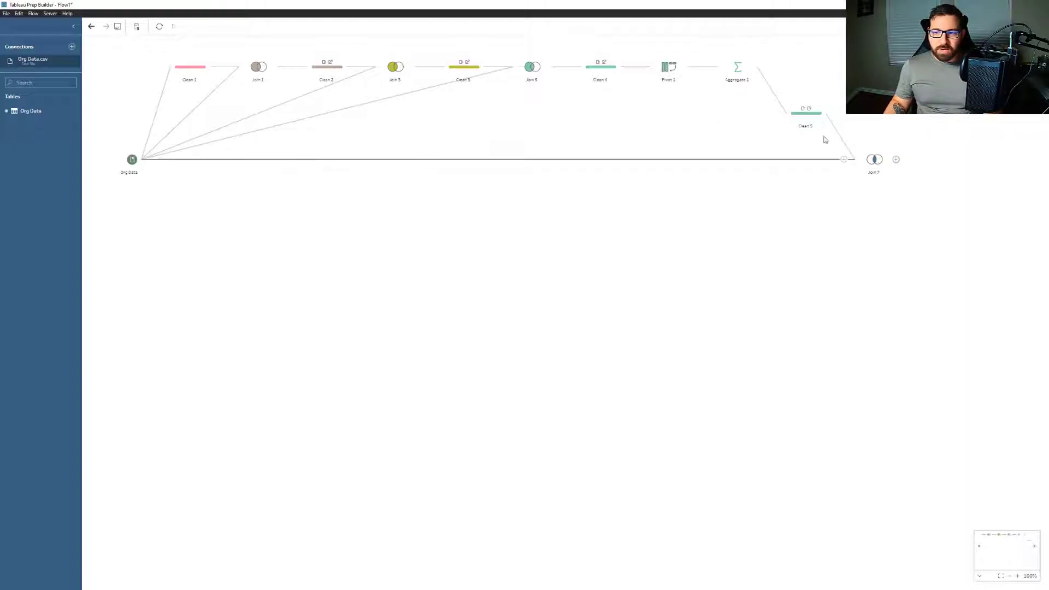
{"action": "left_click", "coordinate": [805, 112]}
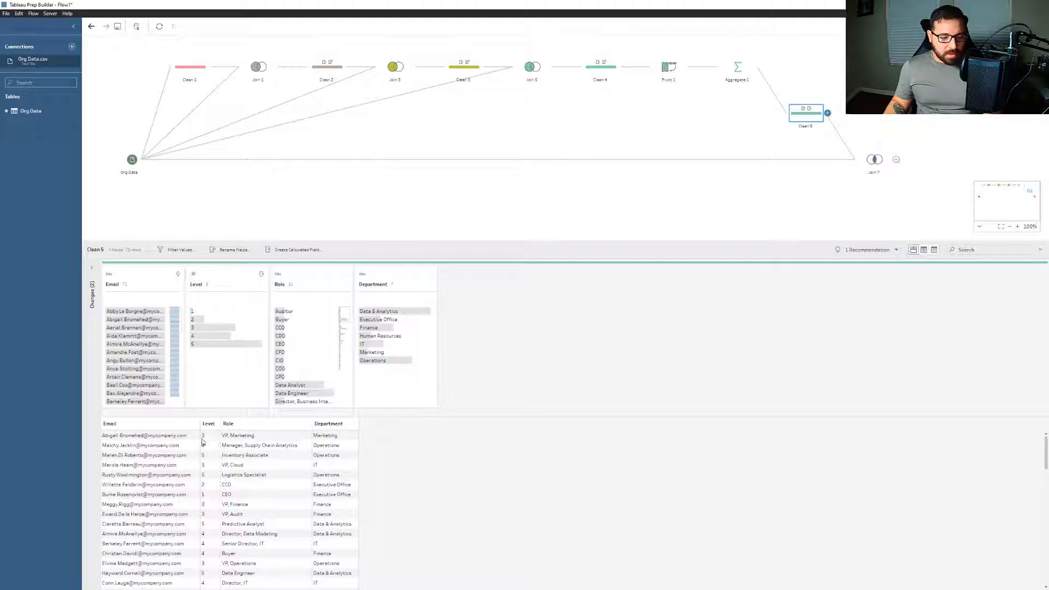
{"action": "mouse_move", "coordinate": [791, 141]}
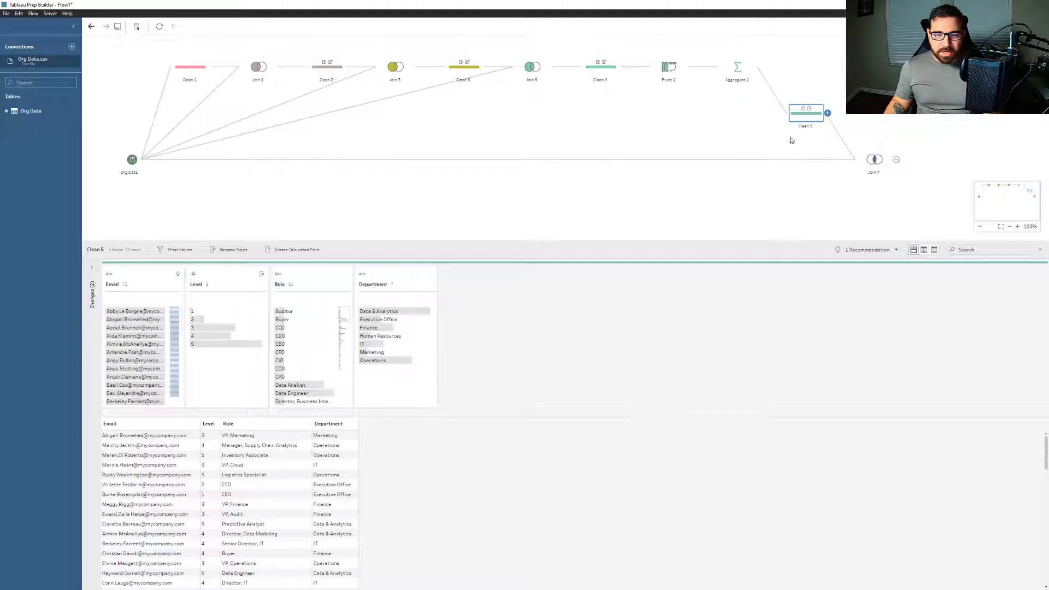
- Set Join 7's clause to Clean 5 Email = Org Data Email, an inner join of 73 rows
{"action": "left_click", "coordinate": [874, 159]}
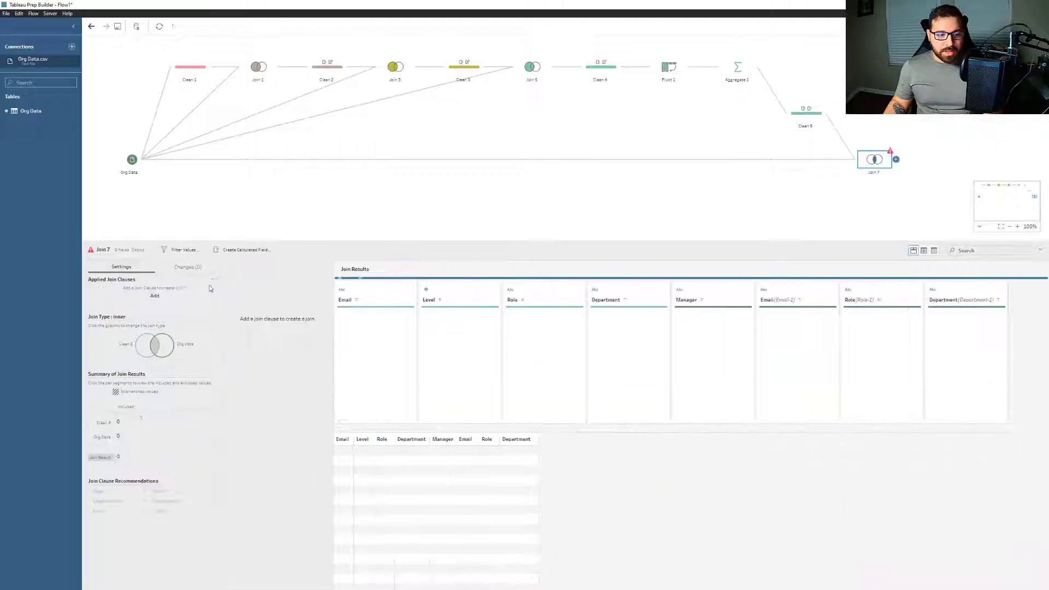
{"action": "left_click", "coordinate": [154, 295]}
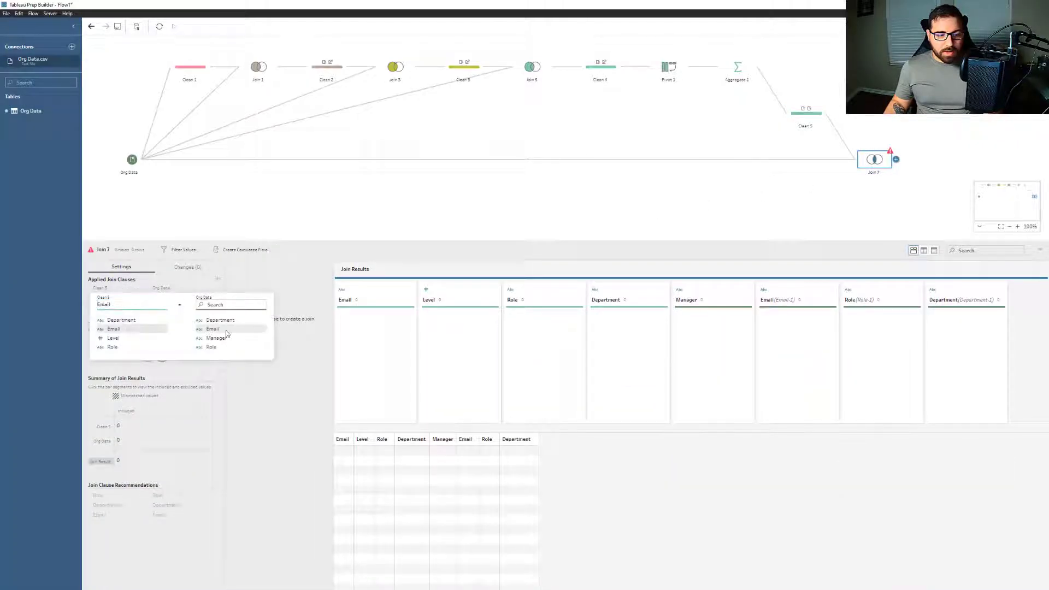
{"action": "left_click", "coordinate": [212, 329]}
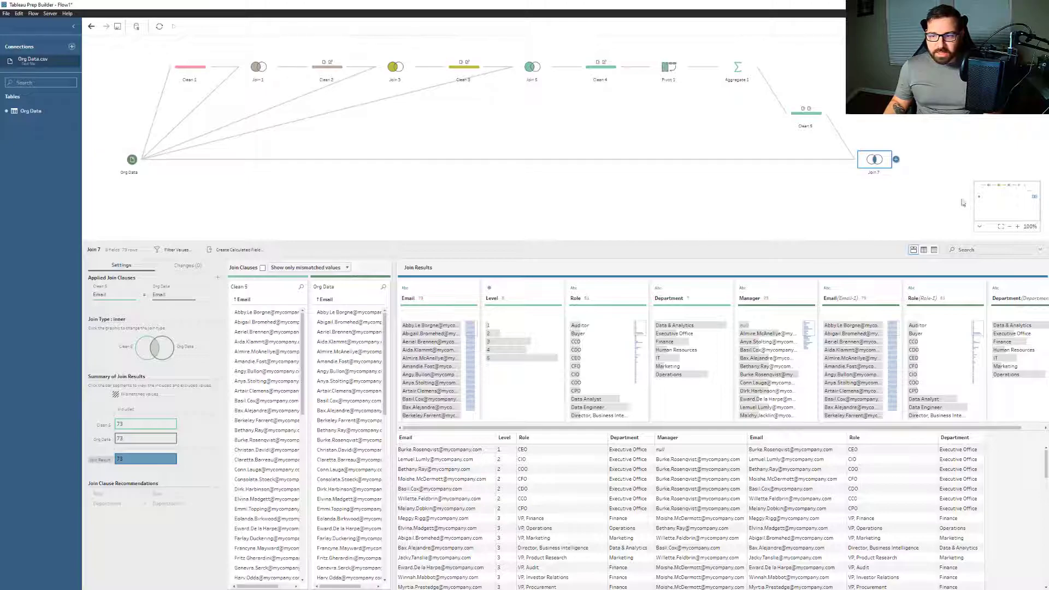
{"action": "left_click", "coordinate": [894, 160]}
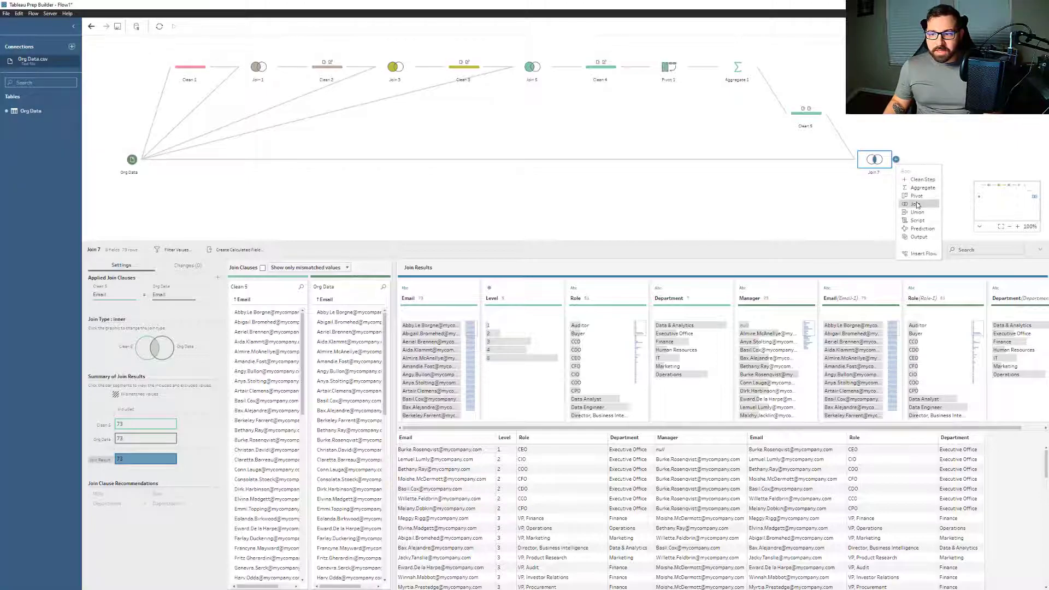
- Add Clean 6 after Join 7 and remove the duplicate Email-1 field
{"action": "left_click", "coordinate": [922, 179]}
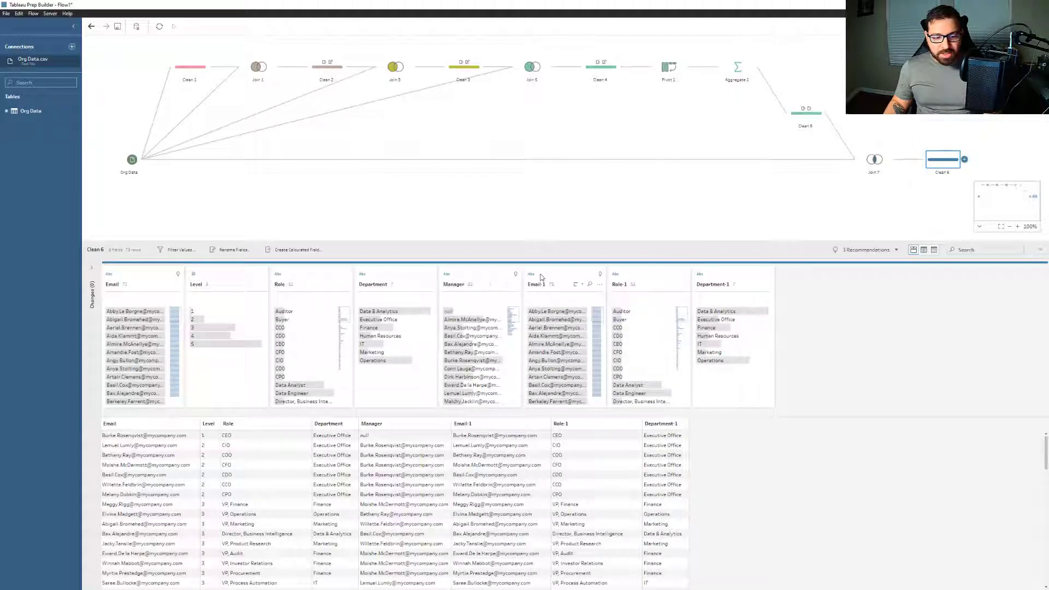
{"action": "left_click", "coordinate": [649, 274]}
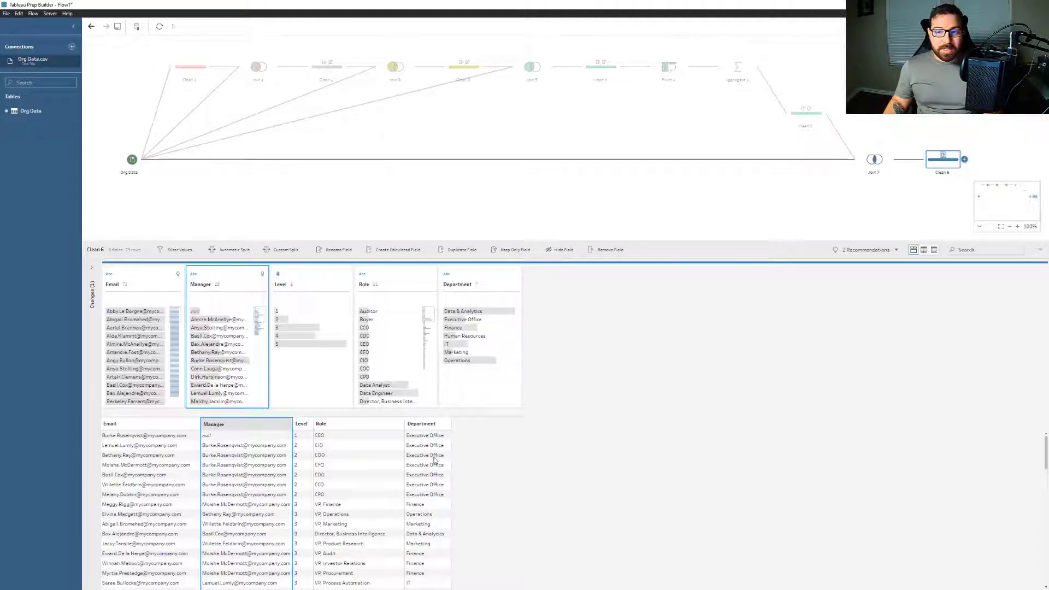
{"action": "mouse_move", "coordinate": [463, 460]}
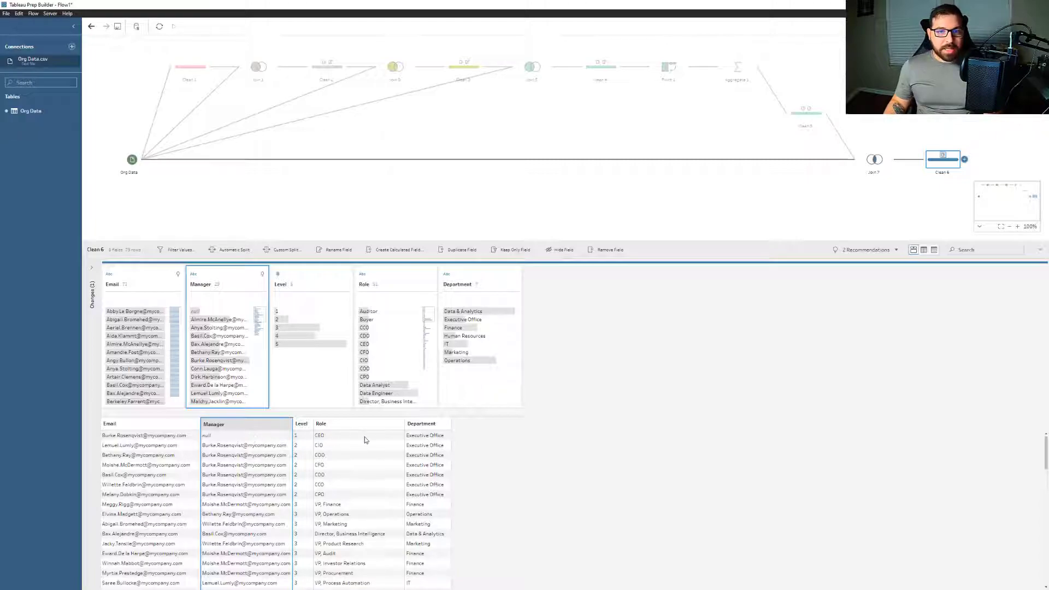
{"action": "mouse_move", "coordinate": [529, 445]}
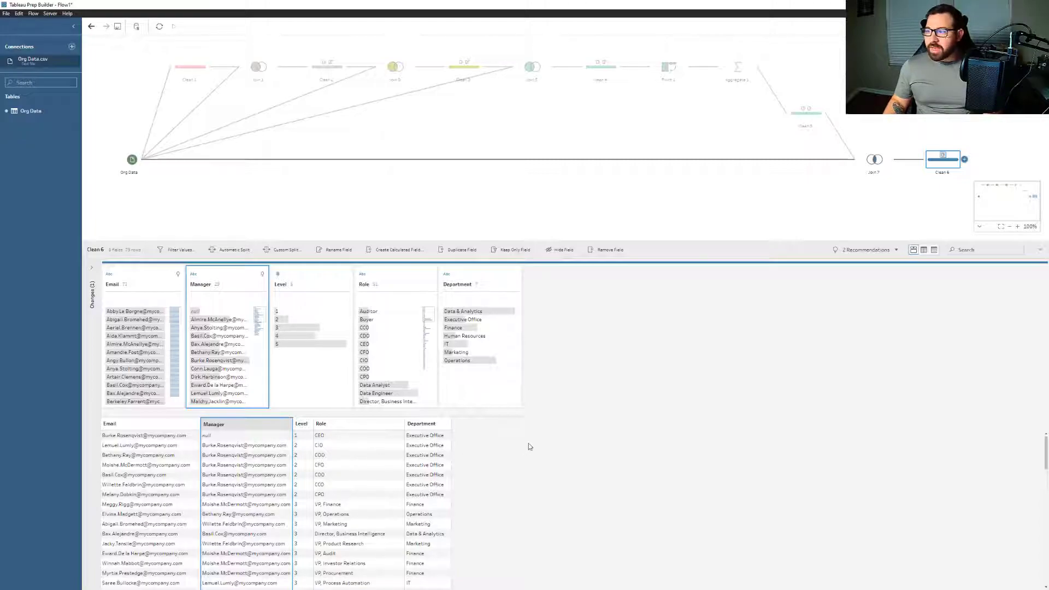
{"action": "mouse_move", "coordinate": [537, 425]}
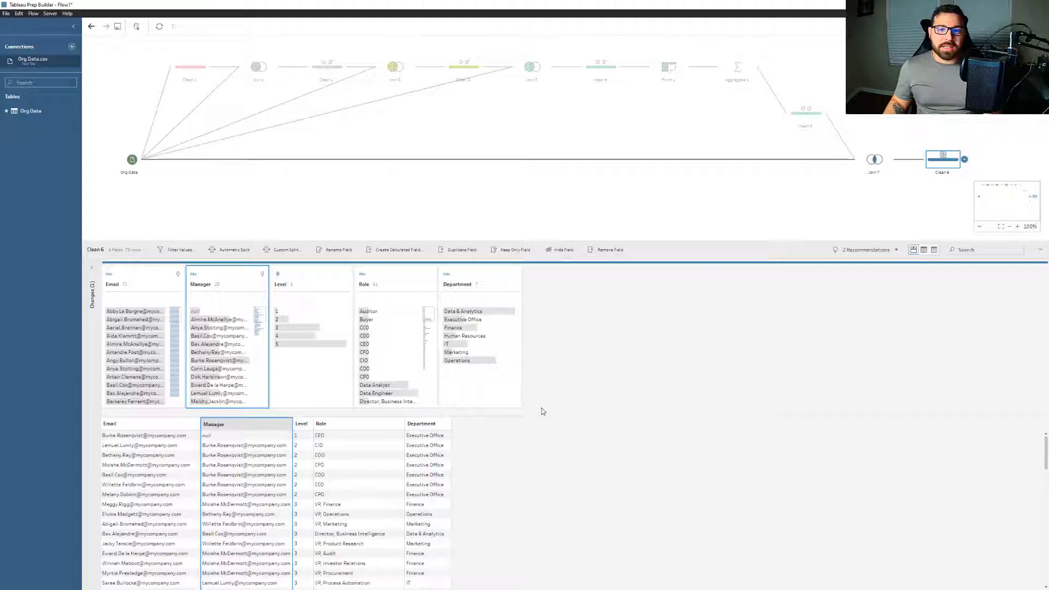
{"action": "mouse_move", "coordinate": [547, 402]}
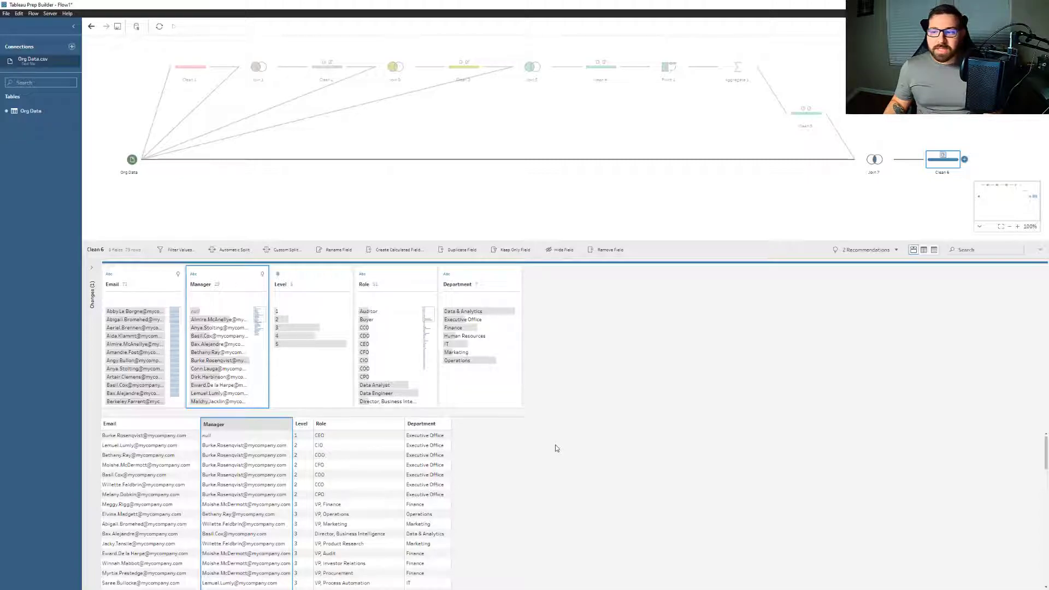
{"action": "mouse_move", "coordinate": [548, 420]}
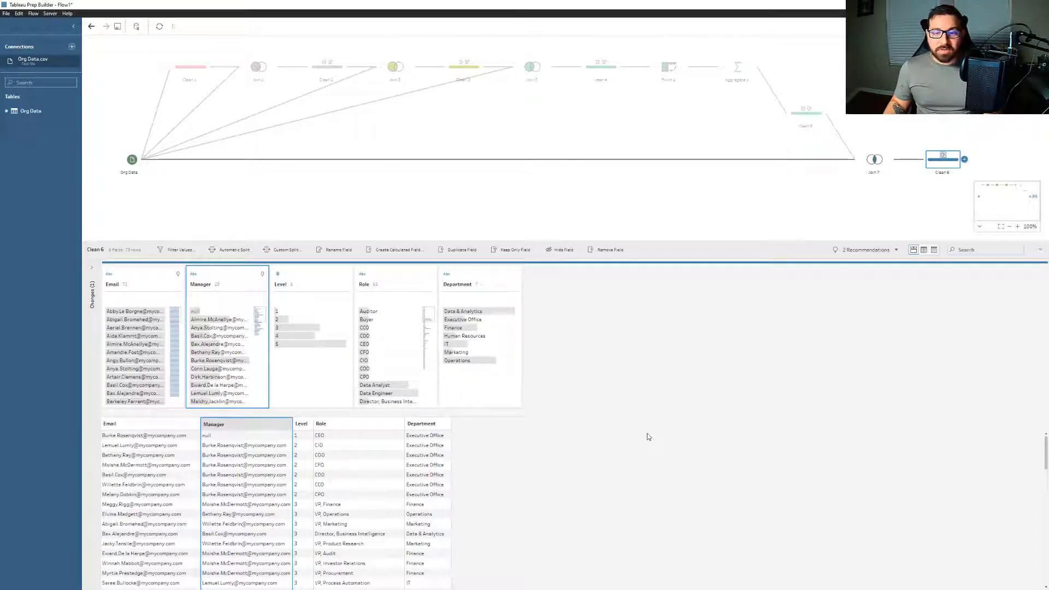
{"action": "mouse_move", "coordinate": [644, 430]}
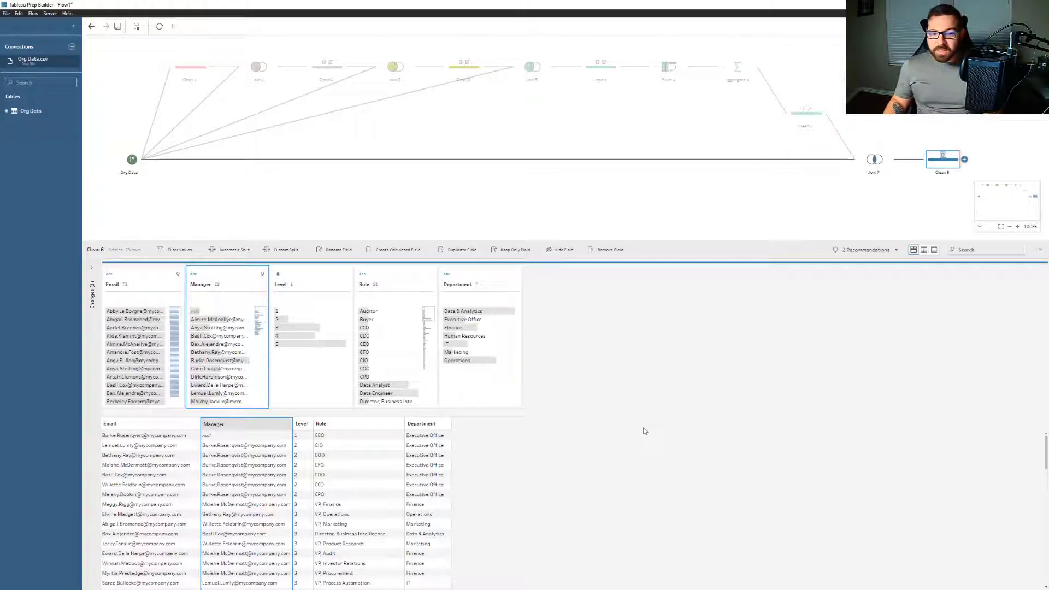